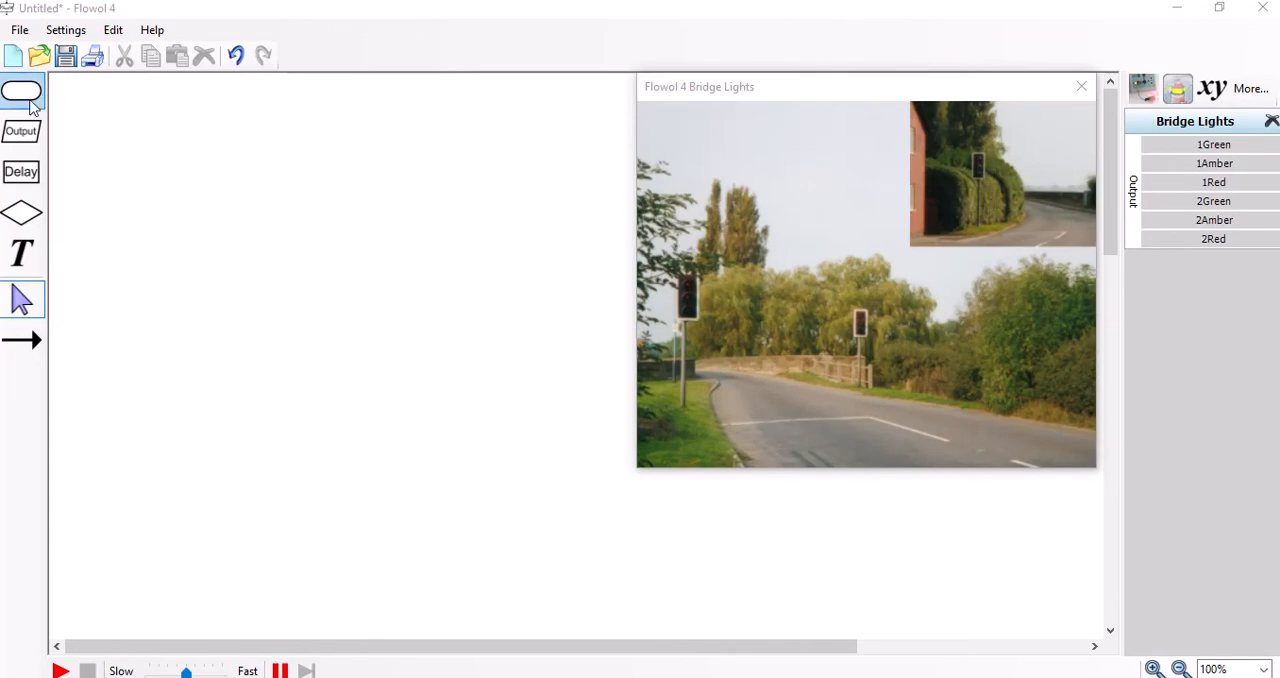
Place a Start symbol near the top left of the empty flowchart.
{"action": "left_click", "coordinate": [20, 92]}
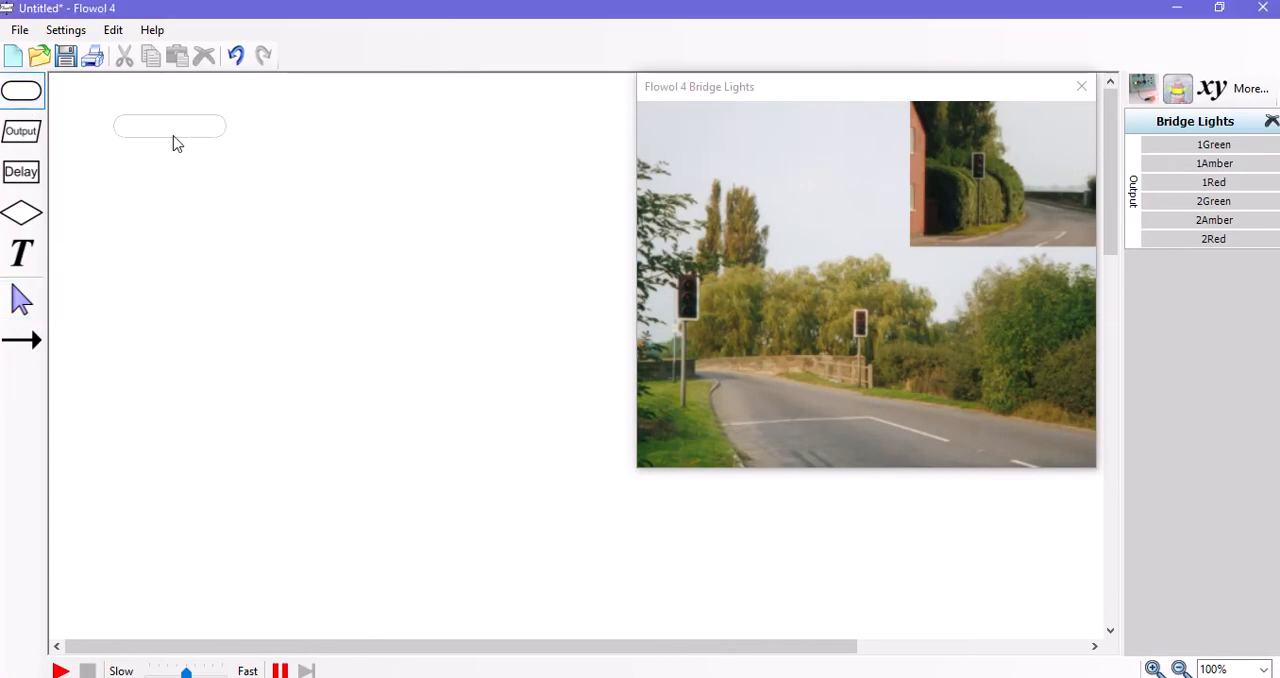
{"action": "double_click", "coordinate": [168, 124]}
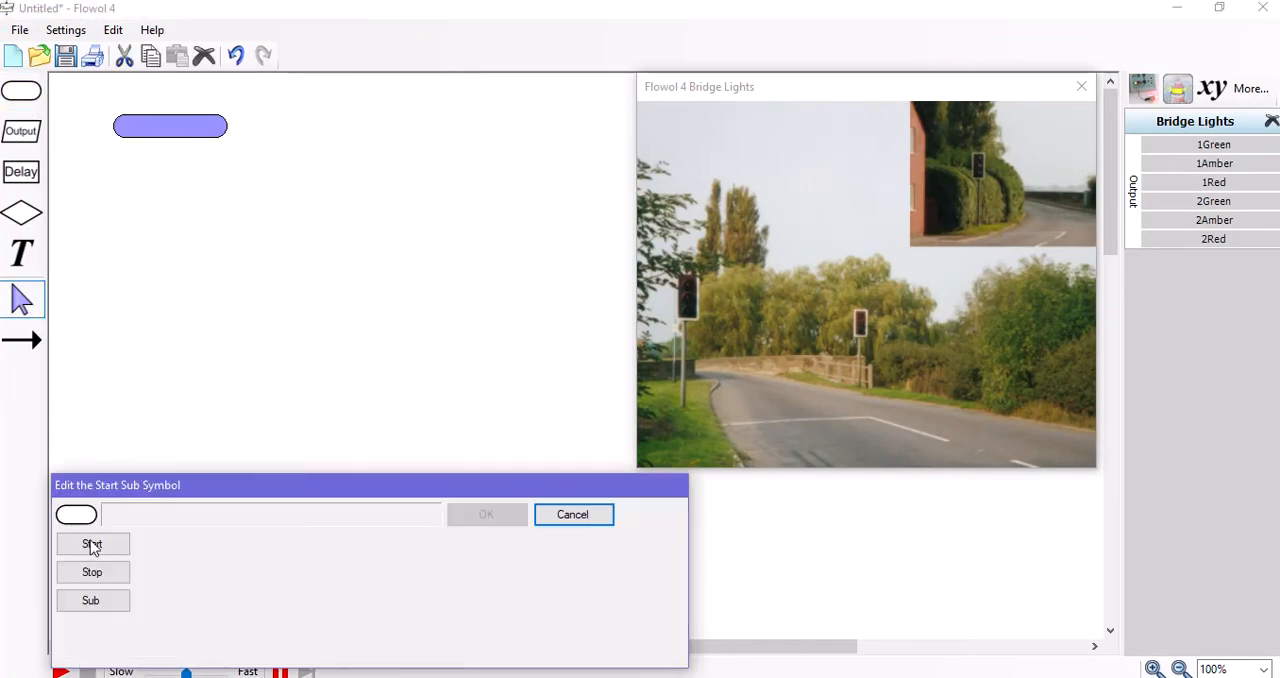
{"action": "left_click", "coordinate": [92, 544]}
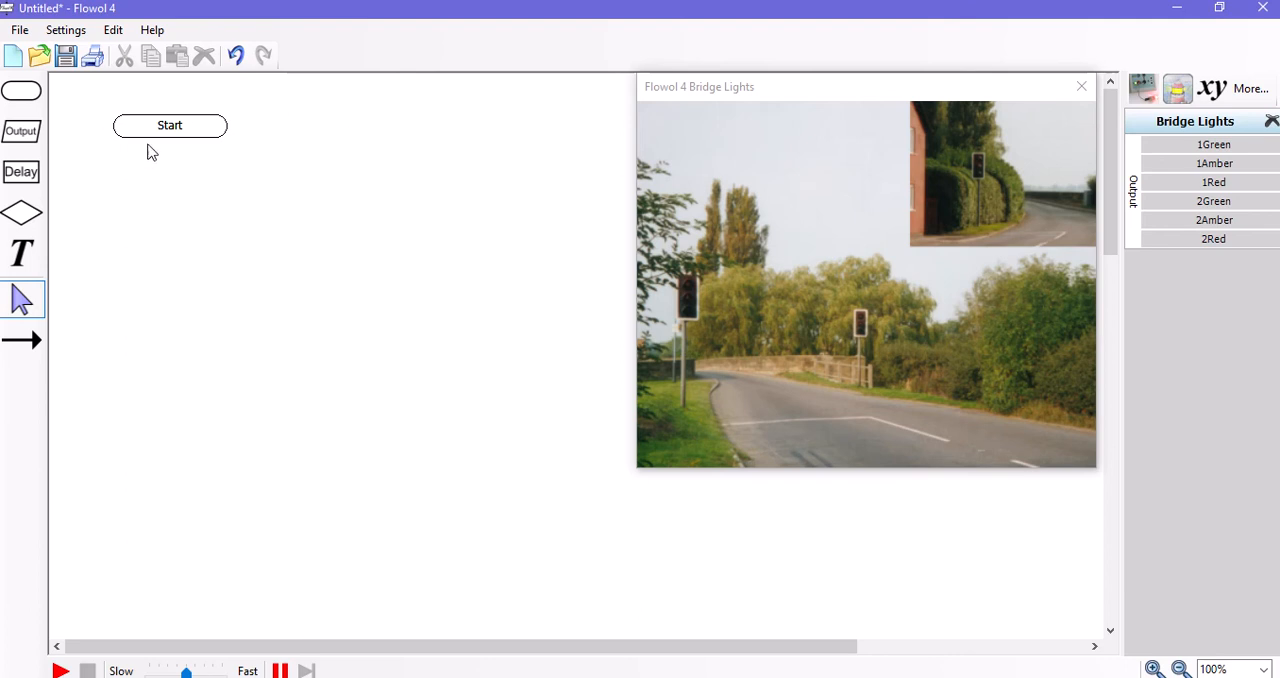
{"action": "mouse_move", "coordinate": [314, 284]}
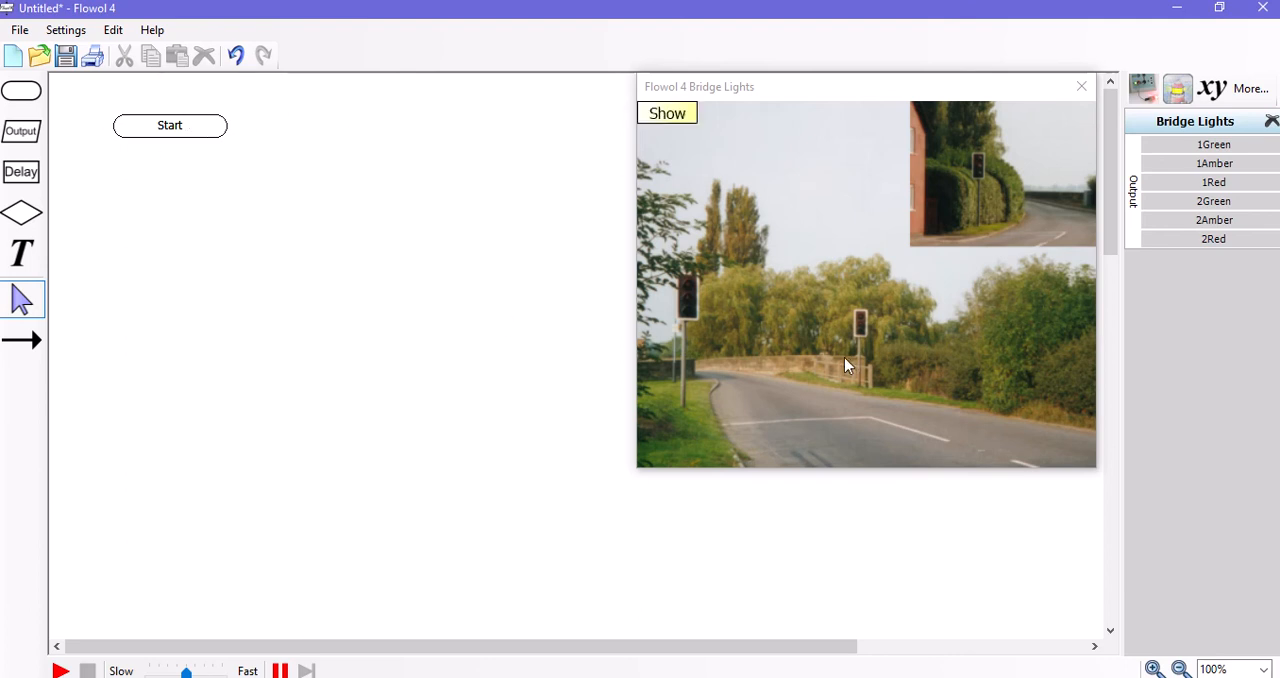
{"action": "mouse_move", "coordinate": [20, 132]}
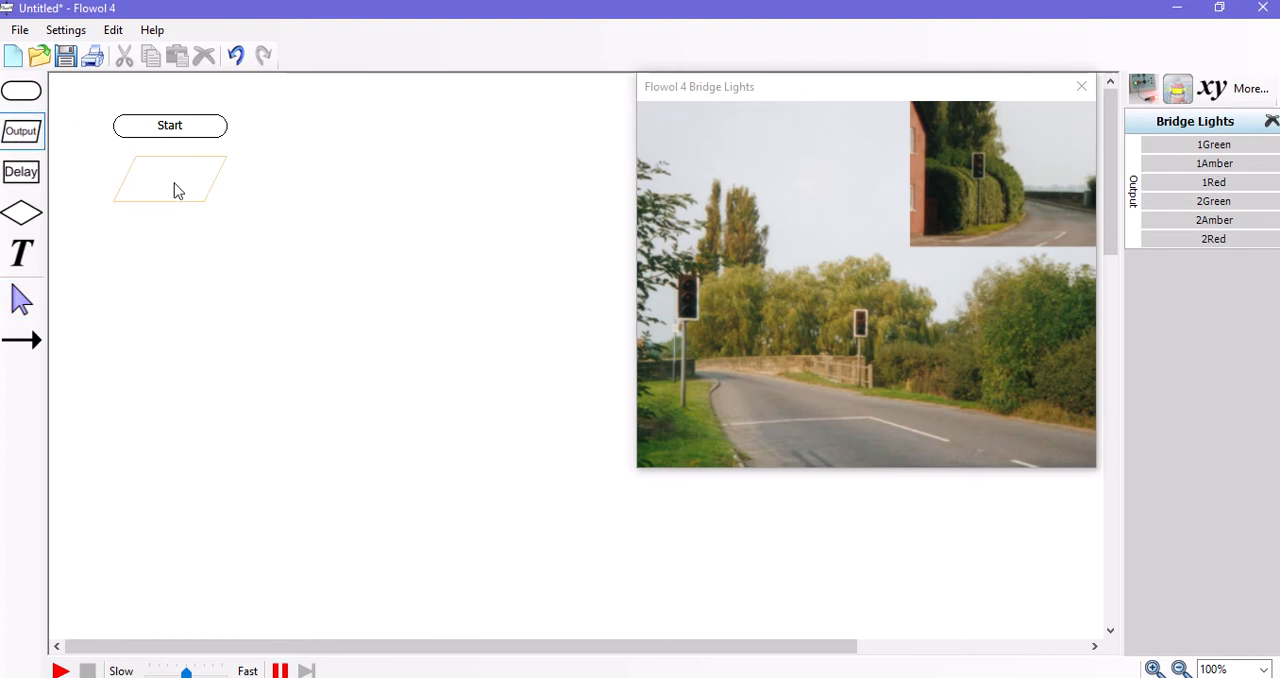
Place alternating blank Output and Delay symbols down the first column below Start.
{"action": "double_click", "coordinate": [168, 190]}
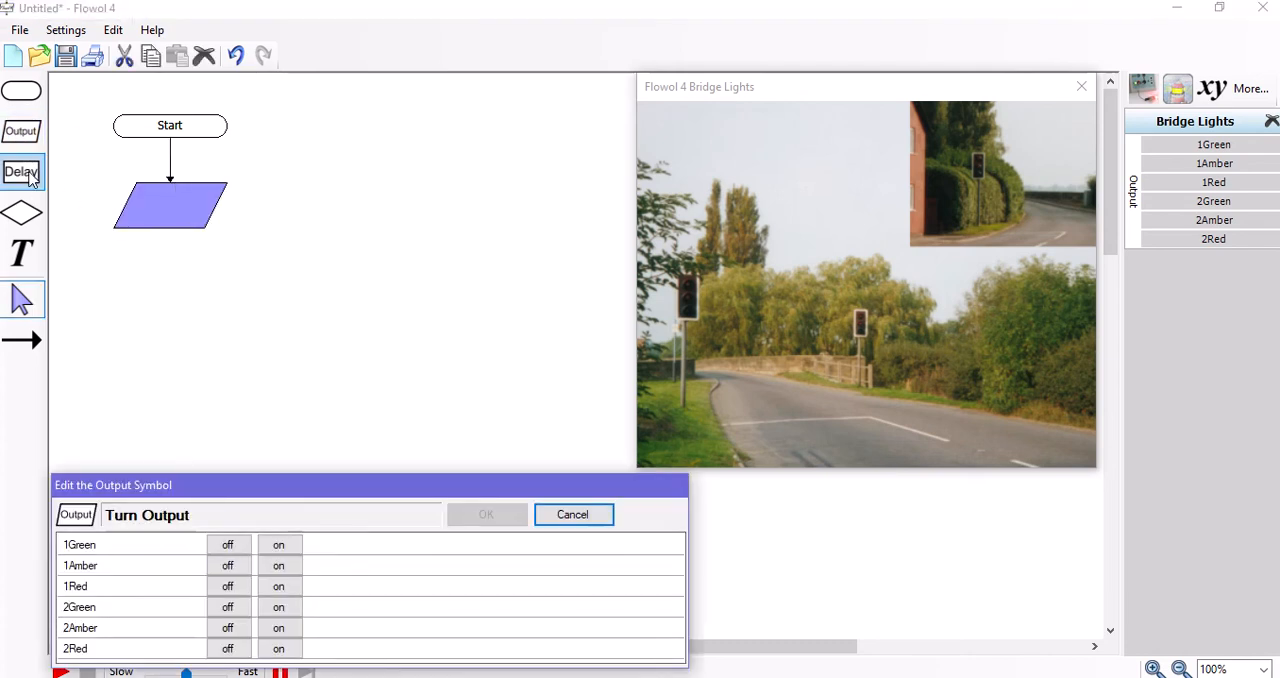
{"action": "left_click", "coordinate": [572, 514]}
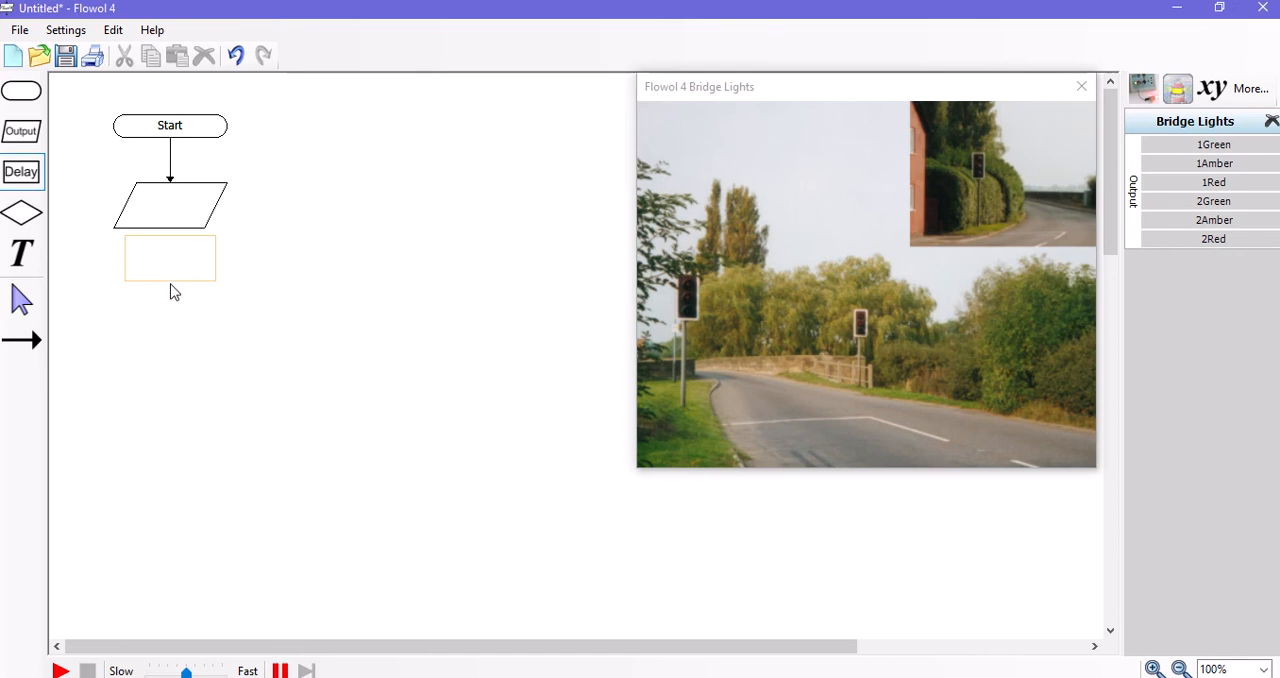
{"action": "double_click", "coordinate": [168, 258]}
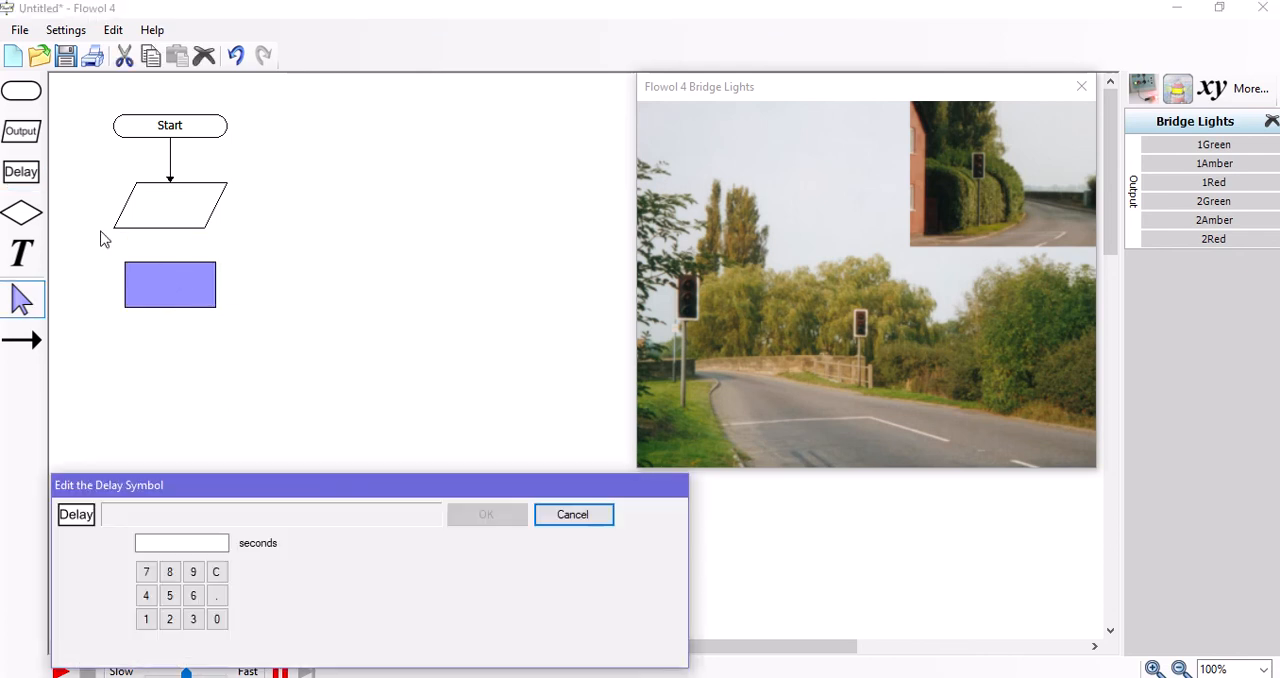
{"action": "left_click", "coordinate": [572, 514]}
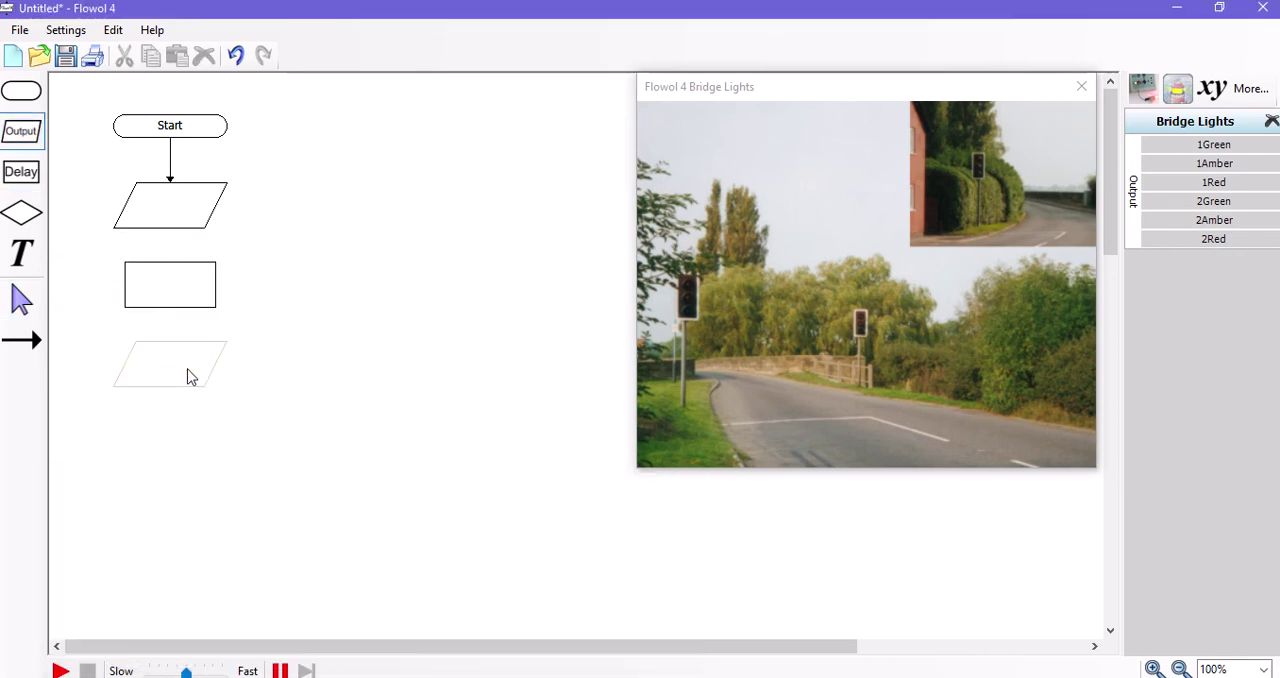
{"action": "double_click", "coordinate": [168, 364]}
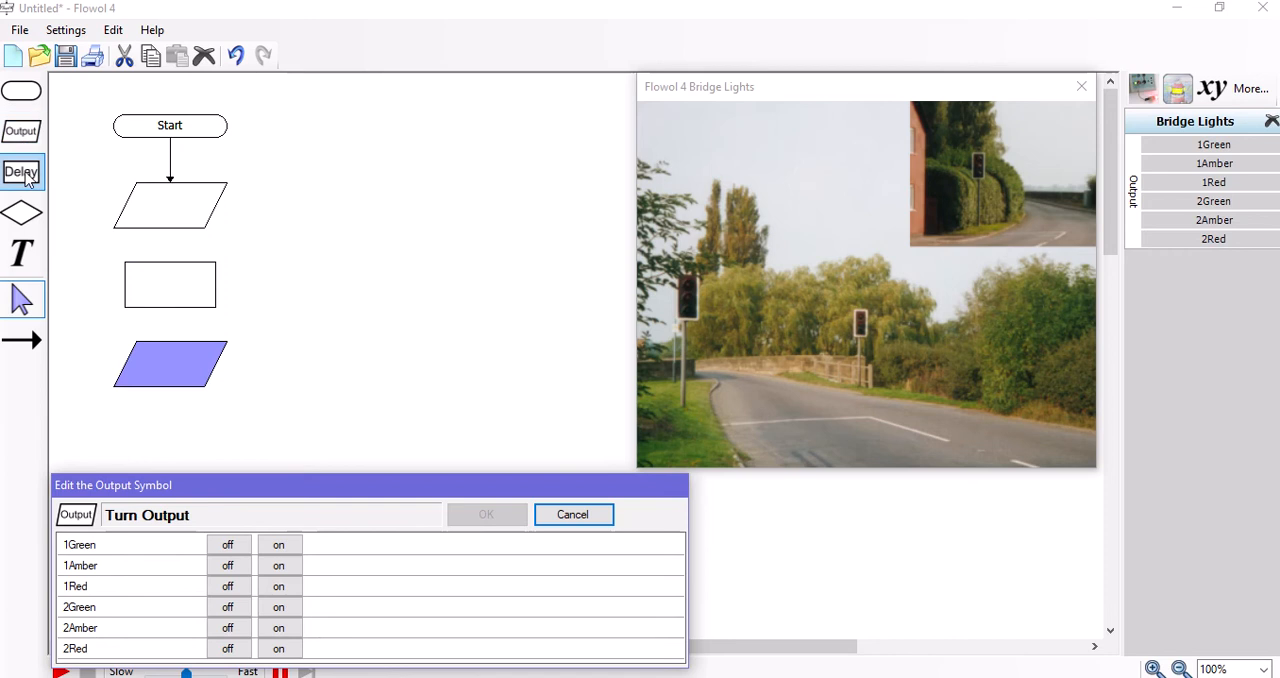
{"action": "mouse_move", "coordinate": [24, 172]}
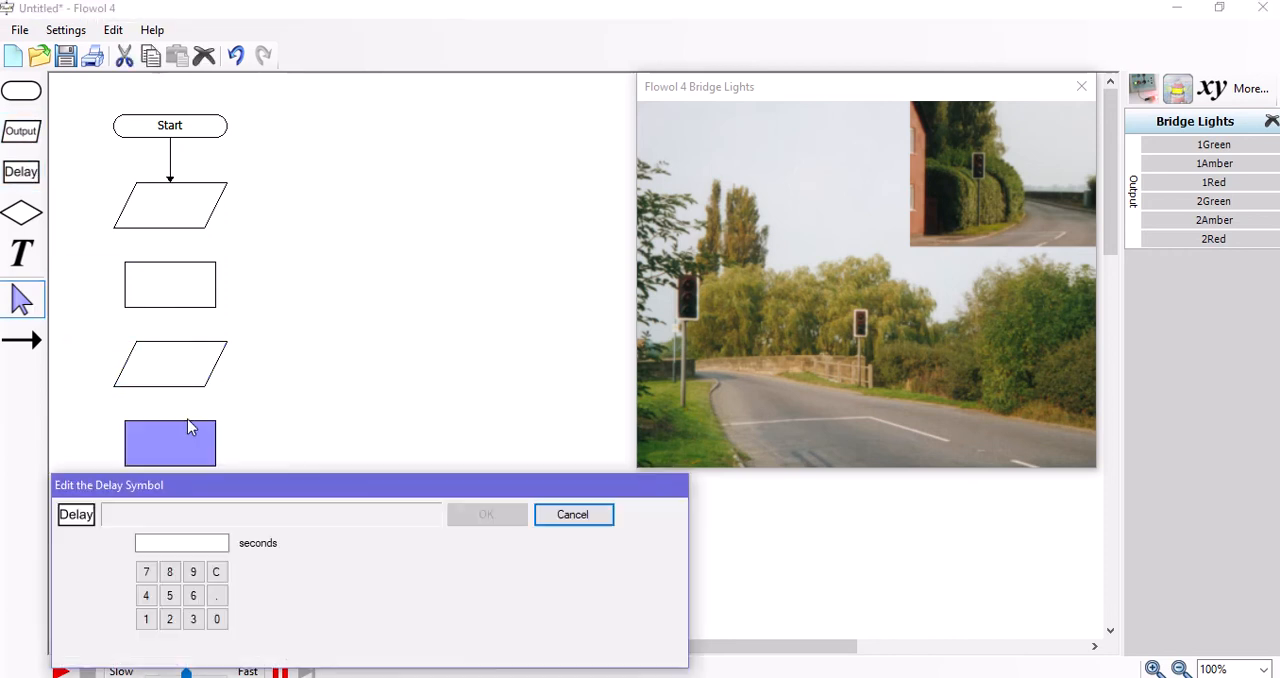
{"action": "left_click", "coordinate": [572, 514]}
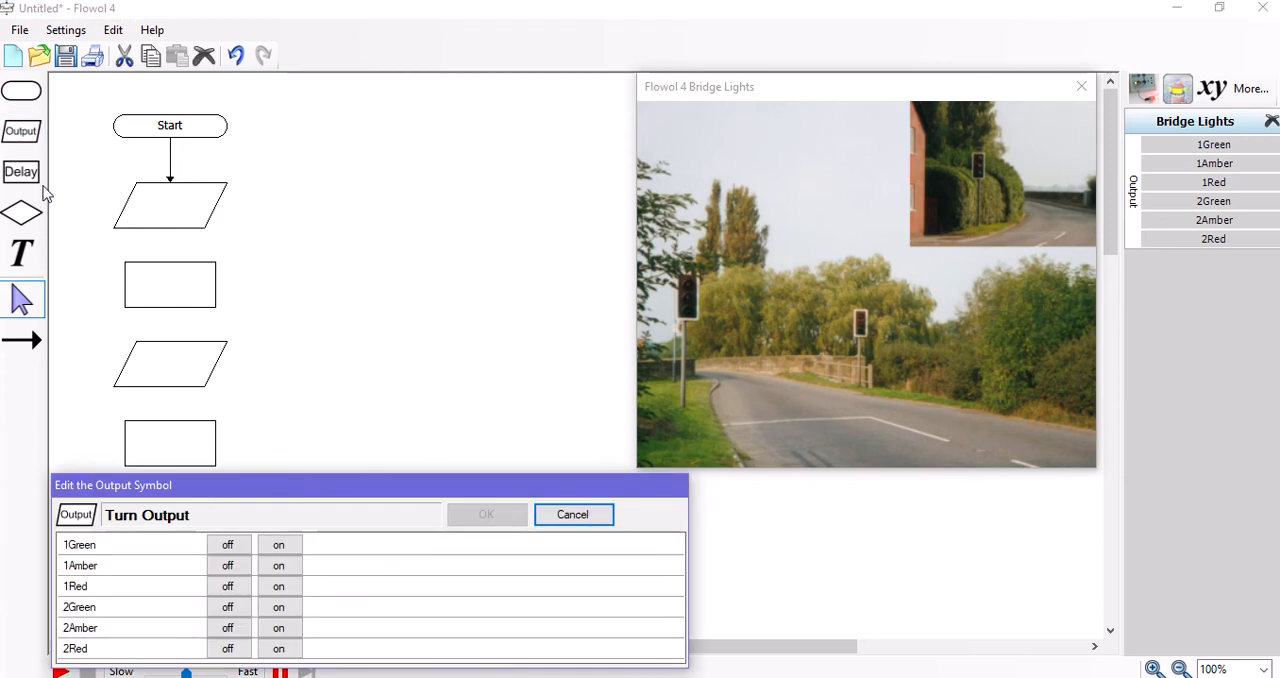
{"action": "left_click", "coordinate": [572, 514]}
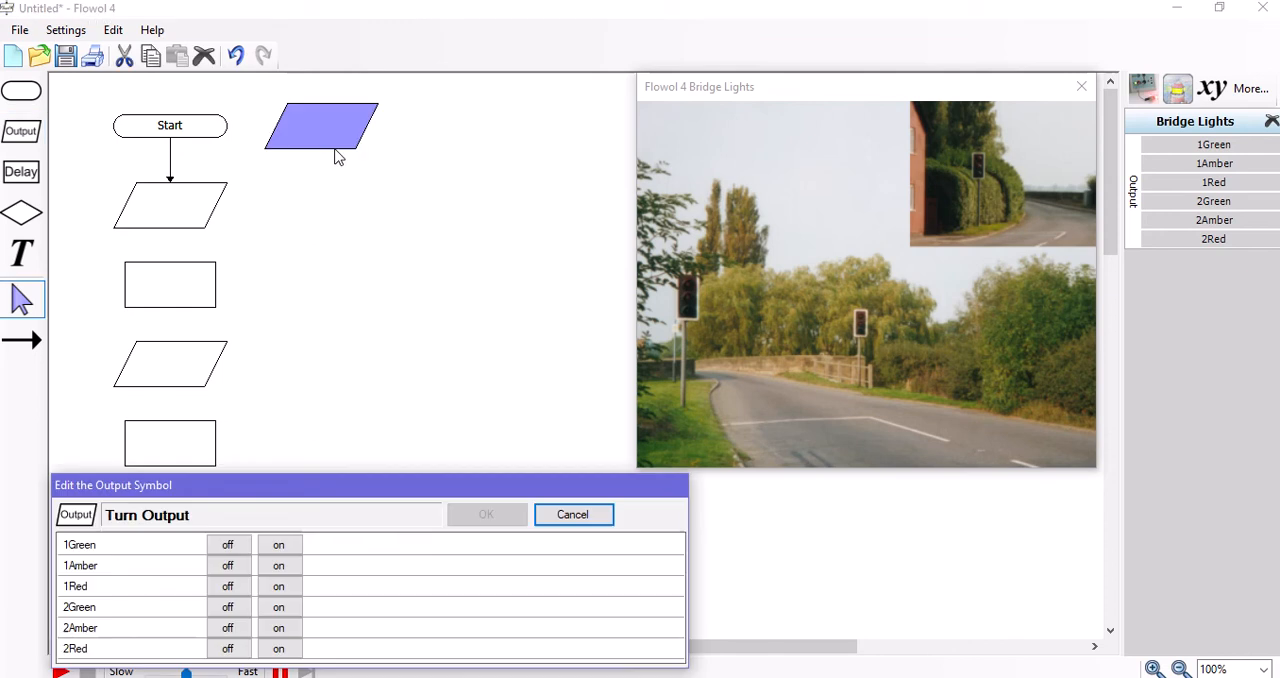
Add the remaining Output and Delay symbols to finish column one and fill columns two and three.
{"action": "left_click", "coordinate": [572, 514]}
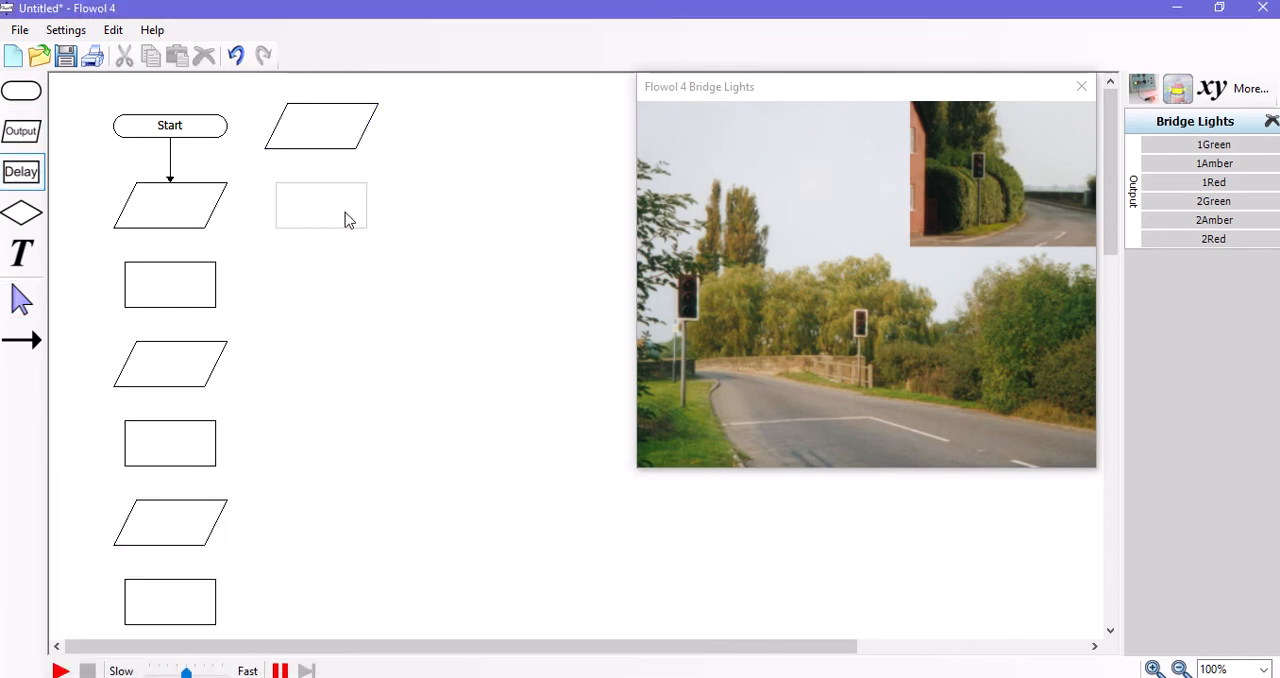
{"action": "left_click", "coordinate": [168, 204]}
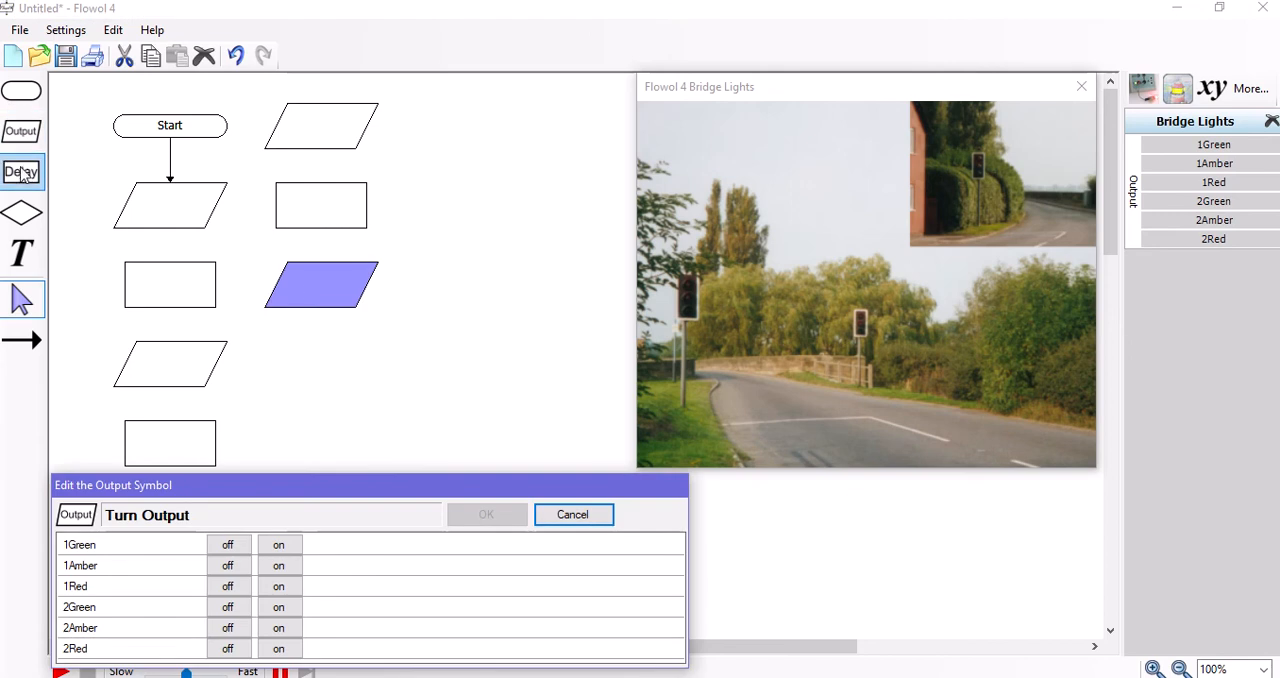
{"action": "left_click", "coordinate": [572, 514]}
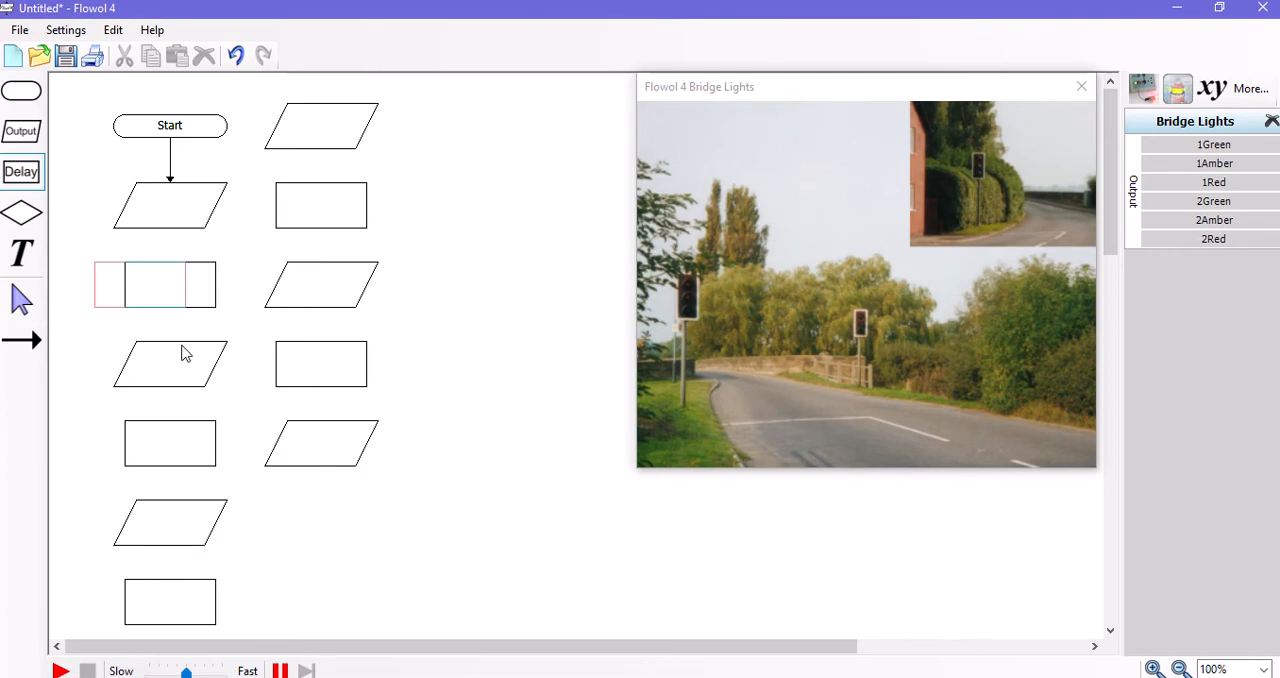
{"action": "double_click", "coordinate": [156, 284]}
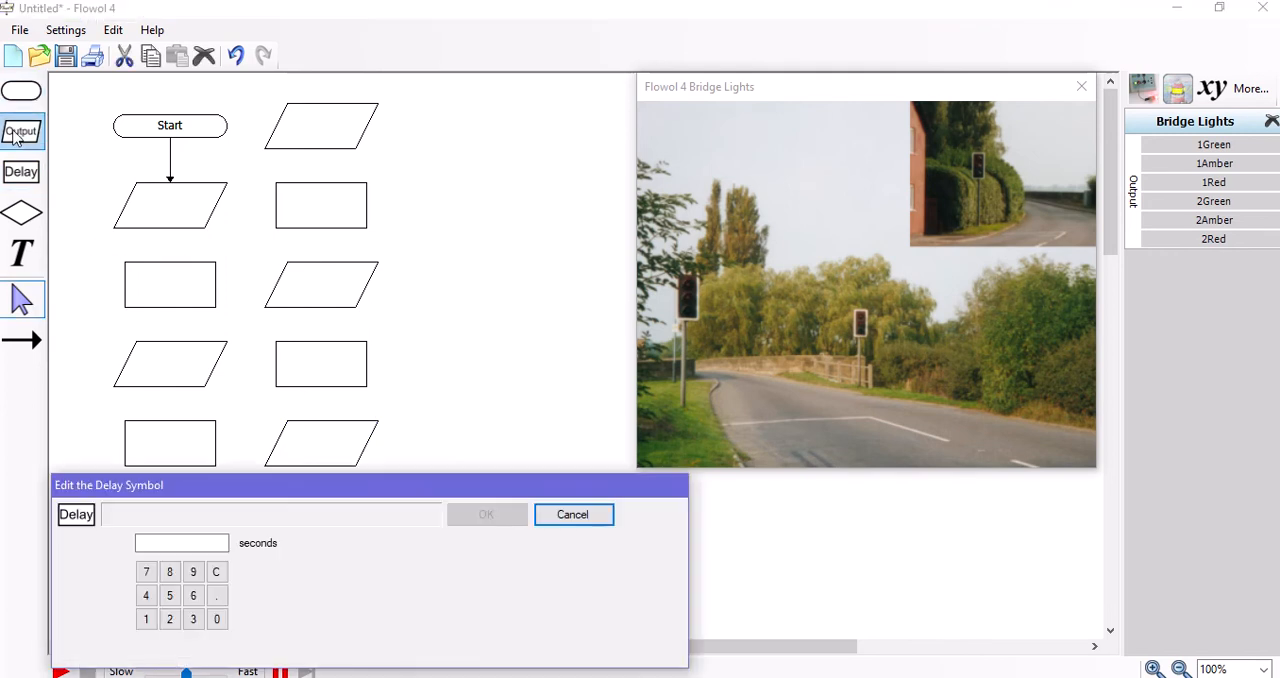
{"action": "left_click", "coordinate": [20, 132]}
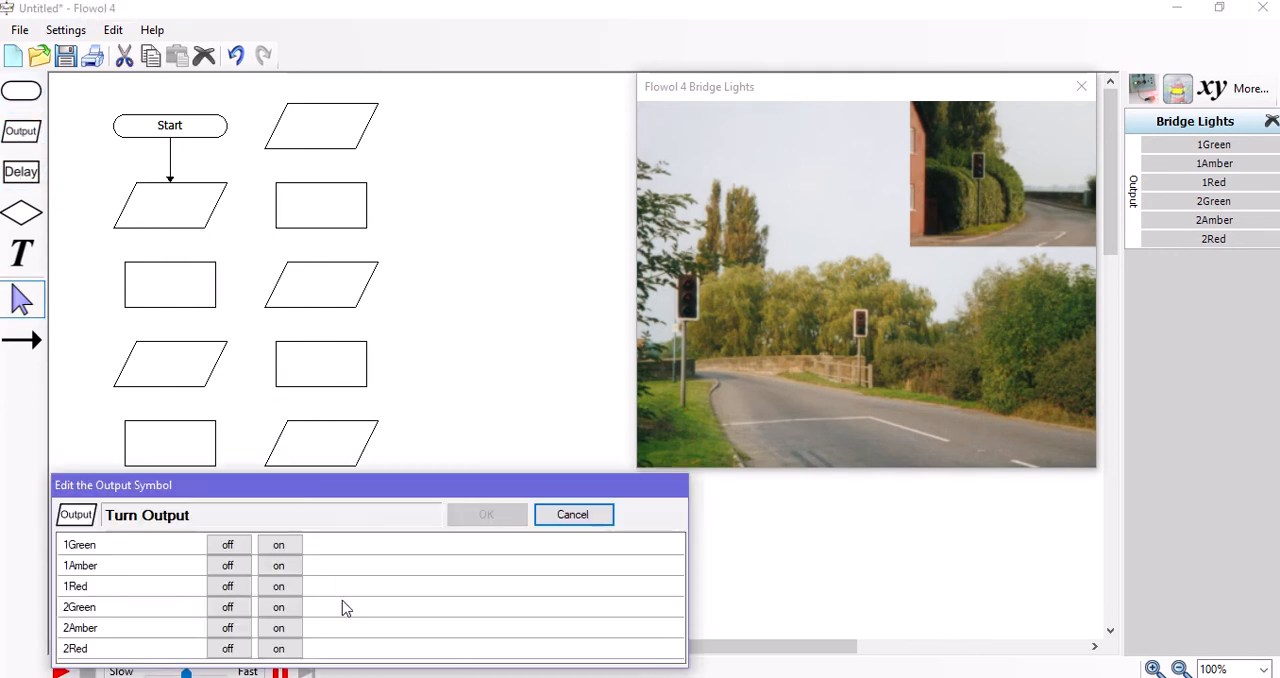
{"action": "left_click", "coordinate": [572, 514]}
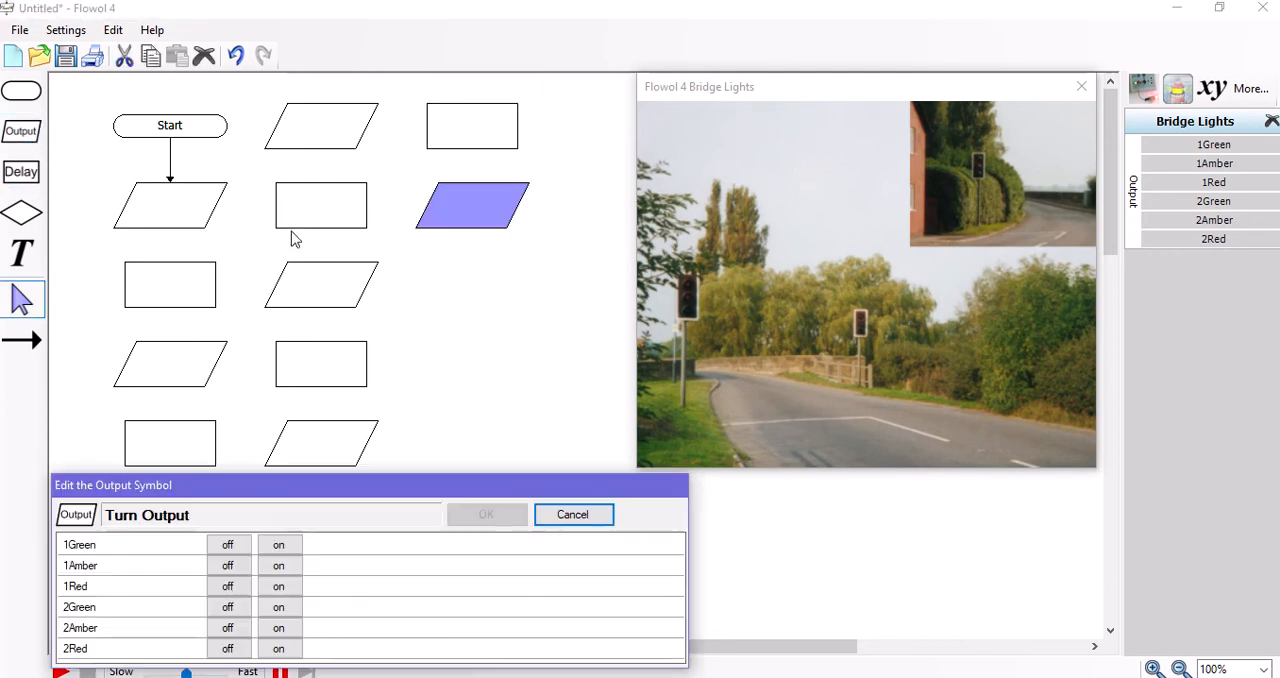
{"action": "left_click", "coordinate": [572, 514]}
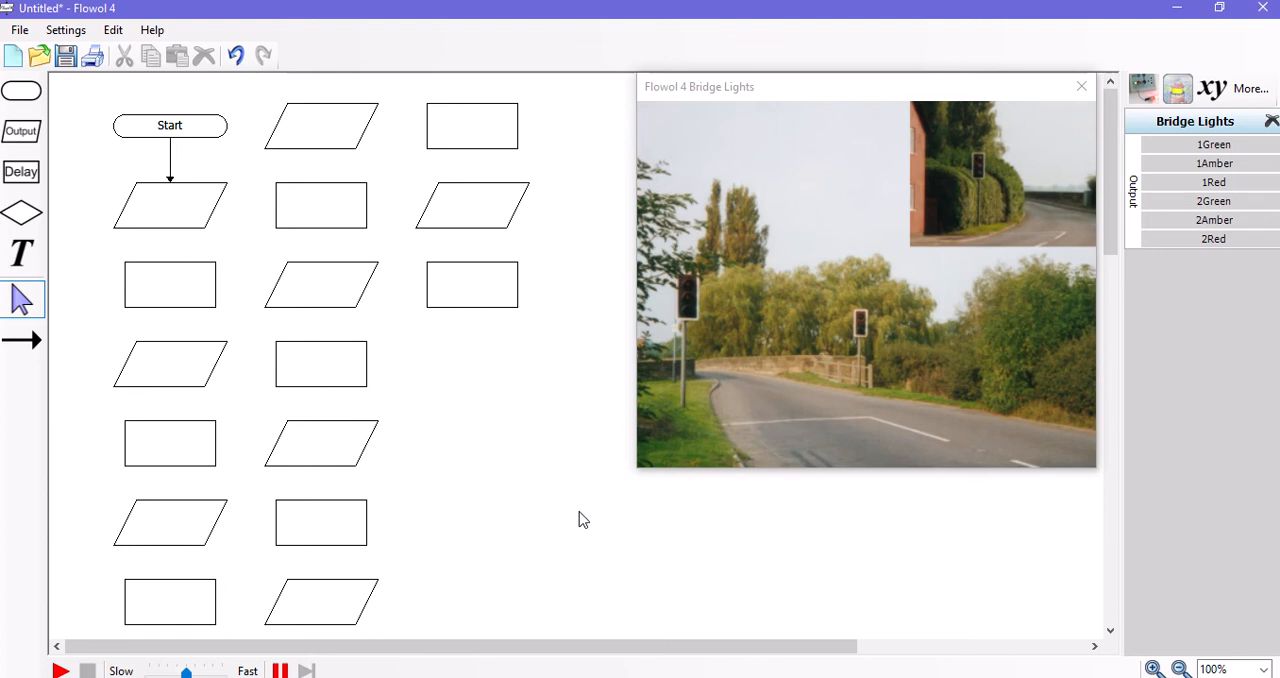
{"action": "mouse_move", "coordinate": [22, 340]}
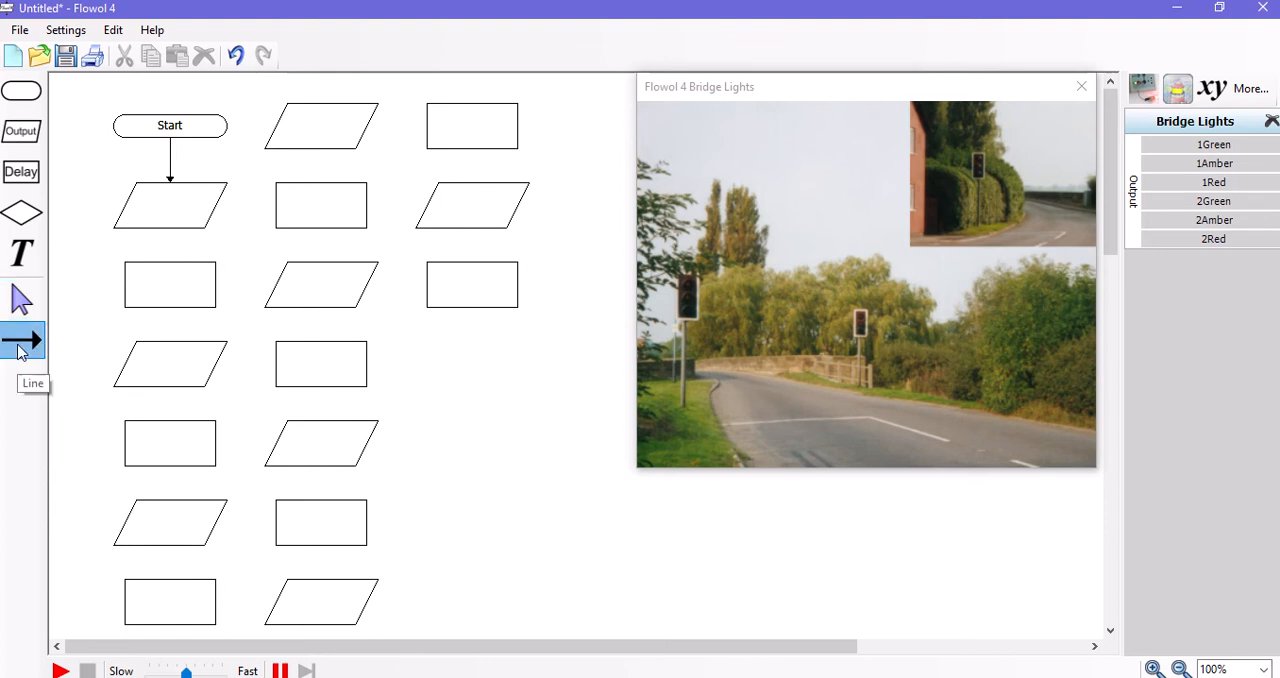
{"action": "mouse_move", "coordinate": [176, 204]}
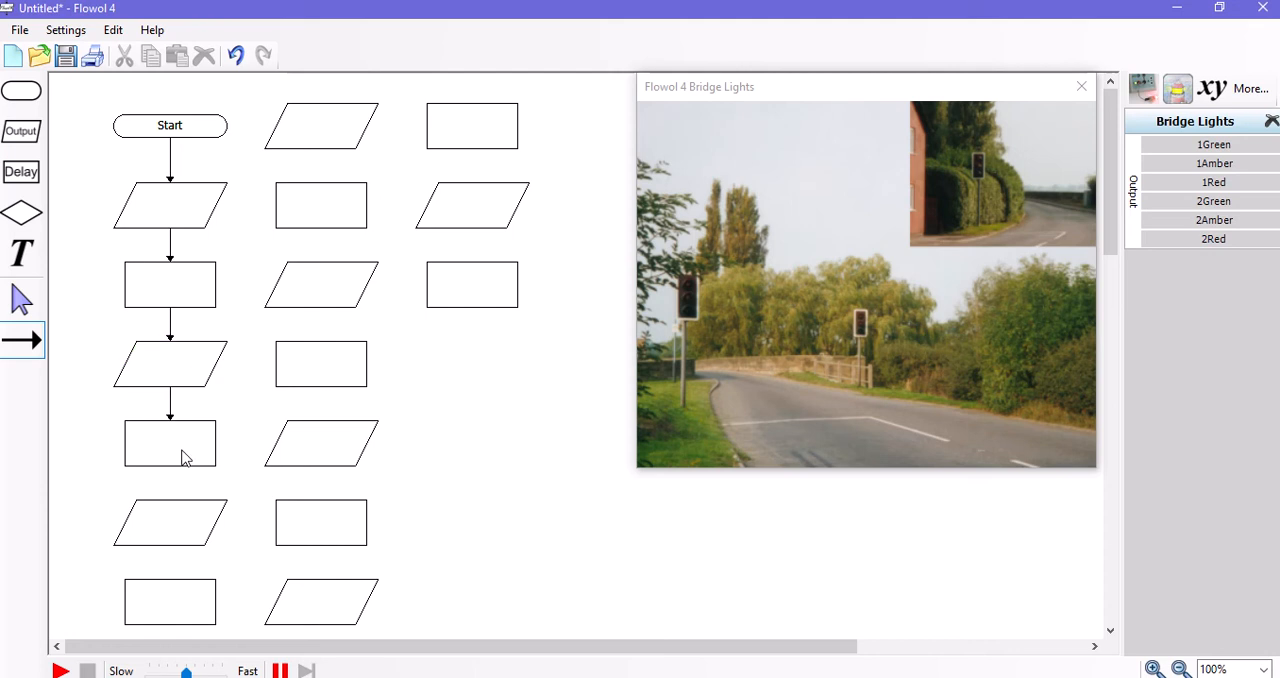
Draw flow lines joining the symbols down the columns and looping back to Start.
{"action": "left_click", "coordinate": [168, 522]}
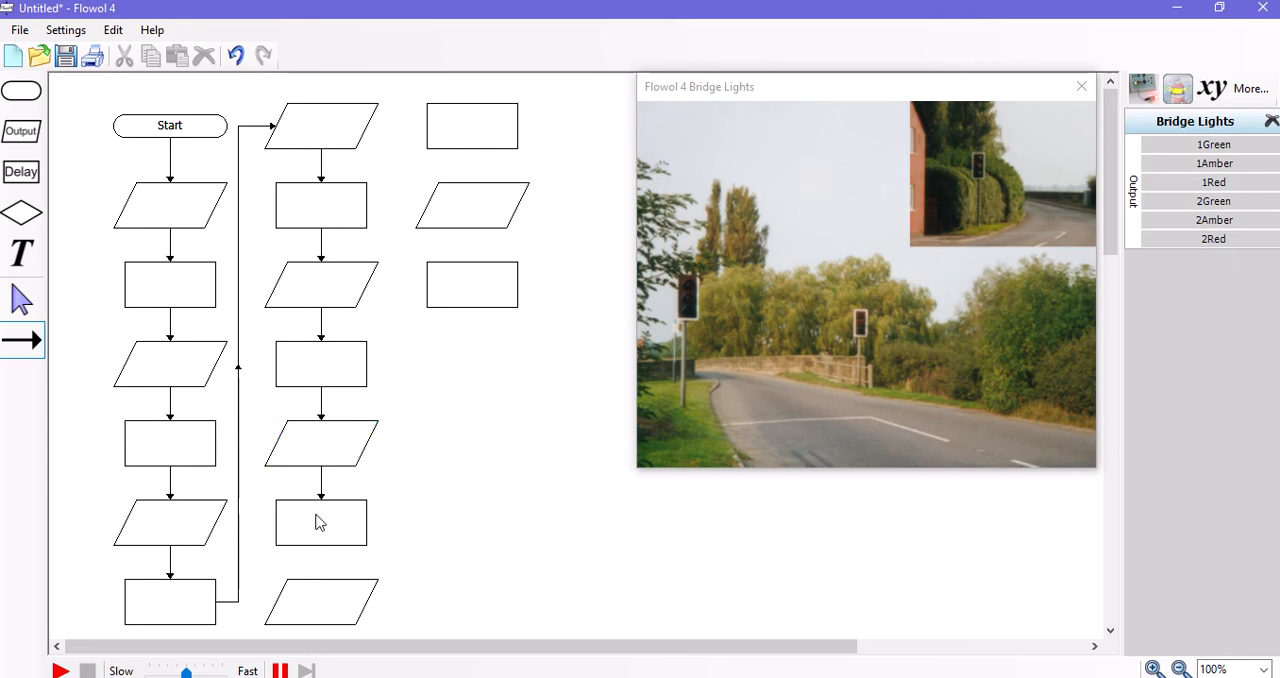
{"action": "left_click", "coordinate": [320, 600]}
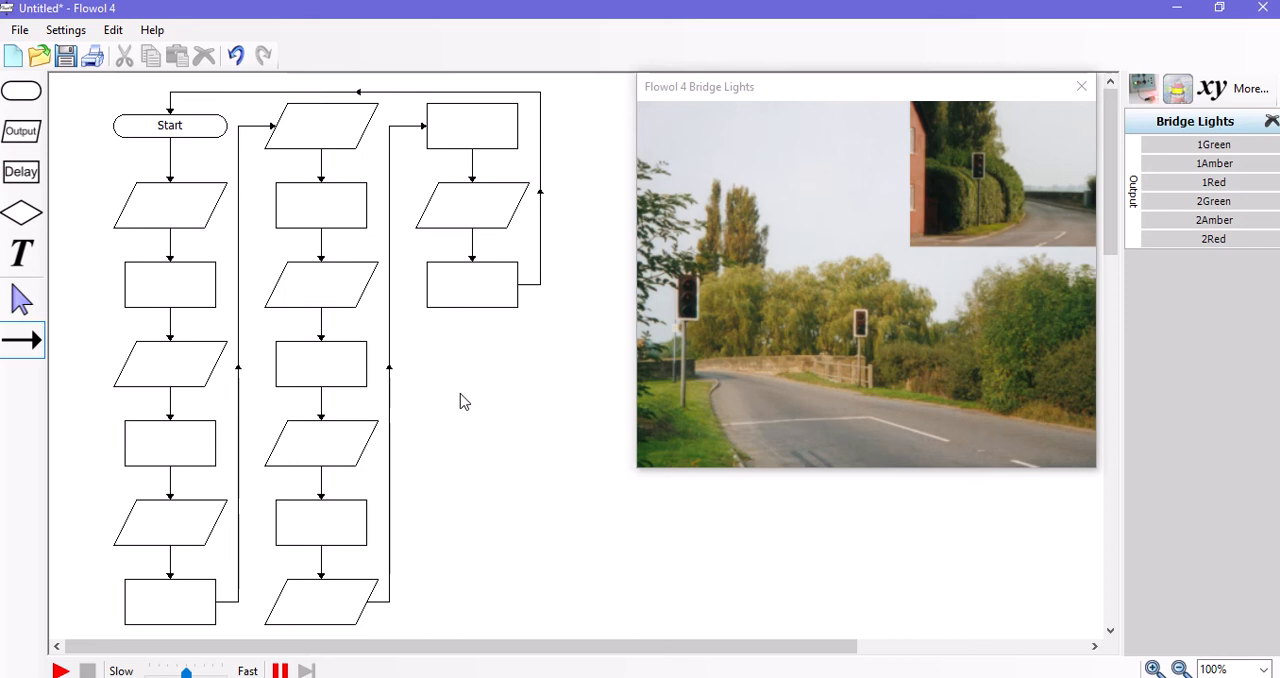
{"action": "mouse_move", "coordinate": [108, 256]}
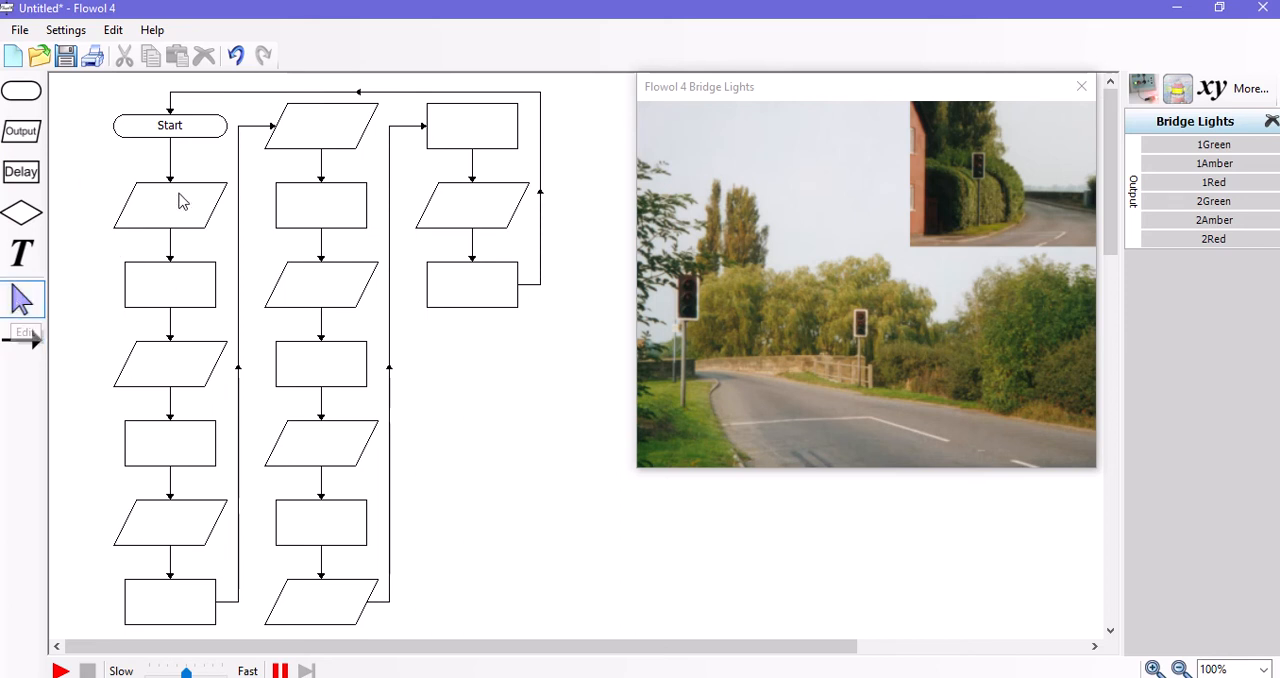
{"action": "mouse_move", "coordinate": [196, 290]}
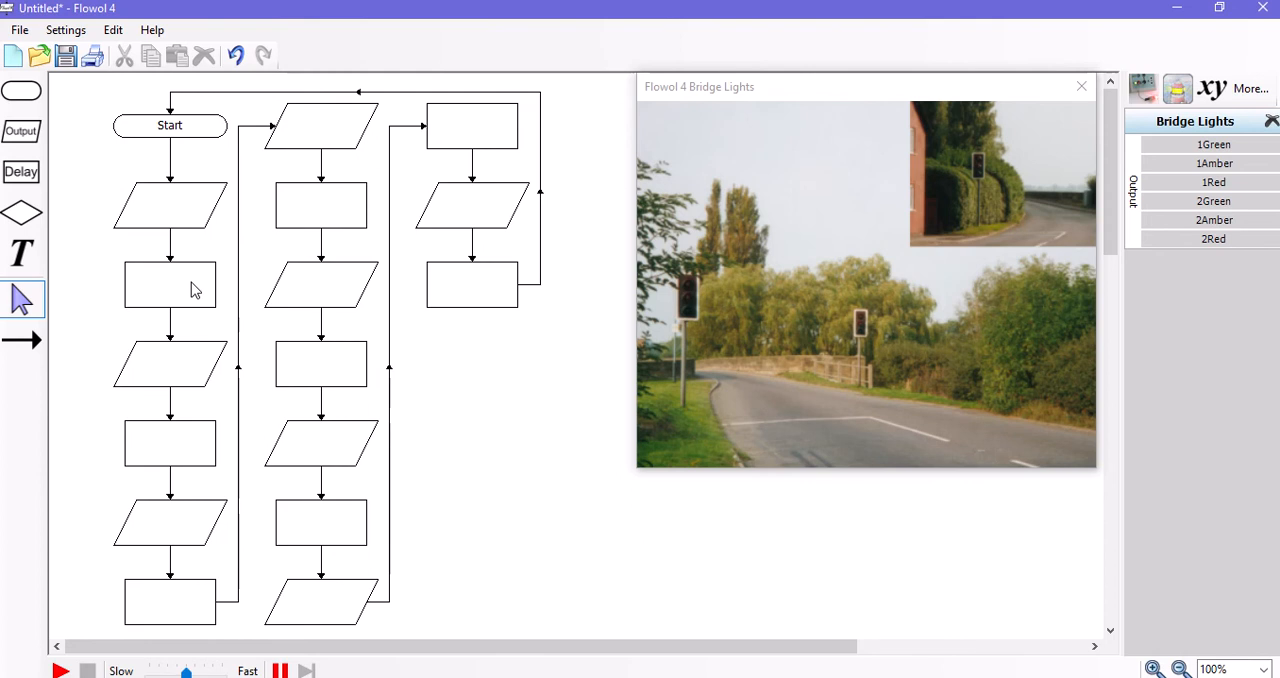
{"action": "mouse_move", "coordinate": [180, 292]}
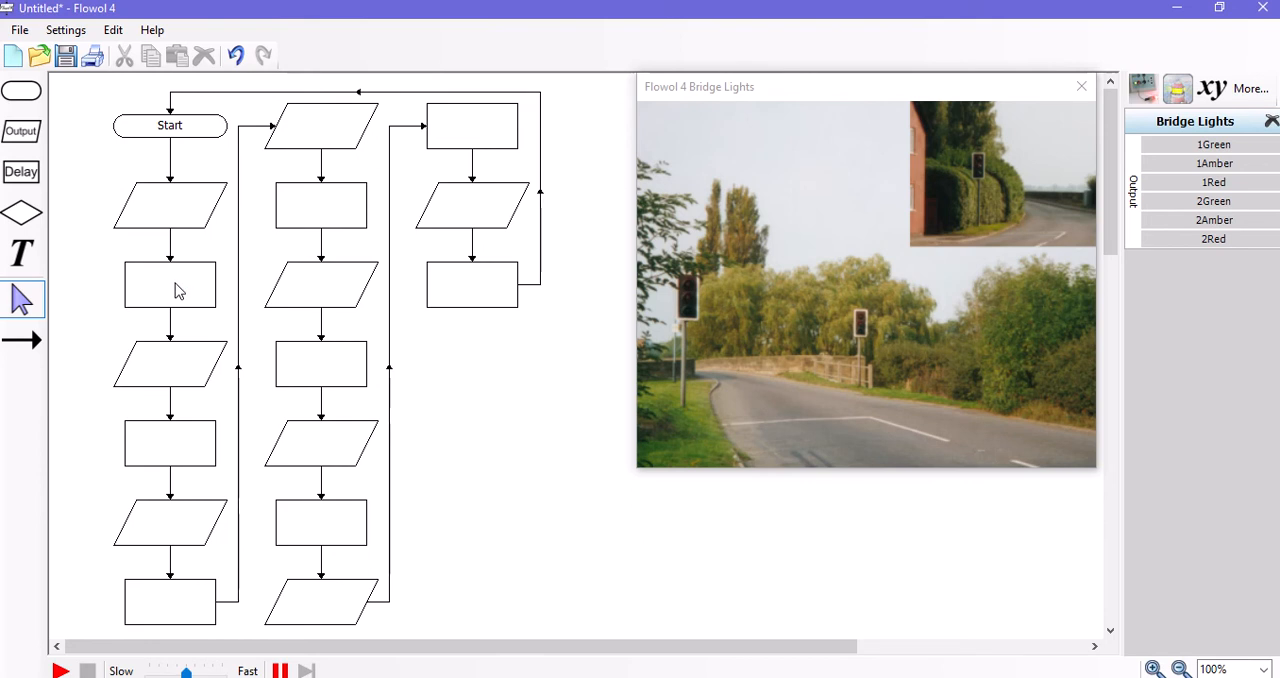
Set the first column's delay boxes to 1 second and 3 seconds.
{"action": "double_click", "coordinate": [168, 284]}
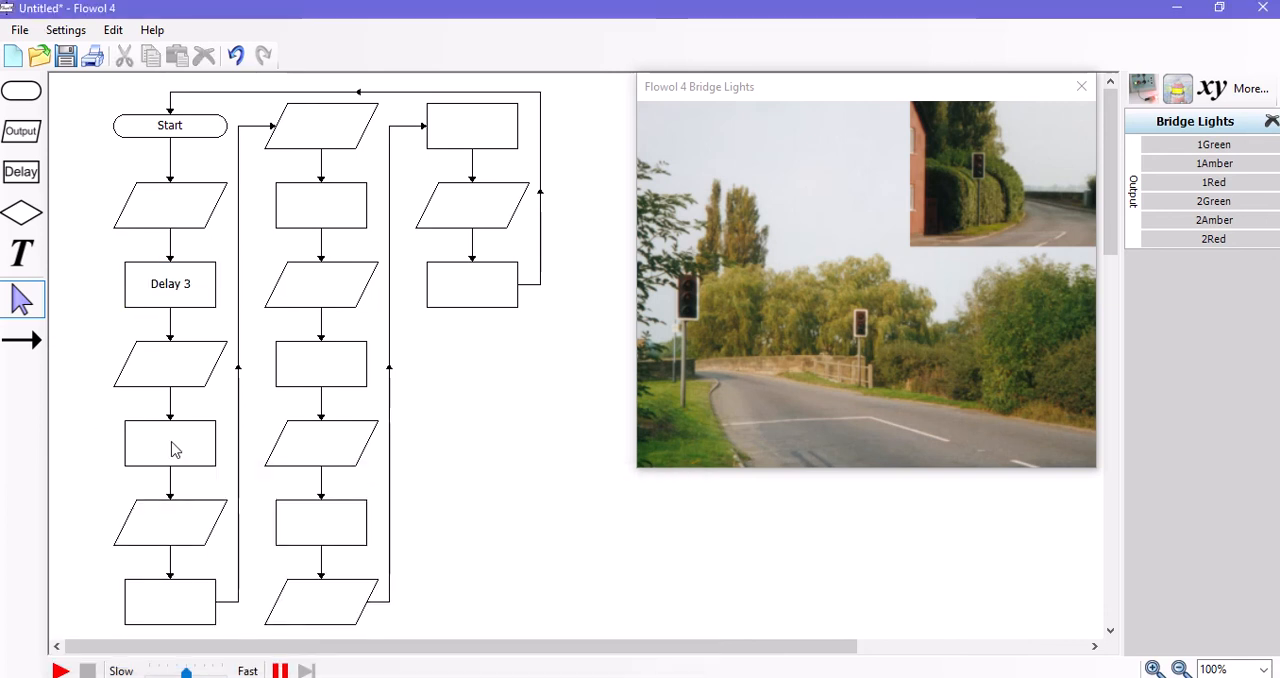
{"action": "double_click", "coordinate": [168, 444]}
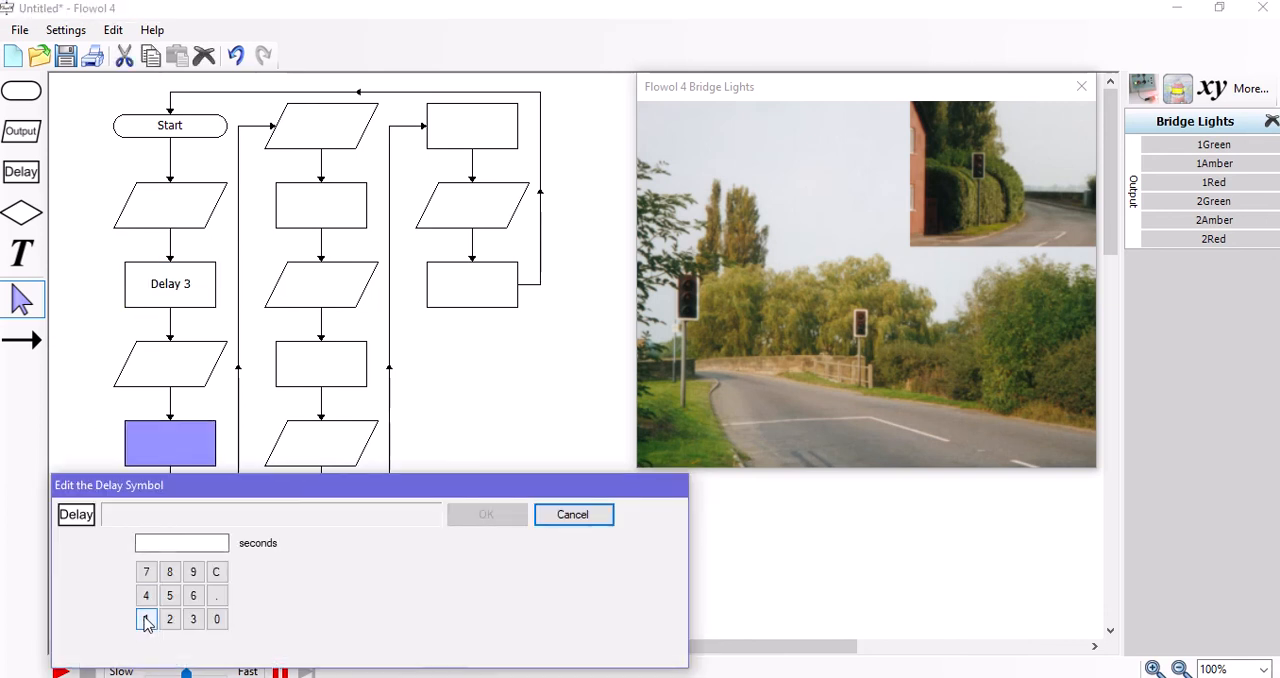
{"action": "left_click", "coordinate": [486, 514]}
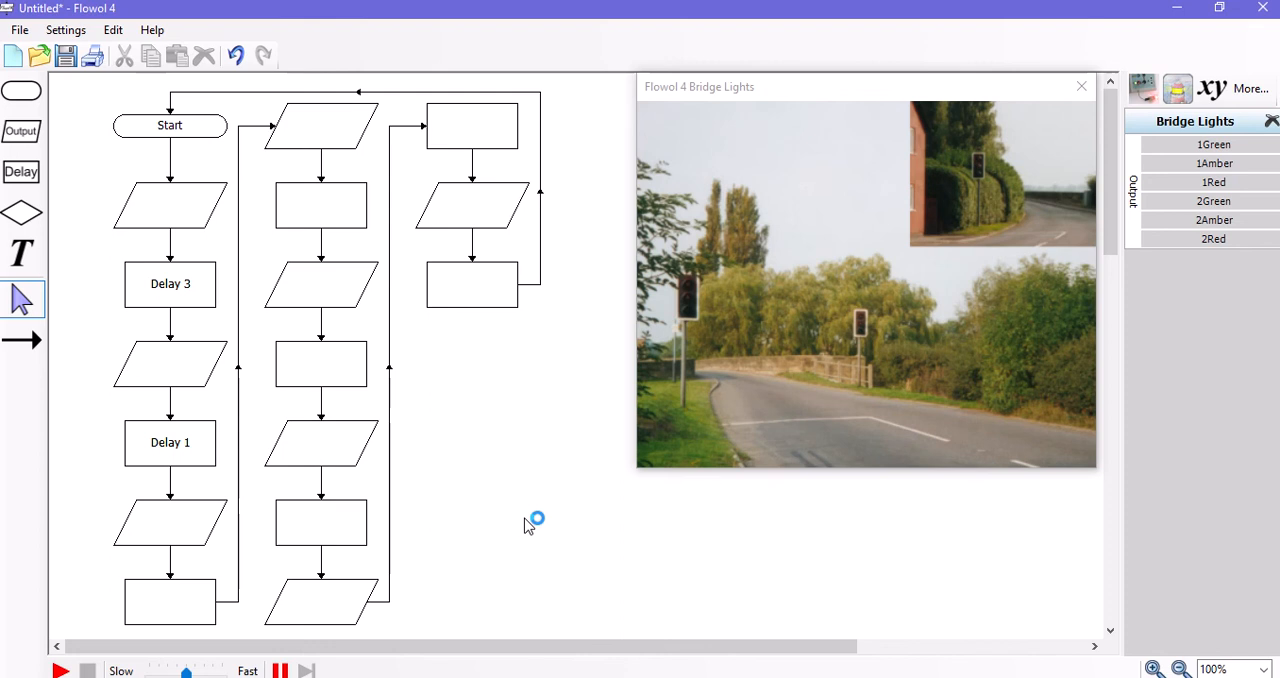
{"action": "double_click", "coordinate": [168, 442]}
{"action": "type", "text": "3"}
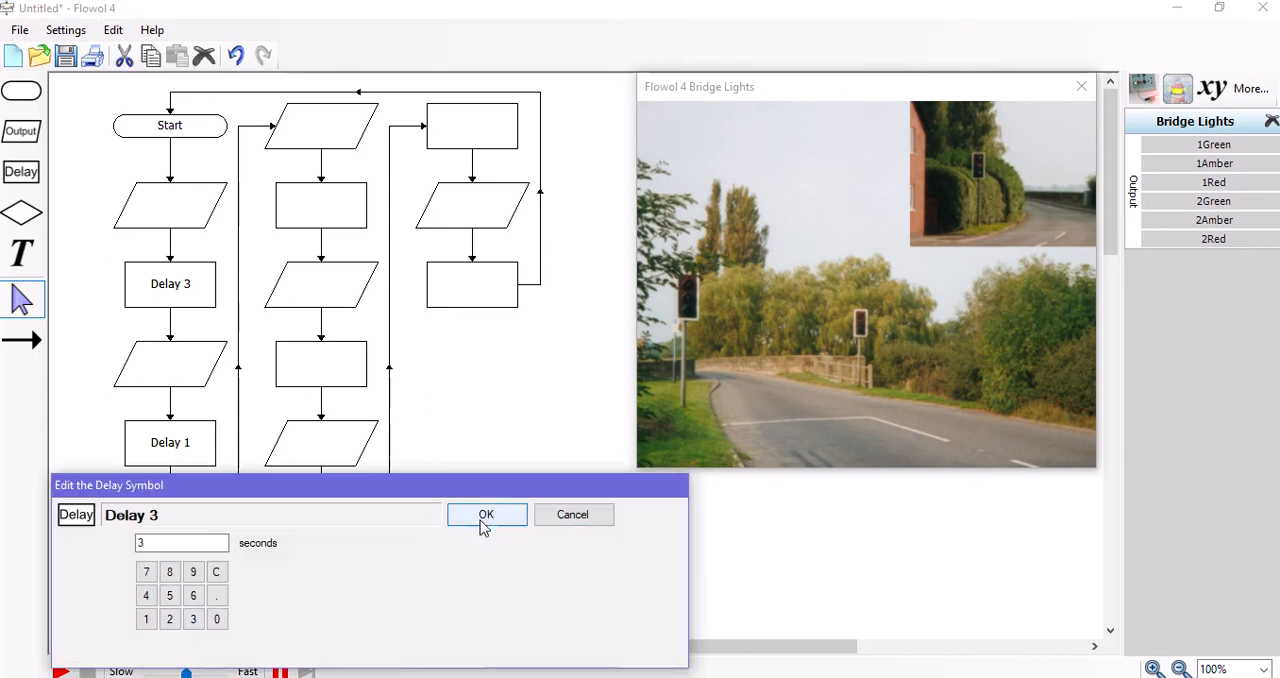
{"action": "left_click", "coordinate": [486, 514]}
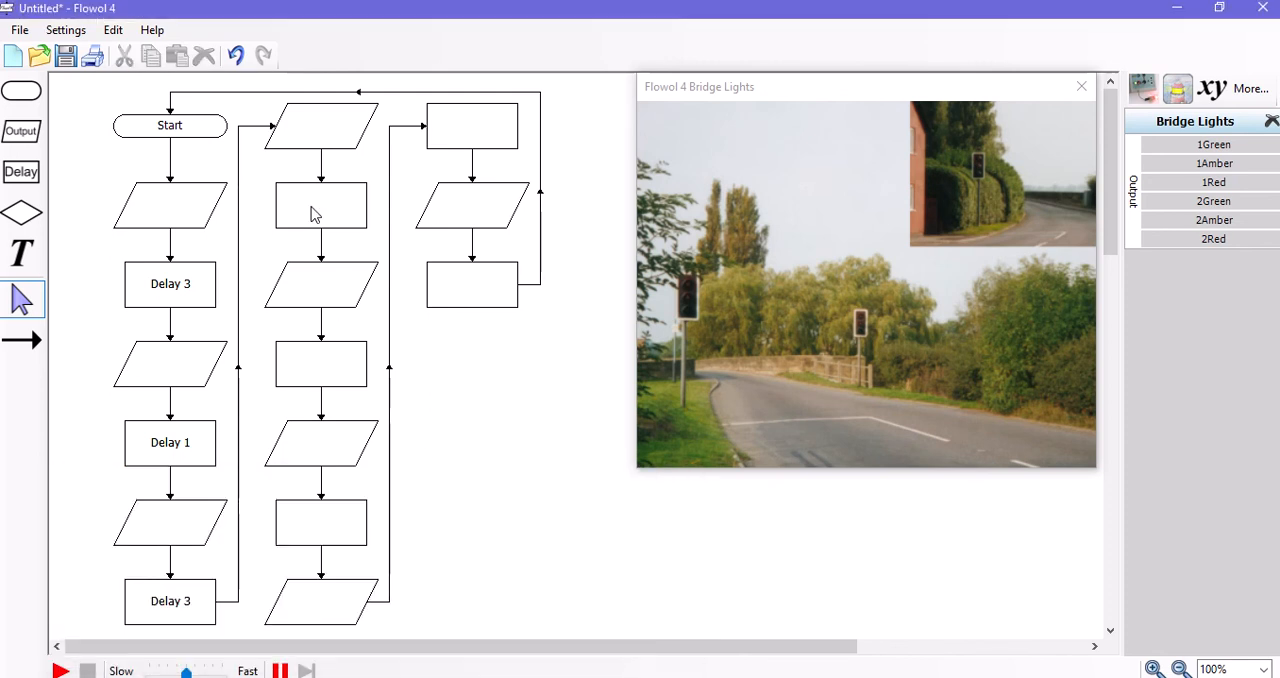
Set the delay boxes in columns two and three to their 3-second and 1-second waits.
{"action": "double_click", "coordinate": [320, 206]}
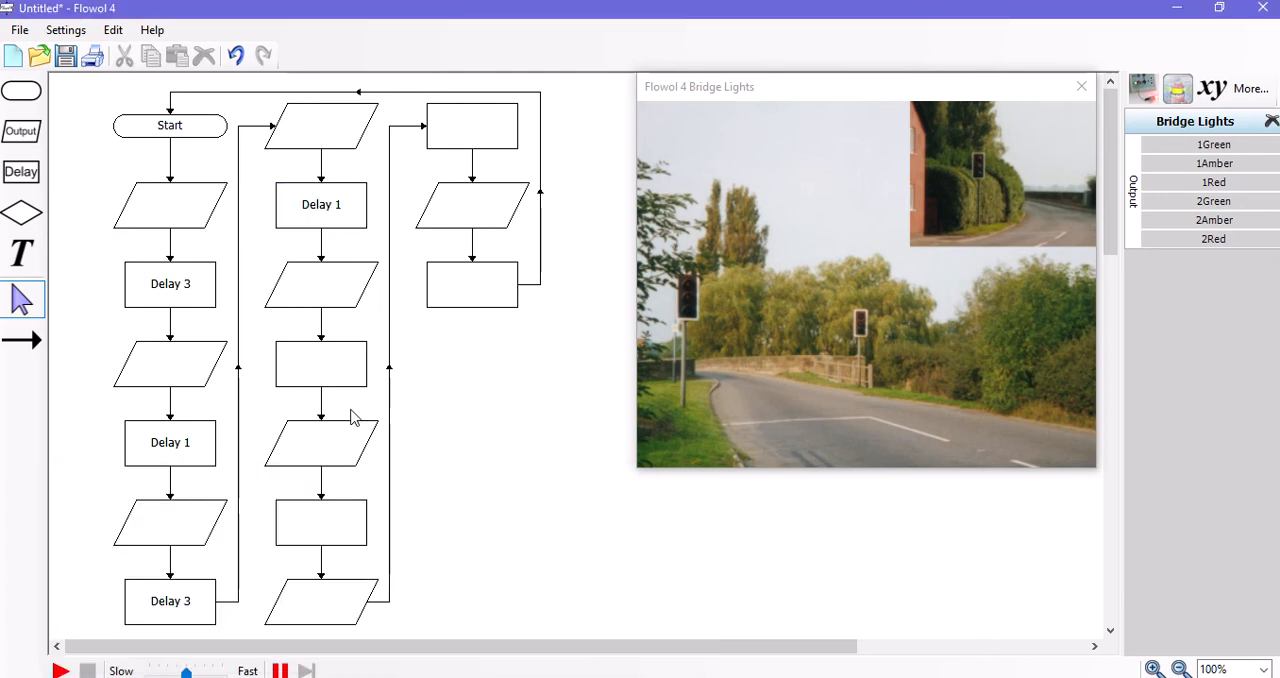
{"action": "double_click", "coordinate": [320, 364]}
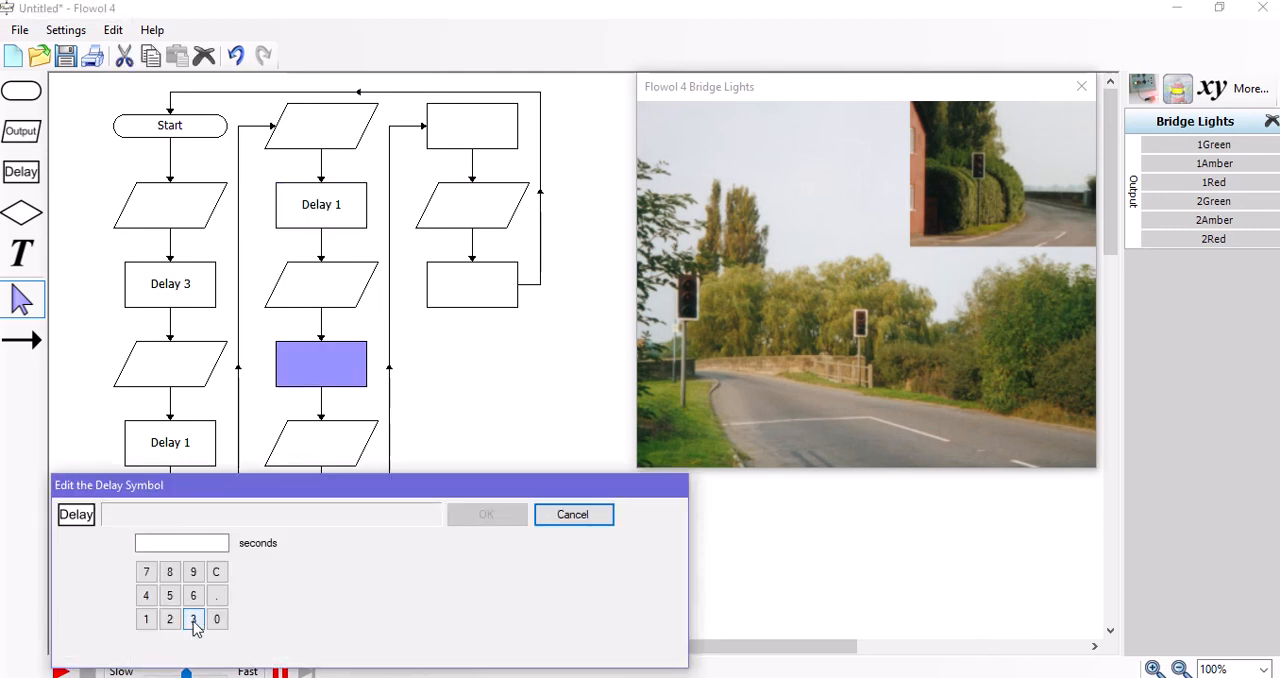
{"action": "left_click", "coordinate": [486, 514]}
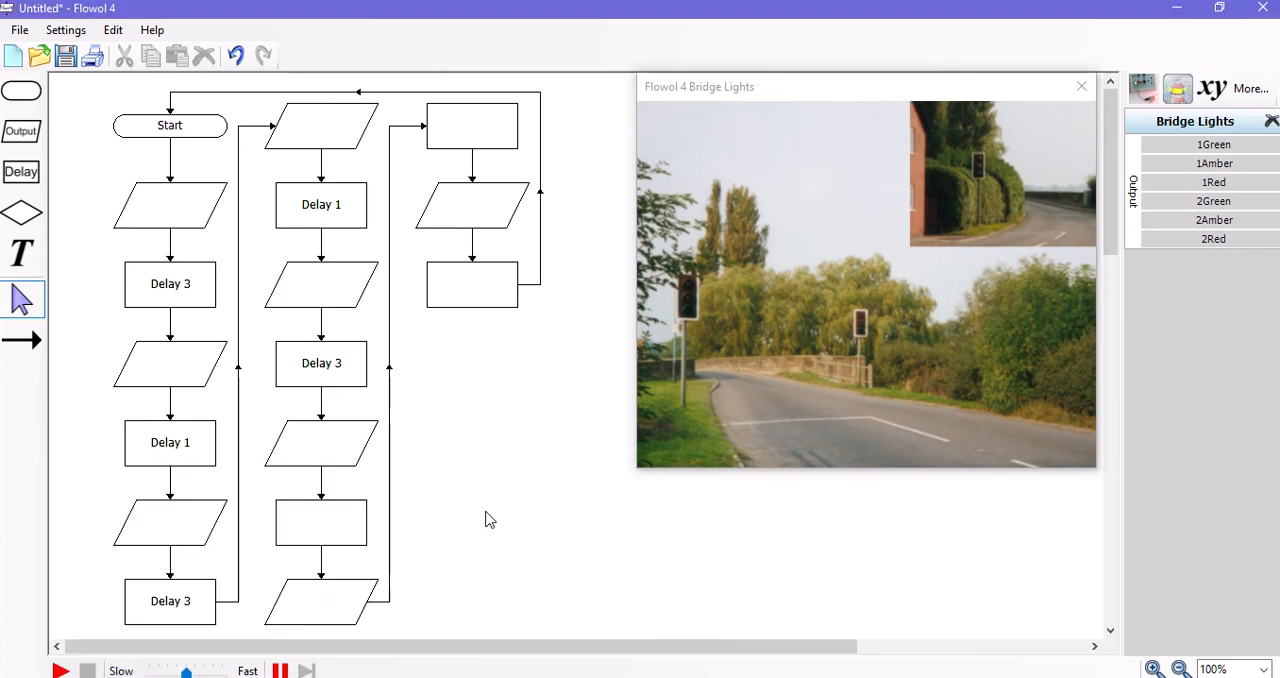
{"action": "mouse_move", "coordinate": [336, 536]}
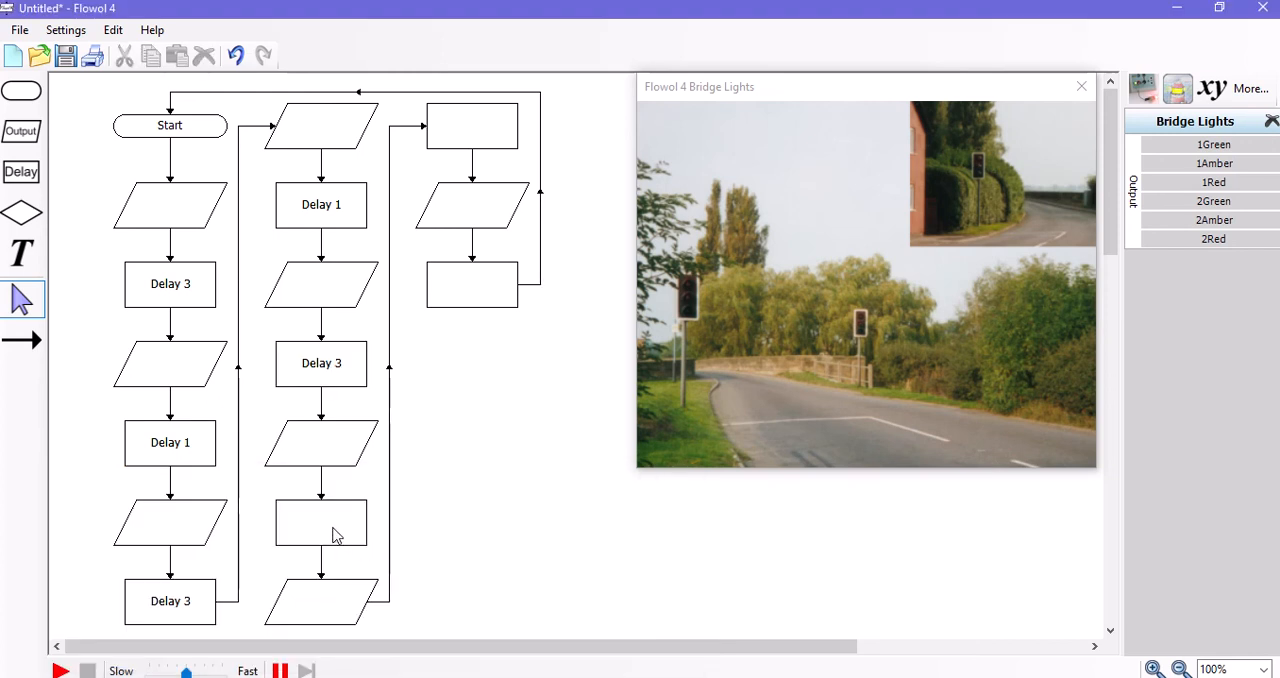
{"action": "double_click", "coordinate": [320, 522]}
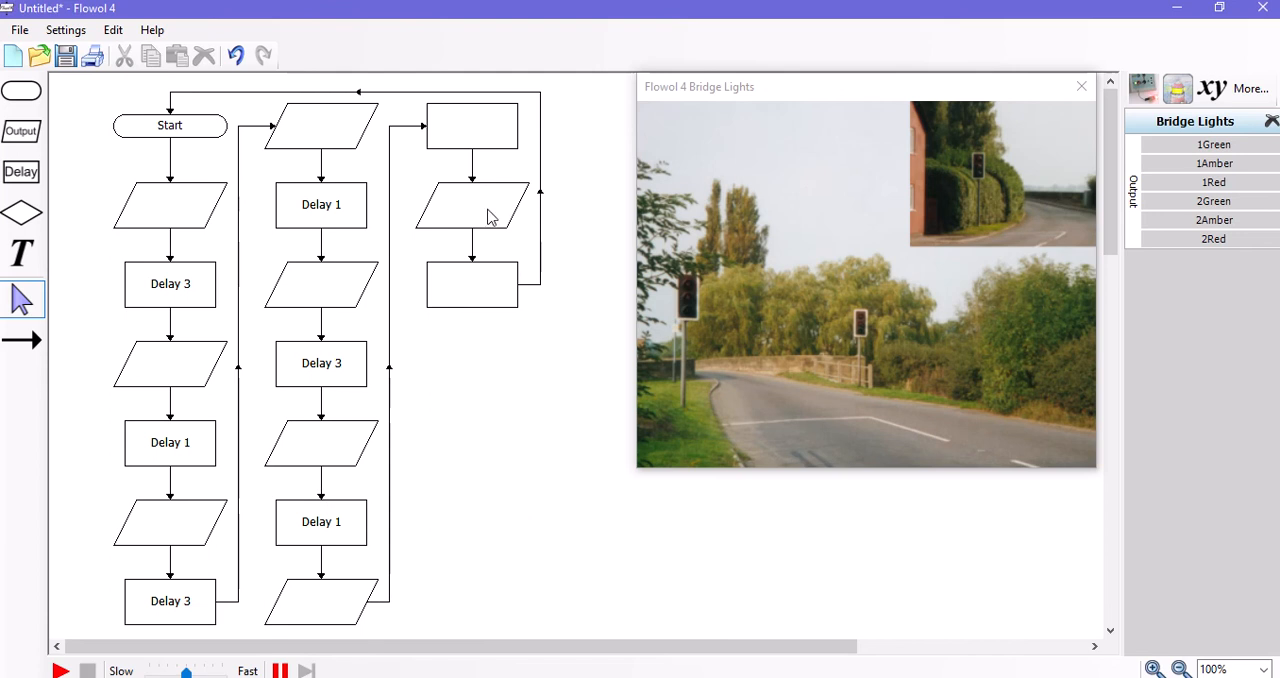
{"action": "double_click", "coordinate": [472, 124]}
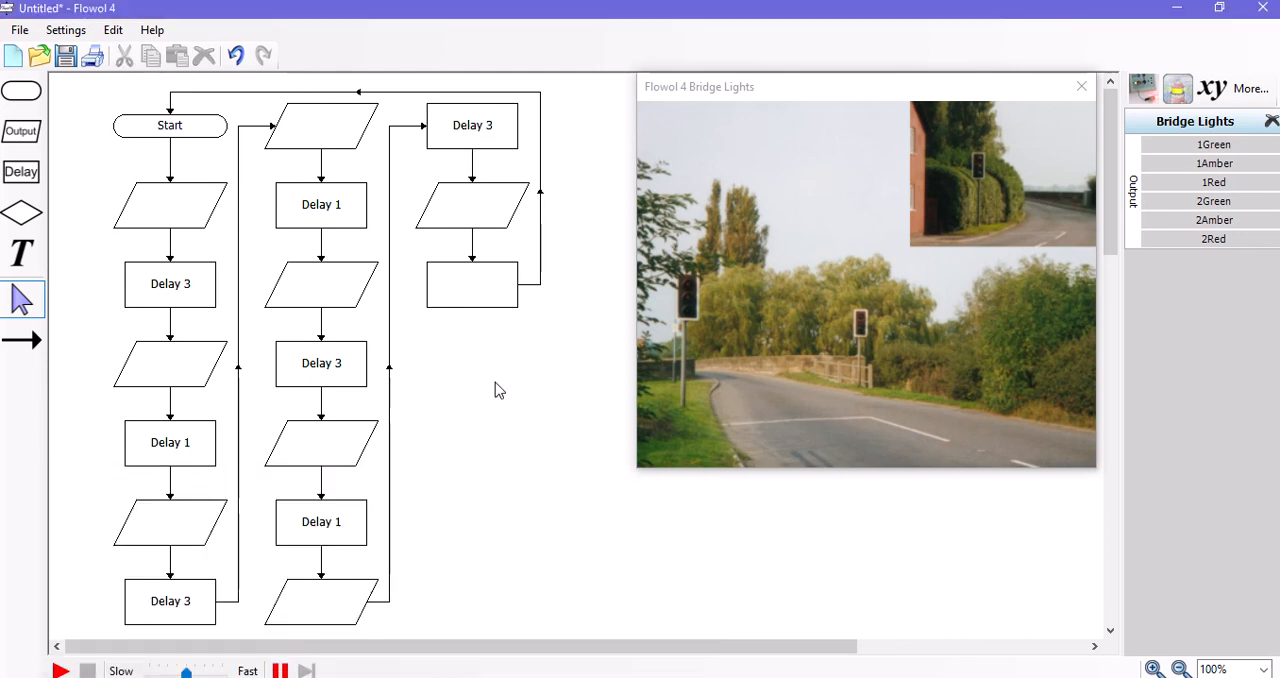
{"action": "mouse_move", "coordinate": [84, 408]}
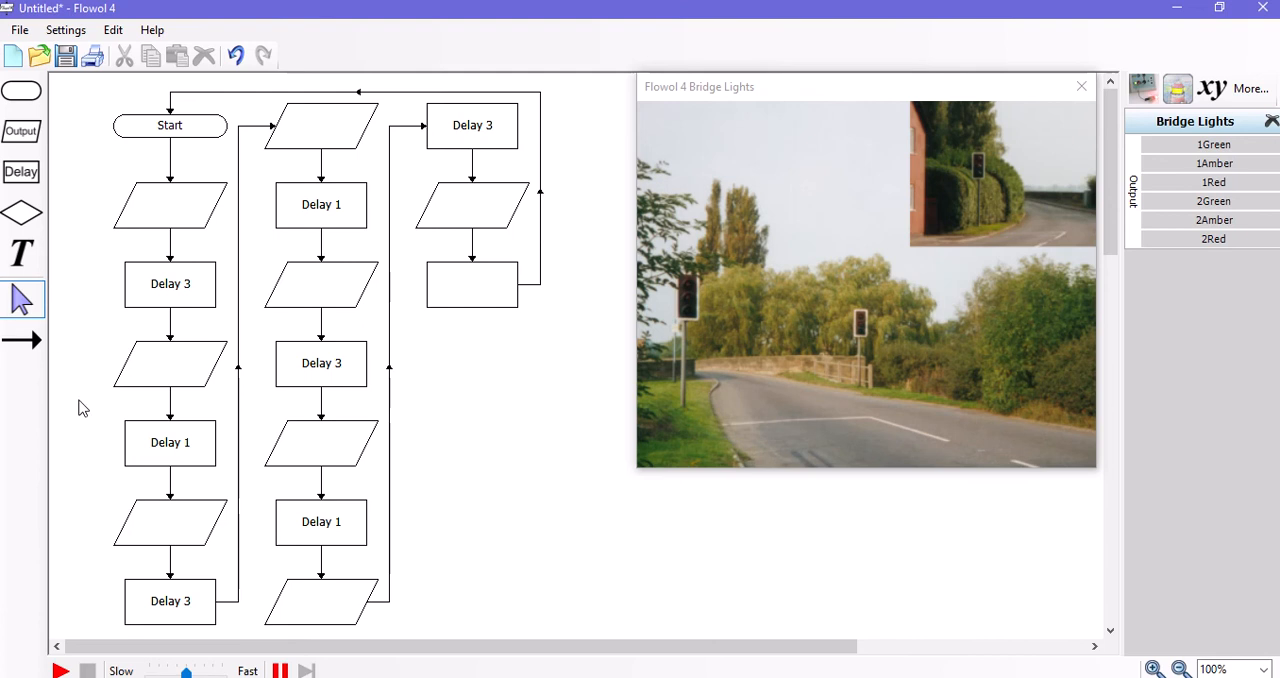
{"action": "double_click", "coordinate": [472, 284]}
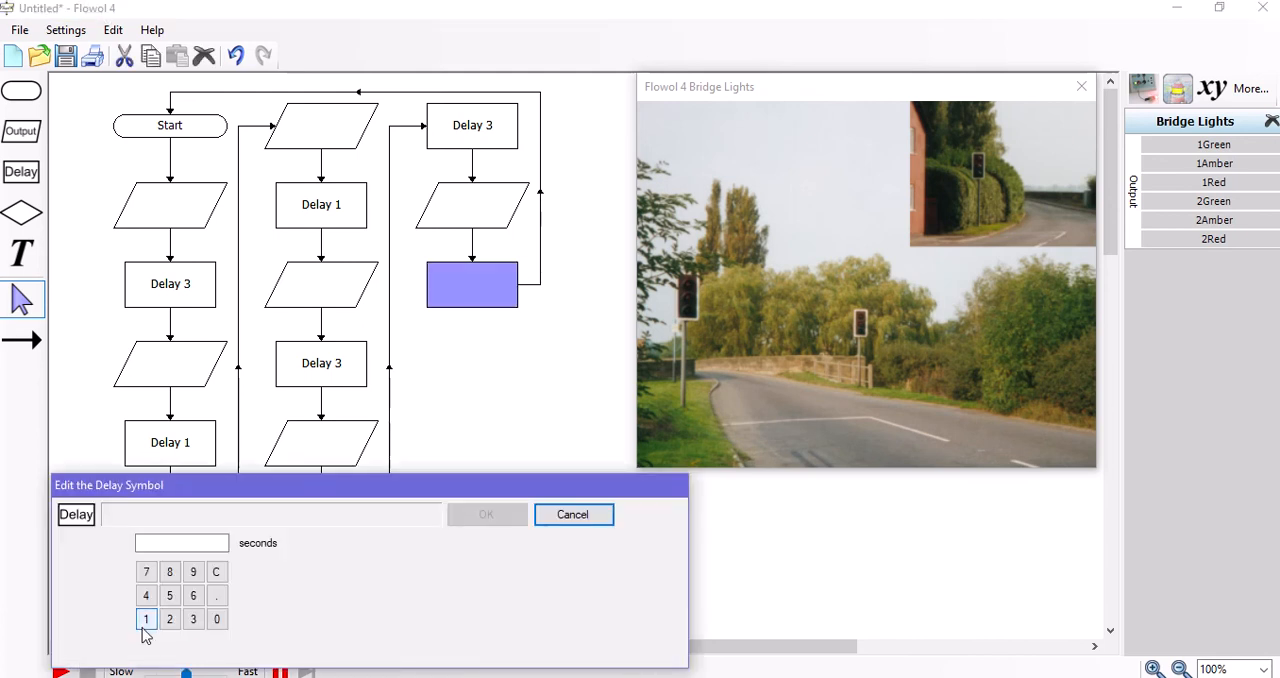
{"action": "left_click", "coordinate": [486, 514]}
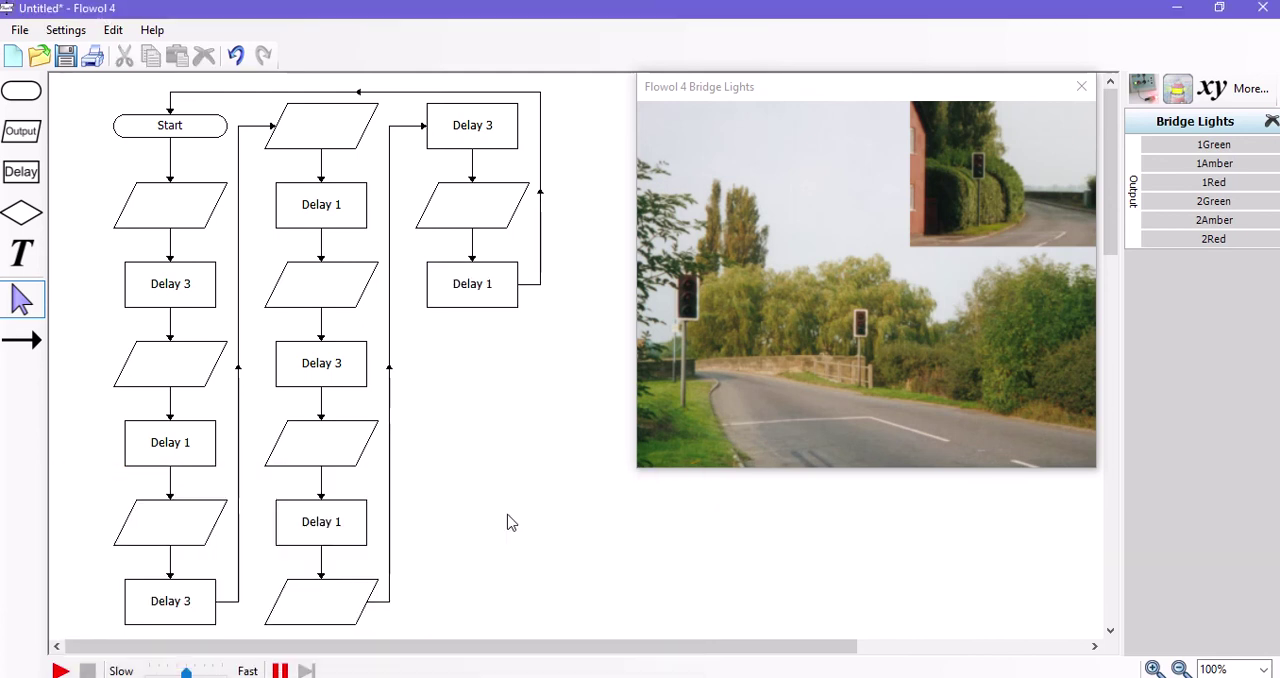
{"action": "mouse_move", "coordinate": [564, 520]}
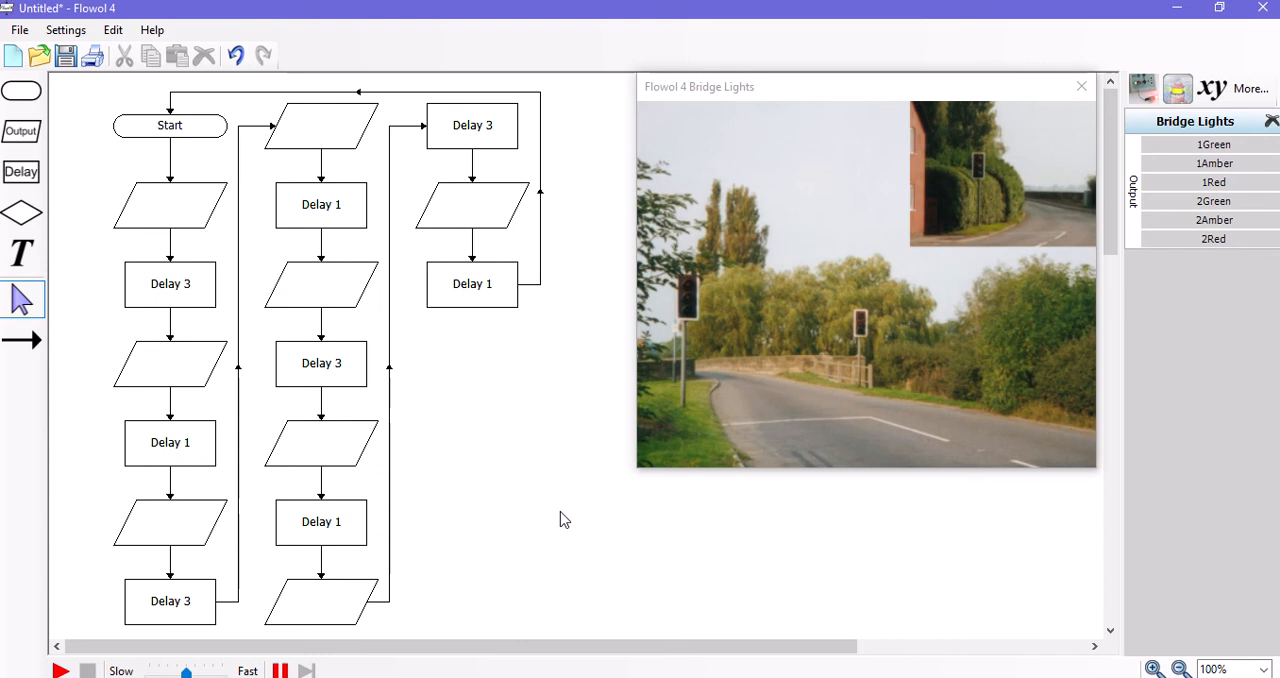
{"action": "mouse_move", "coordinate": [184, 218]}
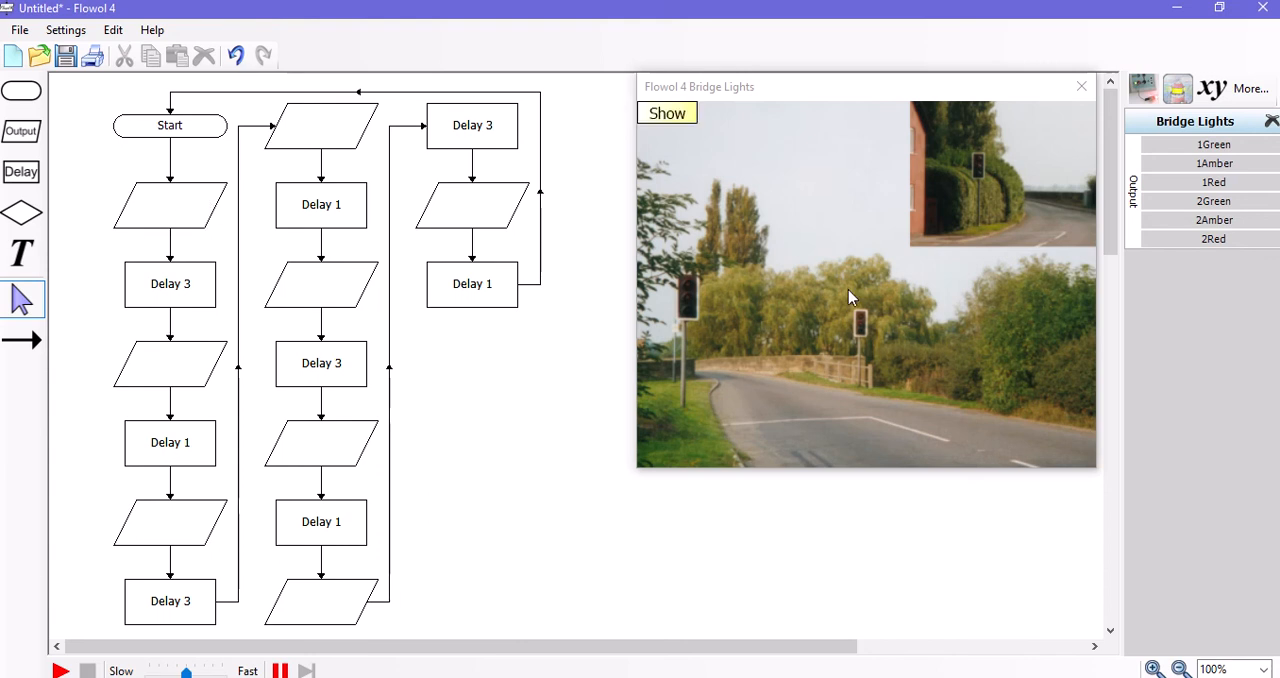
{"action": "left_click", "coordinate": [1212, 144]}
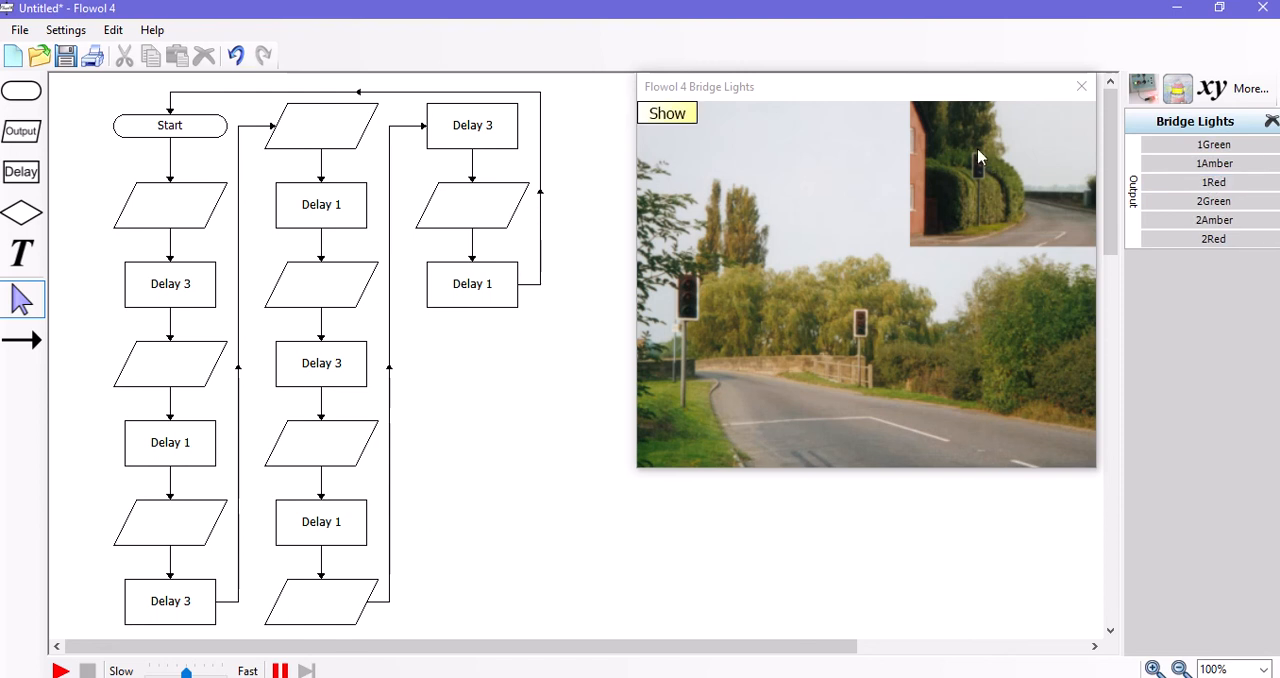
{"action": "left_click", "coordinate": [1204, 238]}
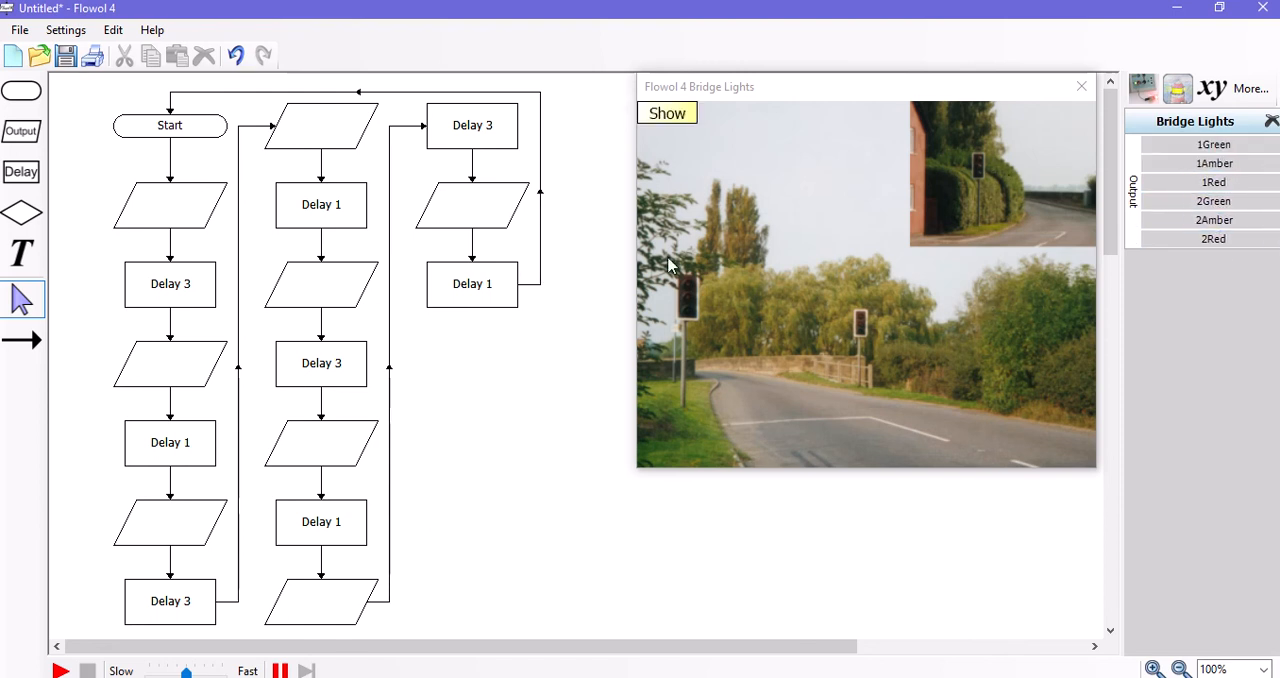
{"action": "mouse_move", "coordinate": [756, 278]}
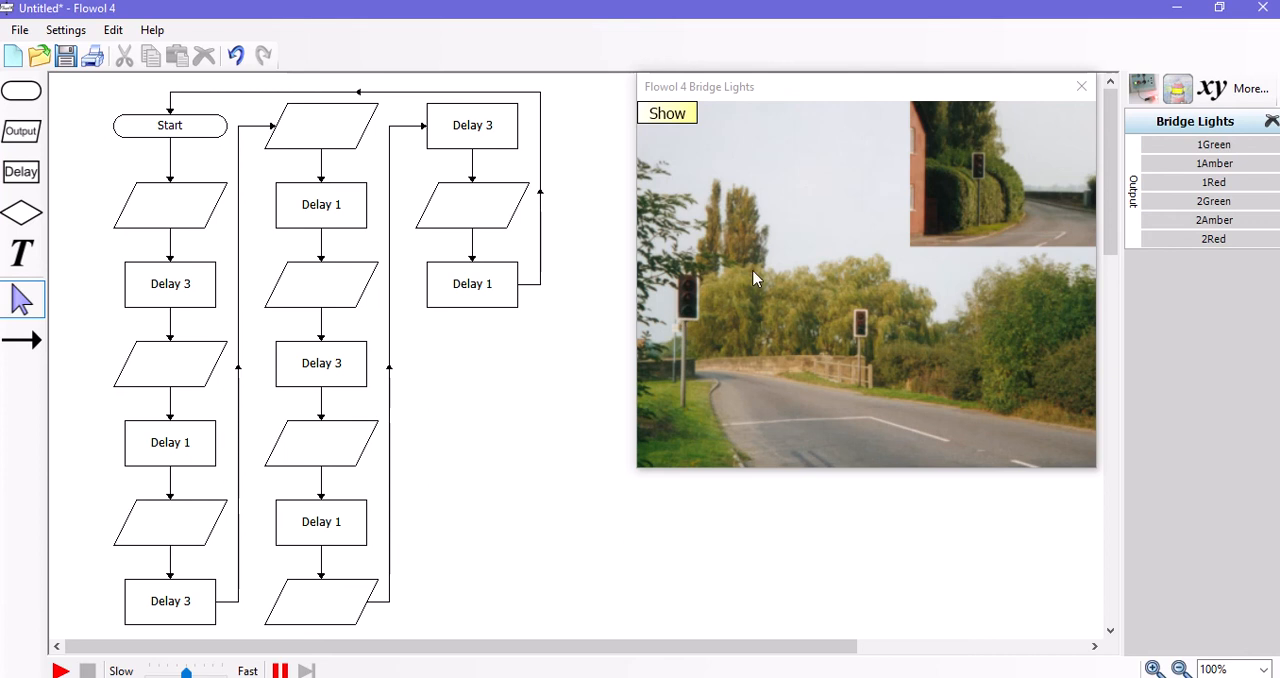
{"action": "mouse_move", "coordinate": [676, 312]}
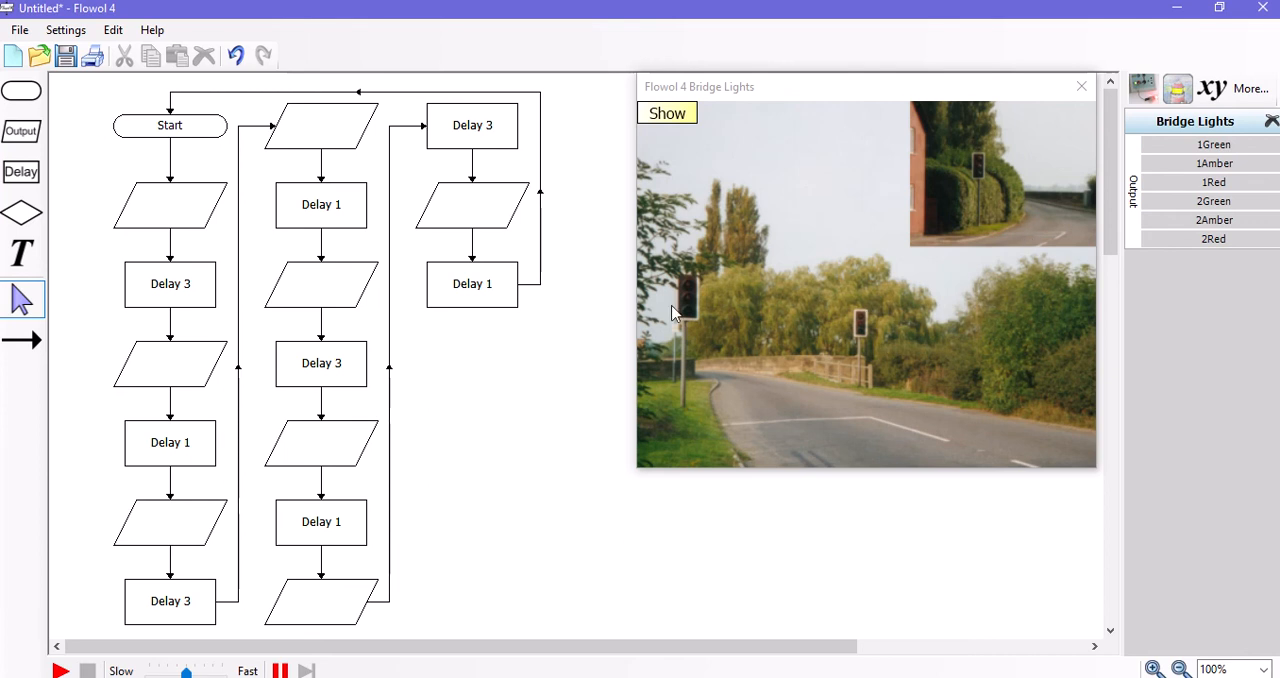
{"action": "mouse_move", "coordinate": [980, 196]}
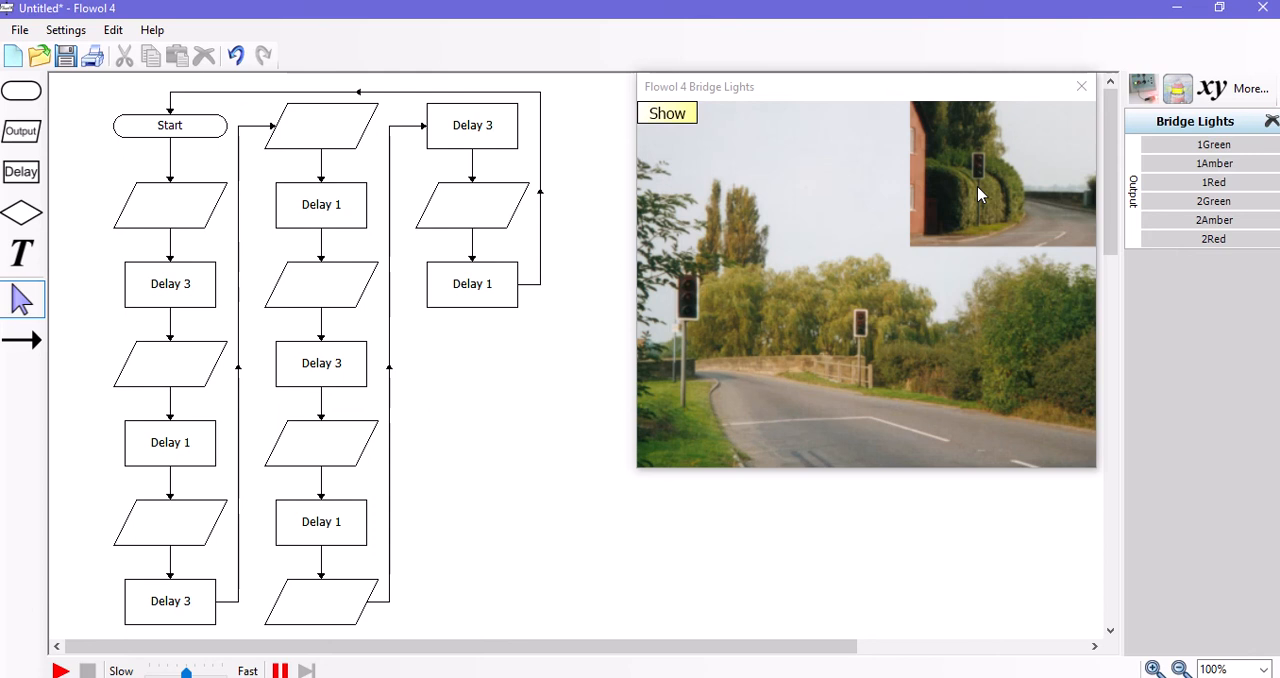
{"action": "mouse_move", "coordinate": [960, 204]}
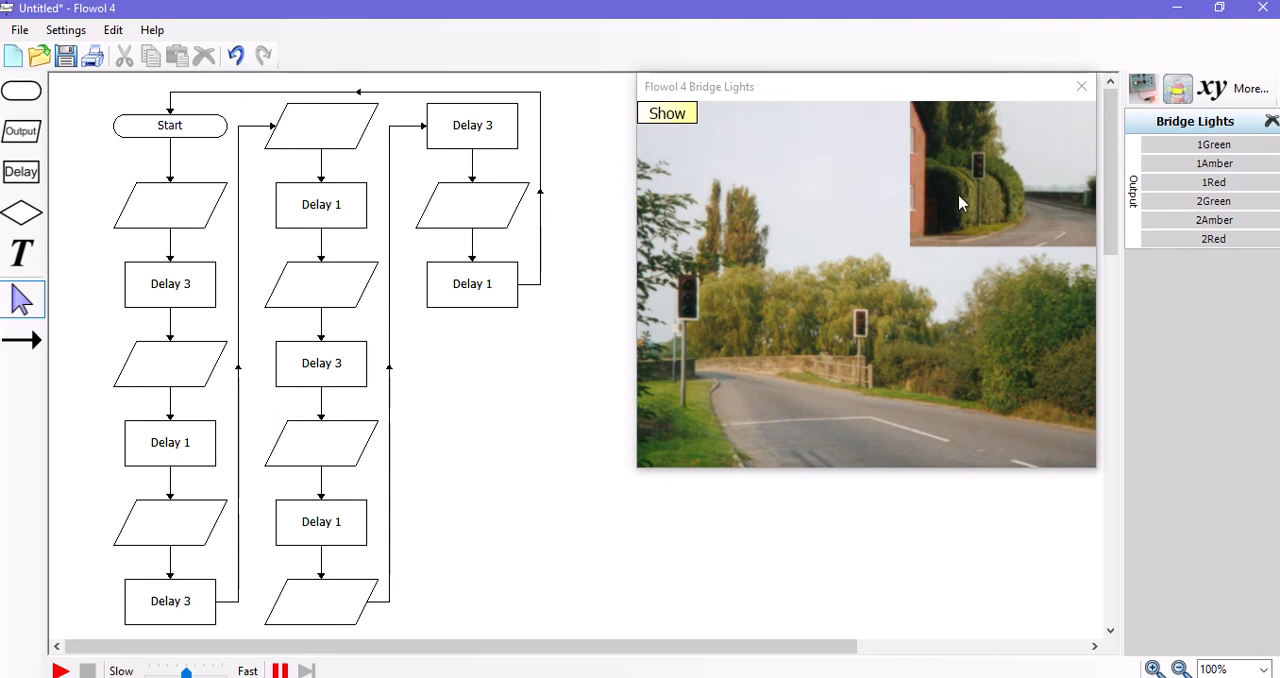
{"action": "mouse_move", "coordinate": [992, 200]}
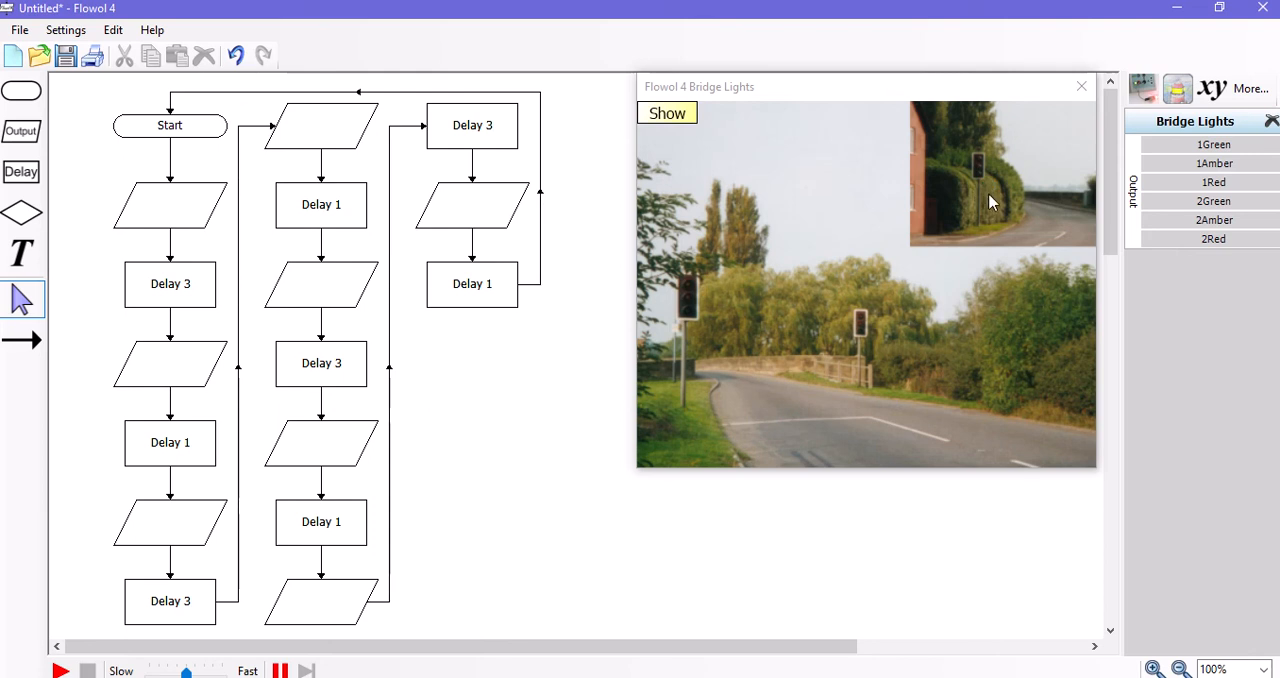
{"action": "left_click", "coordinate": [666, 112]}
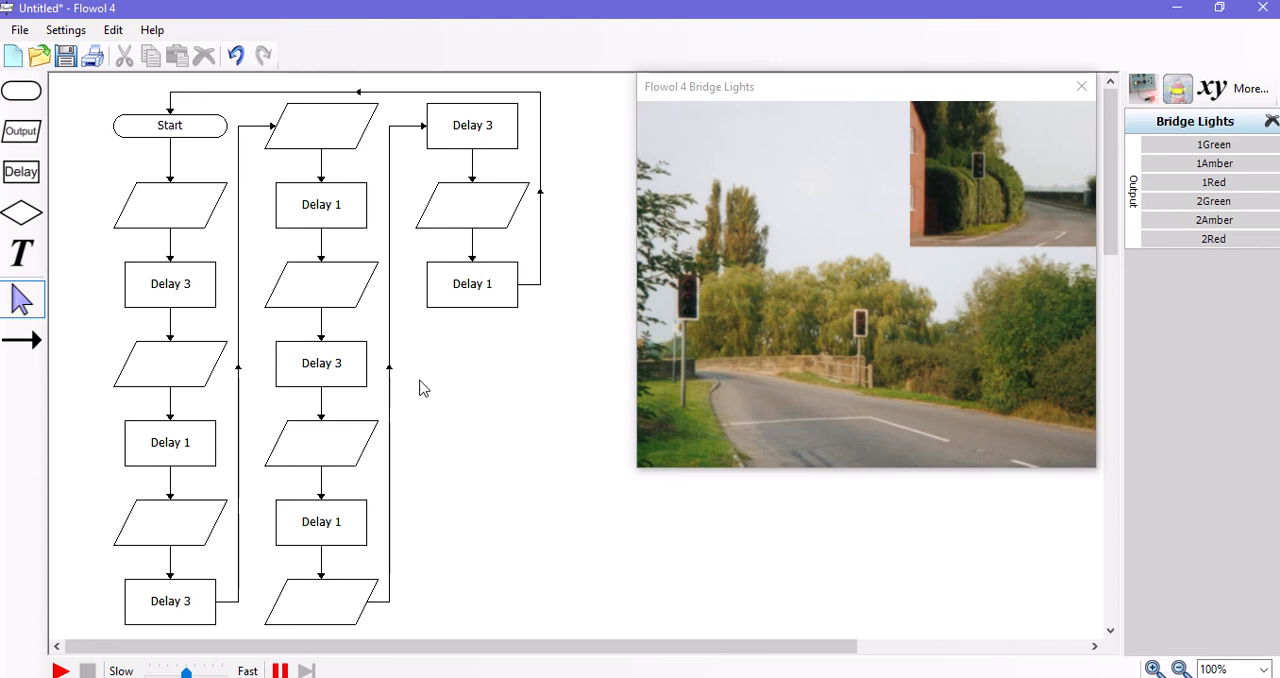
{"action": "mouse_move", "coordinate": [336, 372]}
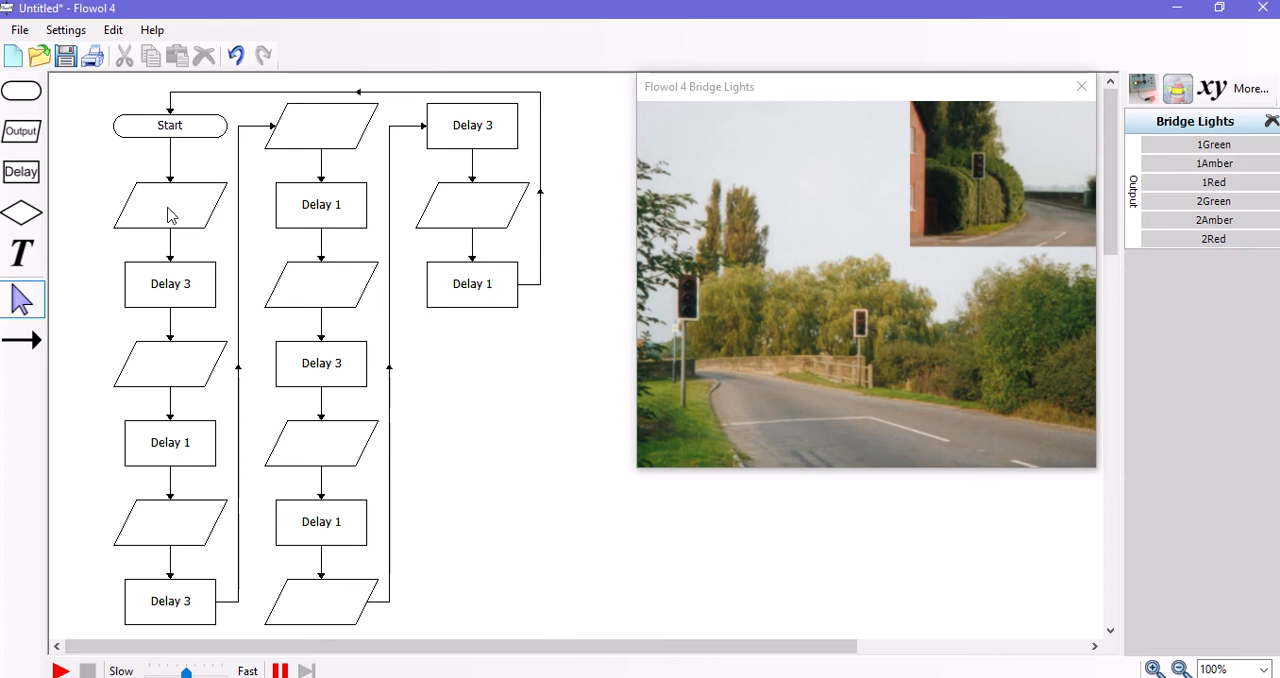
Make the first left-column output turn 1Red and 2Red on with 1Amber off.
{"action": "double_click", "coordinate": [170, 204]}
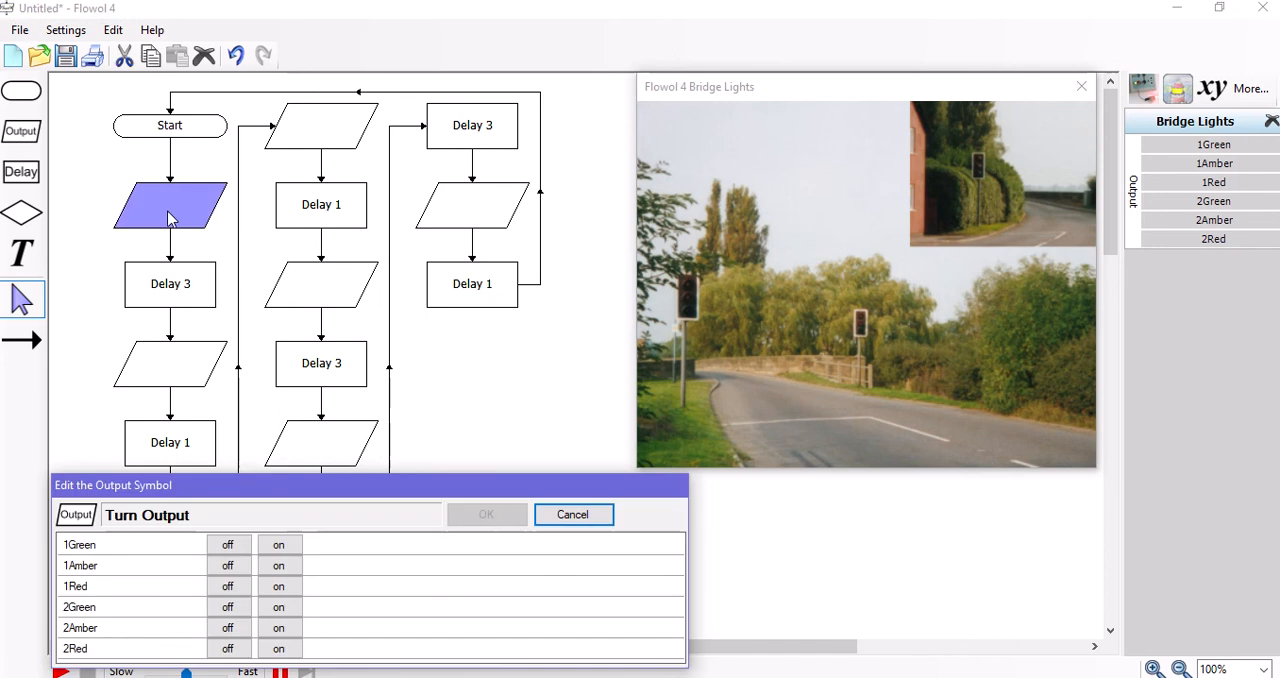
{"action": "mouse_move", "coordinate": [184, 592]}
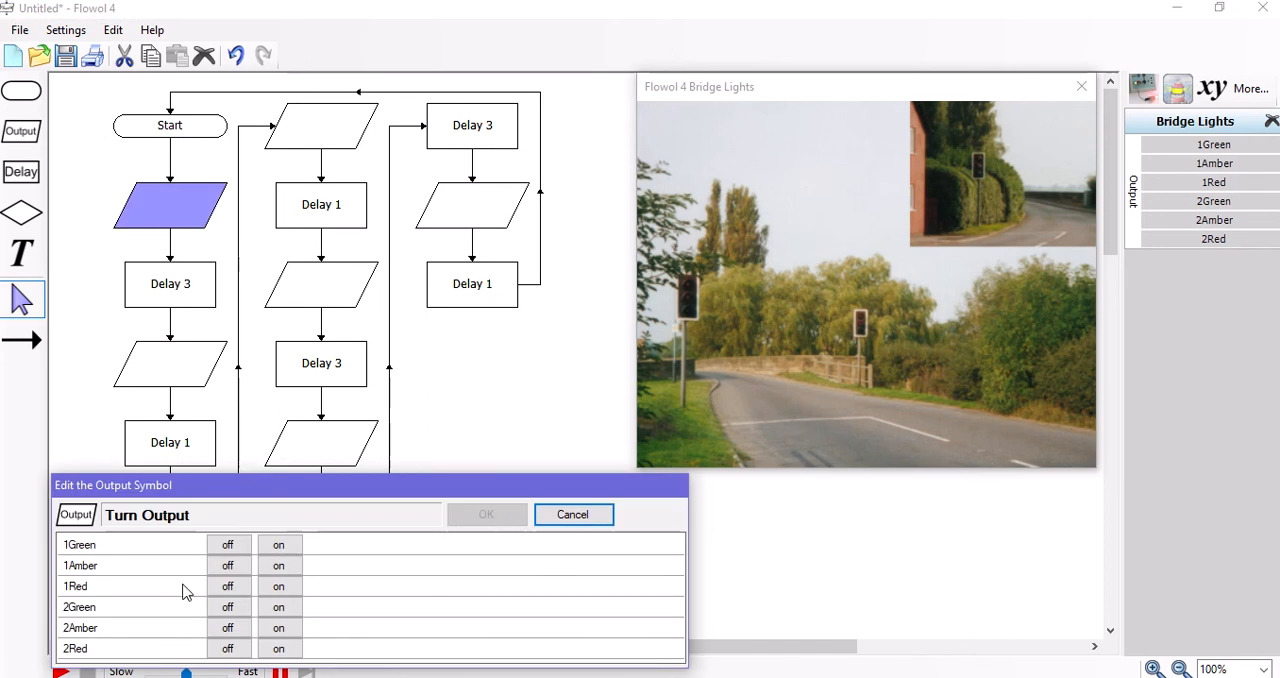
{"action": "left_click", "coordinate": [278, 586]}
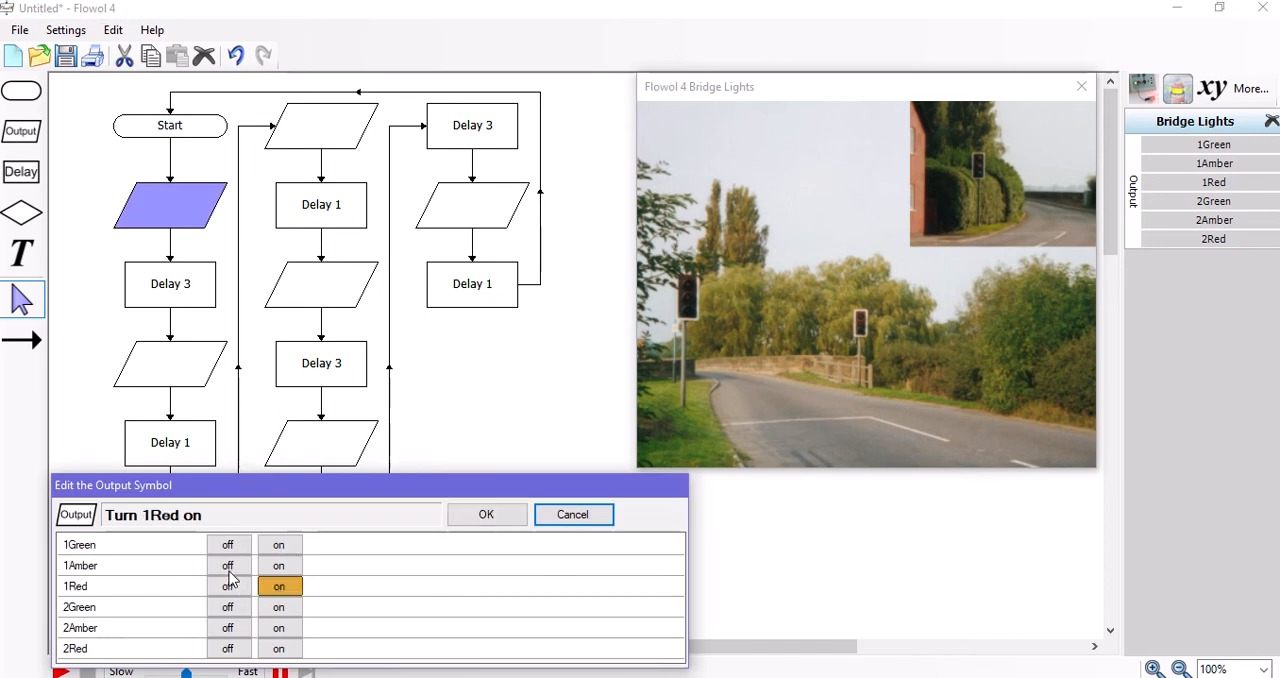
{"action": "left_click", "coordinate": [228, 564]}
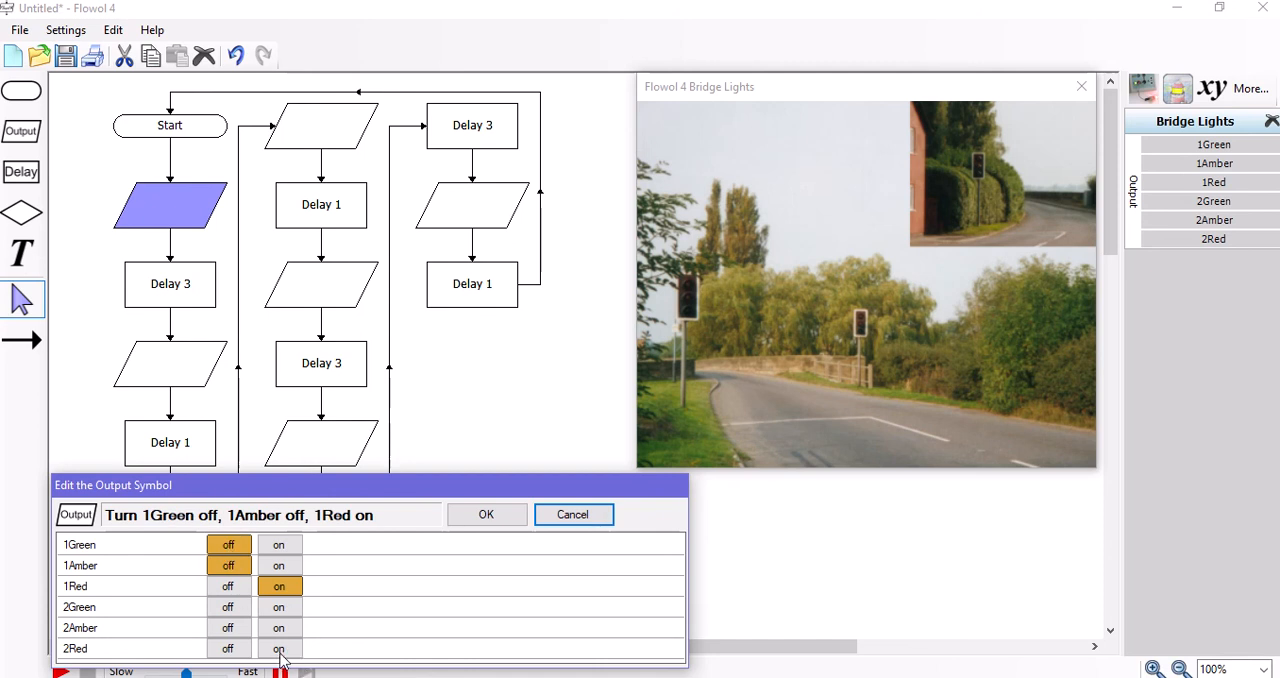
{"action": "left_click", "coordinate": [228, 628]}
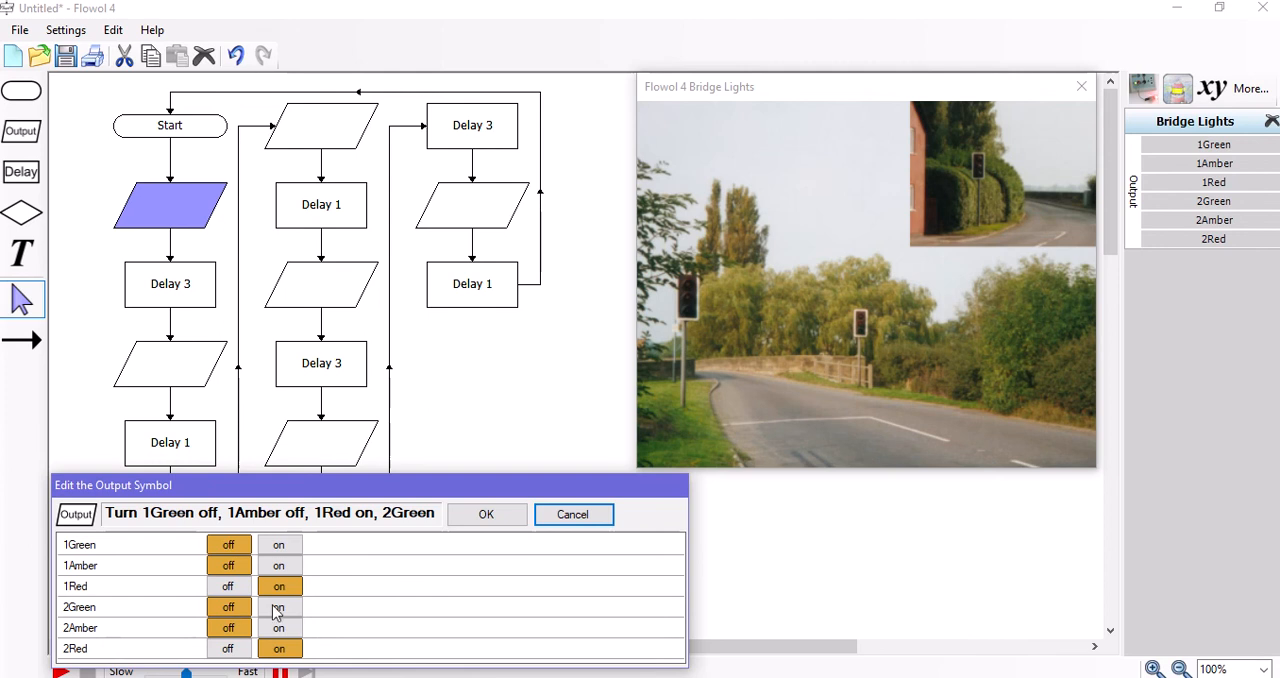
{"action": "left_click", "coordinate": [486, 514]}
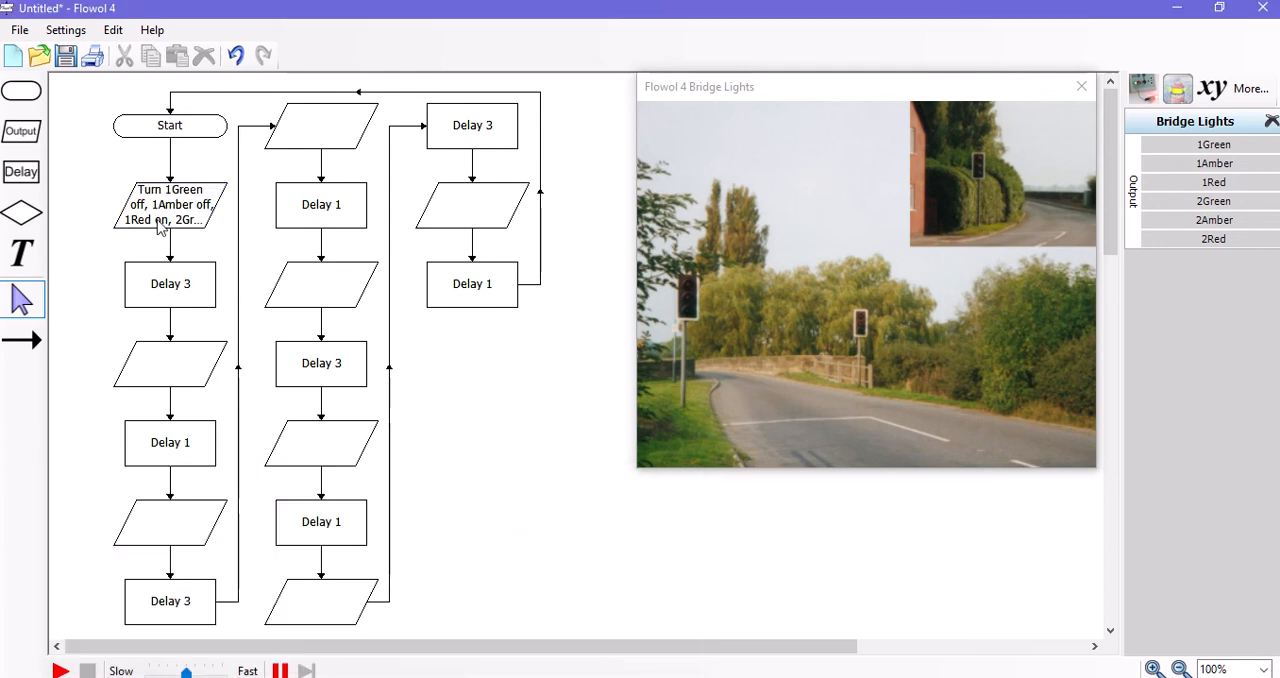
Make the second left-column output switch 1Amber and 2Amber on.
{"action": "double_click", "coordinate": [168, 362]}
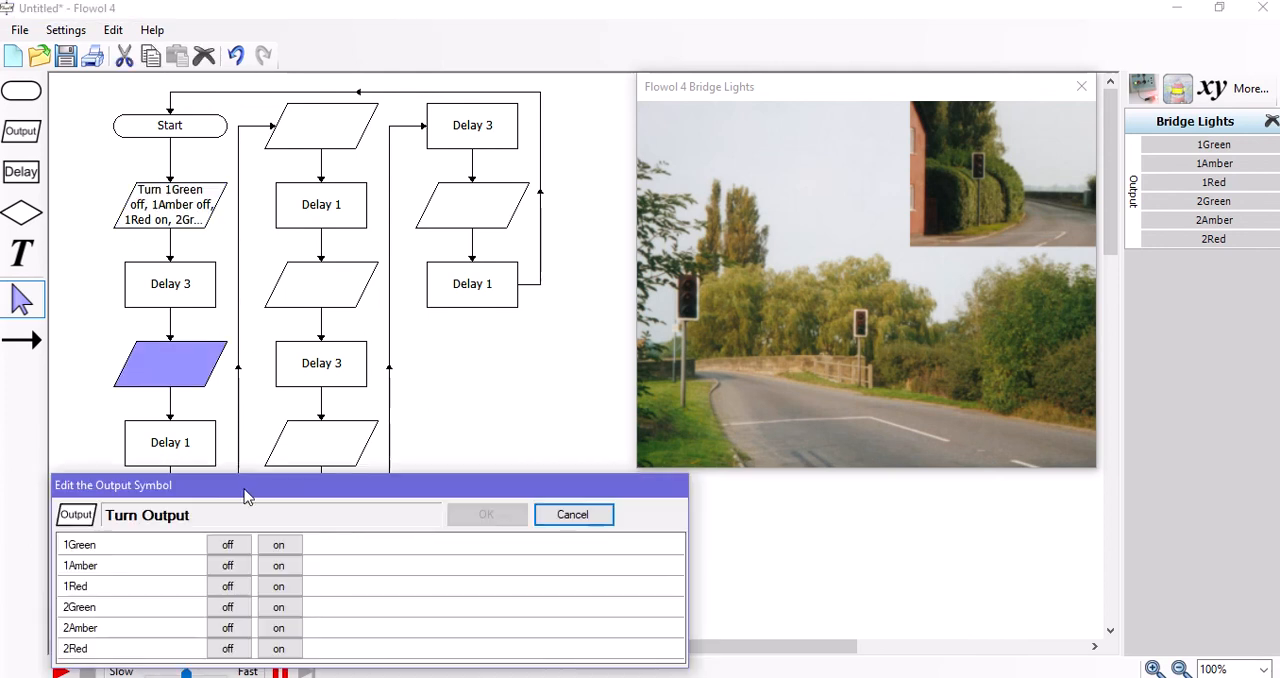
{"action": "left_click", "coordinate": [280, 648]}
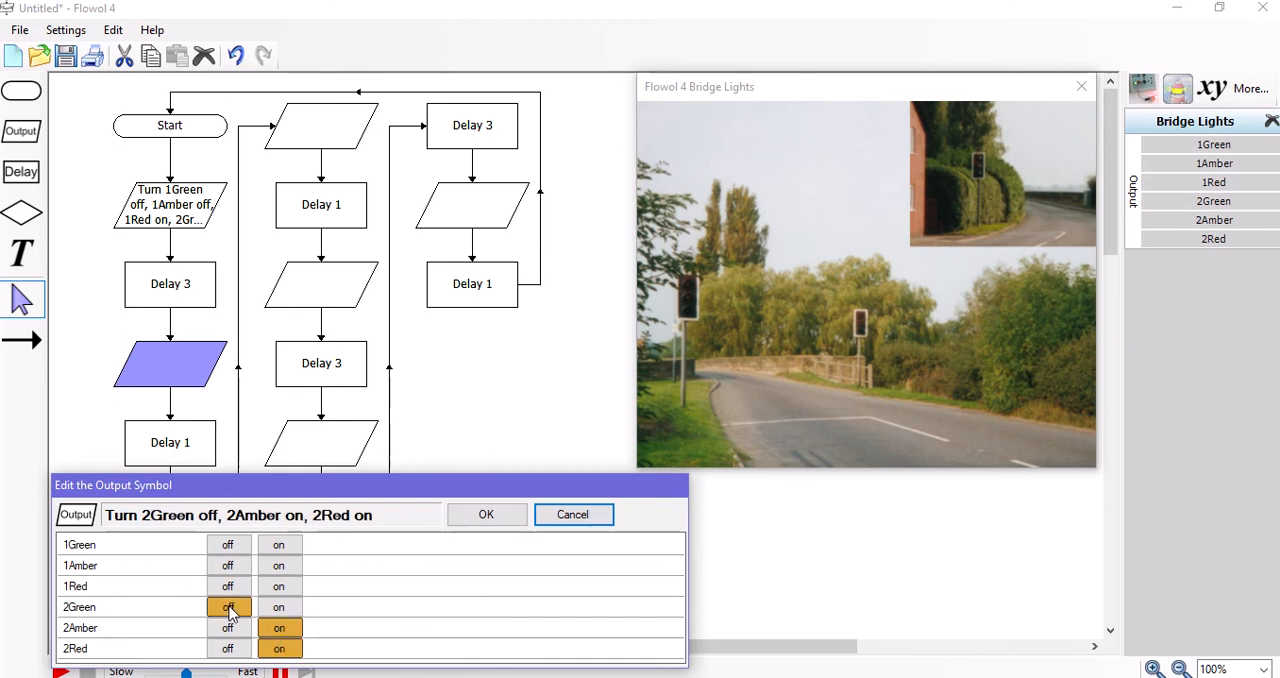
{"action": "left_click", "coordinate": [280, 586]}
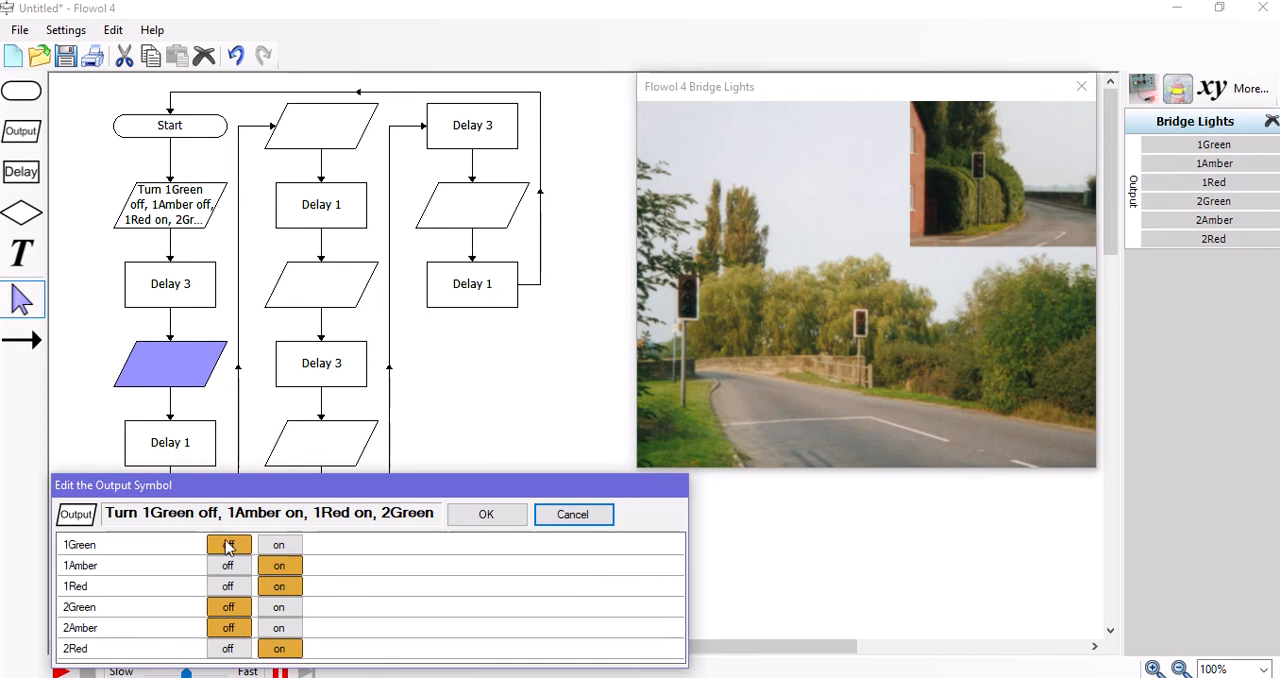
{"action": "left_click", "coordinate": [486, 514]}
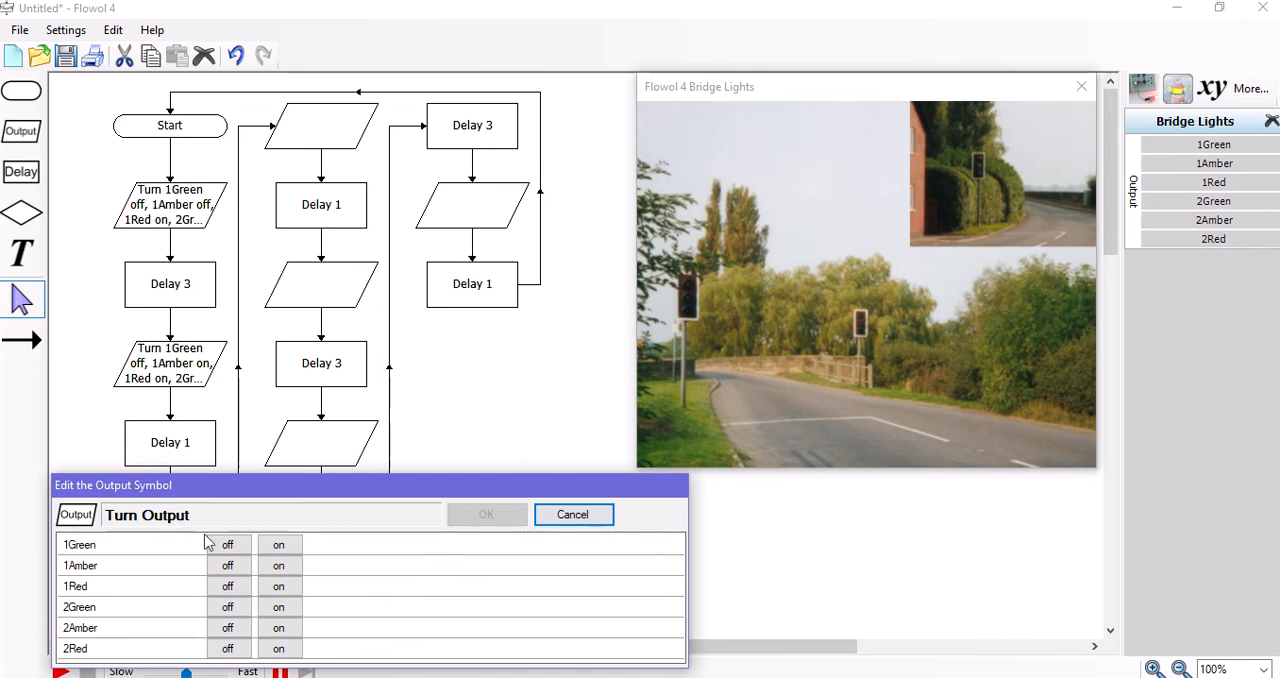
Make the third left-column output turn 1Green on with 1Amber, 2Green and 2Amber off.
{"action": "left_click", "coordinate": [278, 544]}
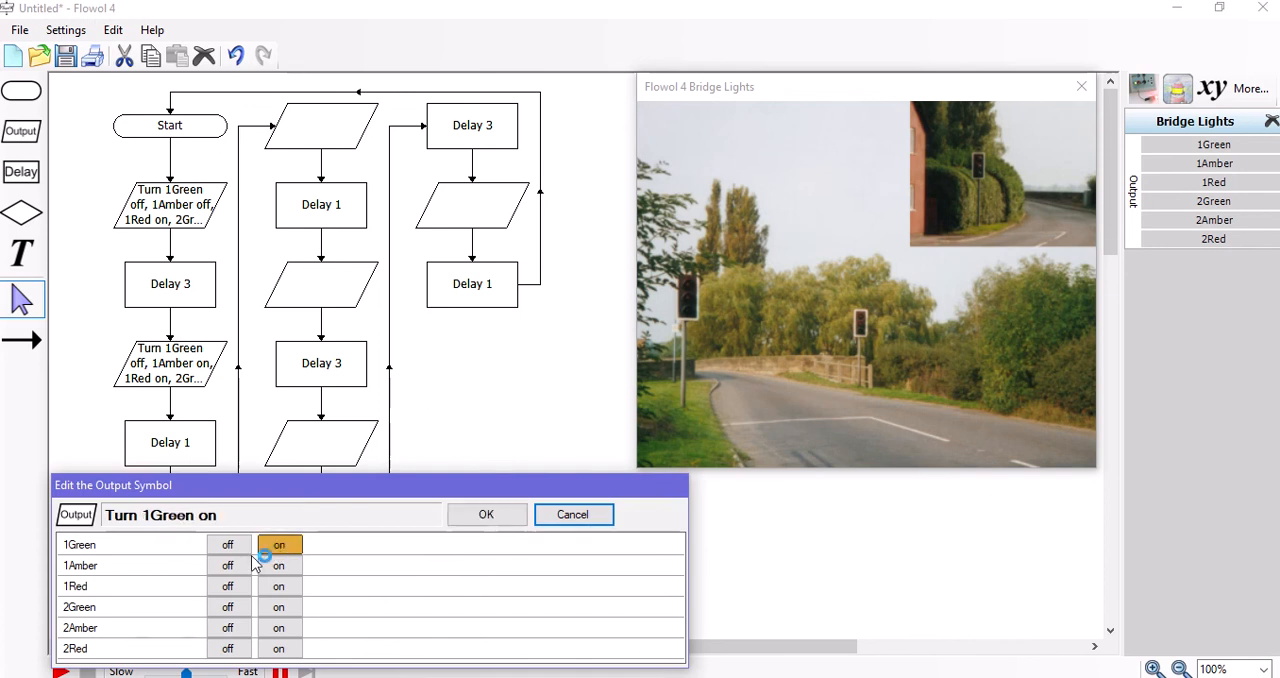
{"action": "left_click", "coordinate": [228, 586]}
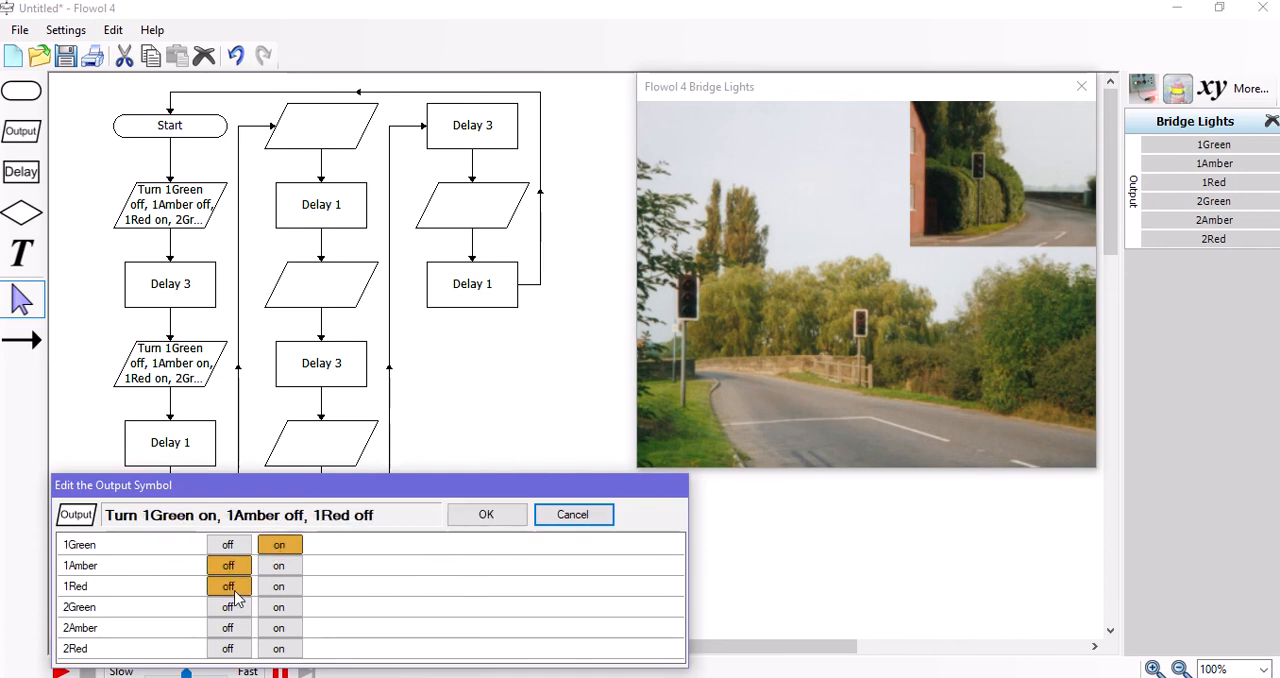
{"action": "left_click", "coordinate": [228, 608]}
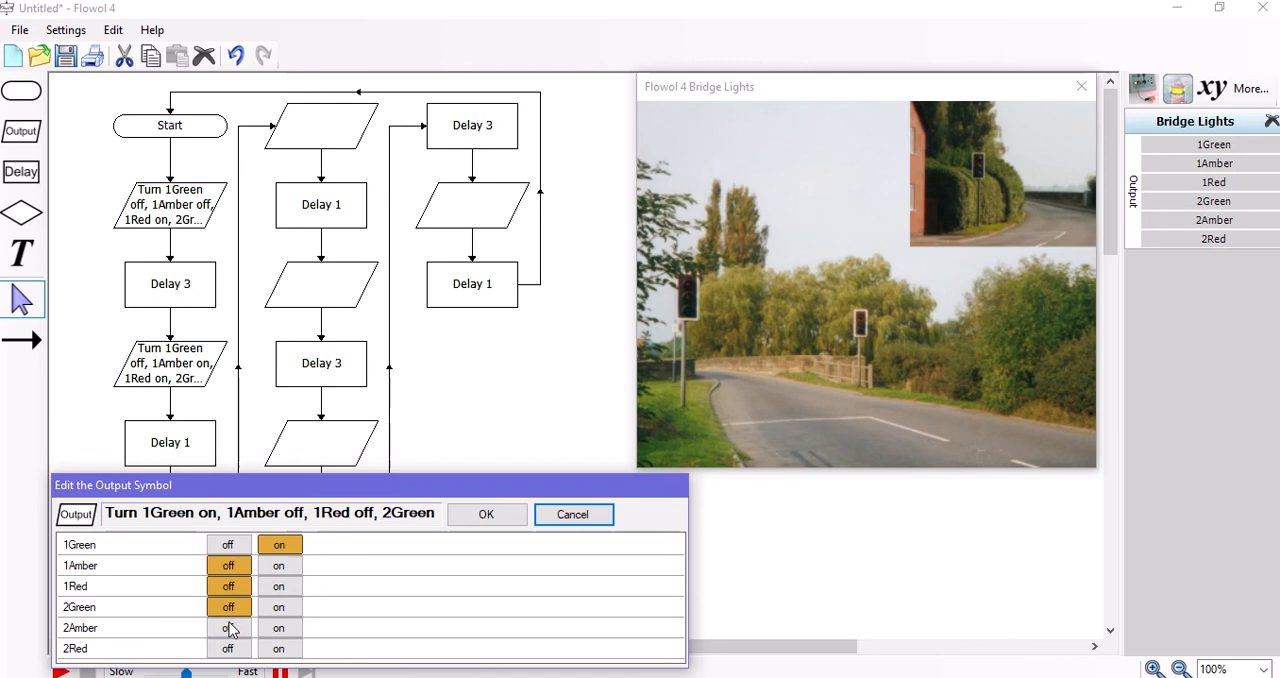
{"action": "left_click", "coordinate": [228, 628]}
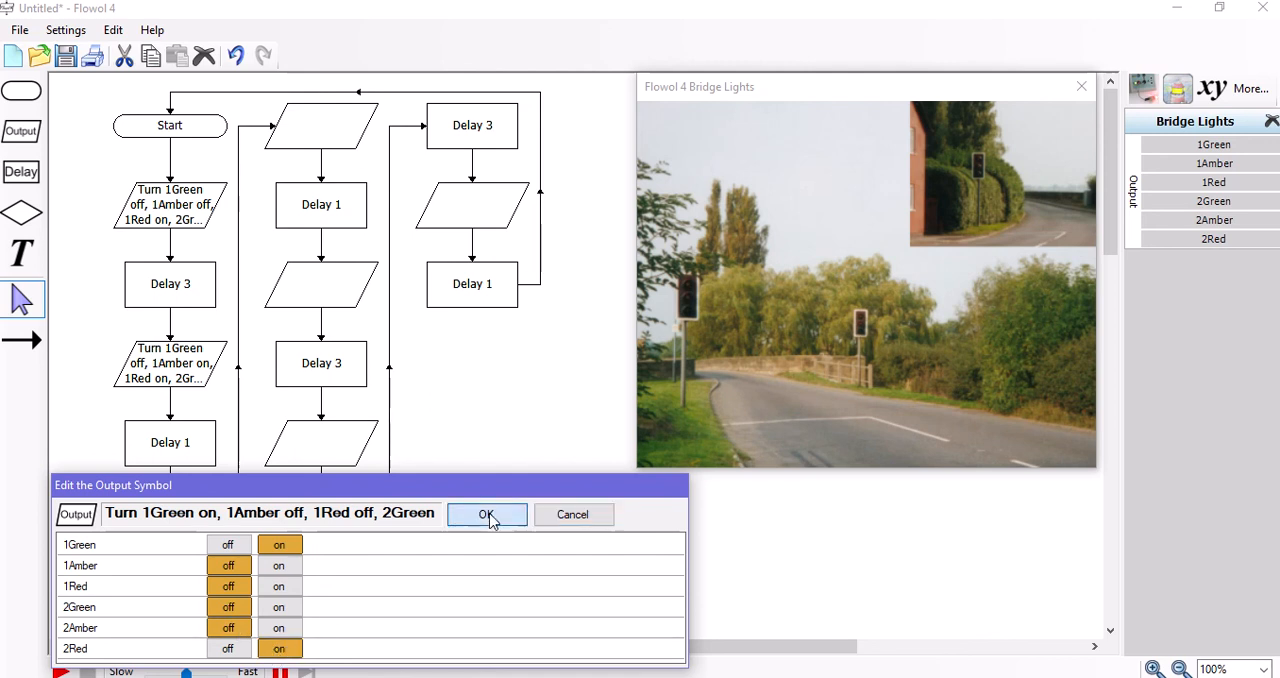
{"action": "left_click", "coordinate": [488, 514]}
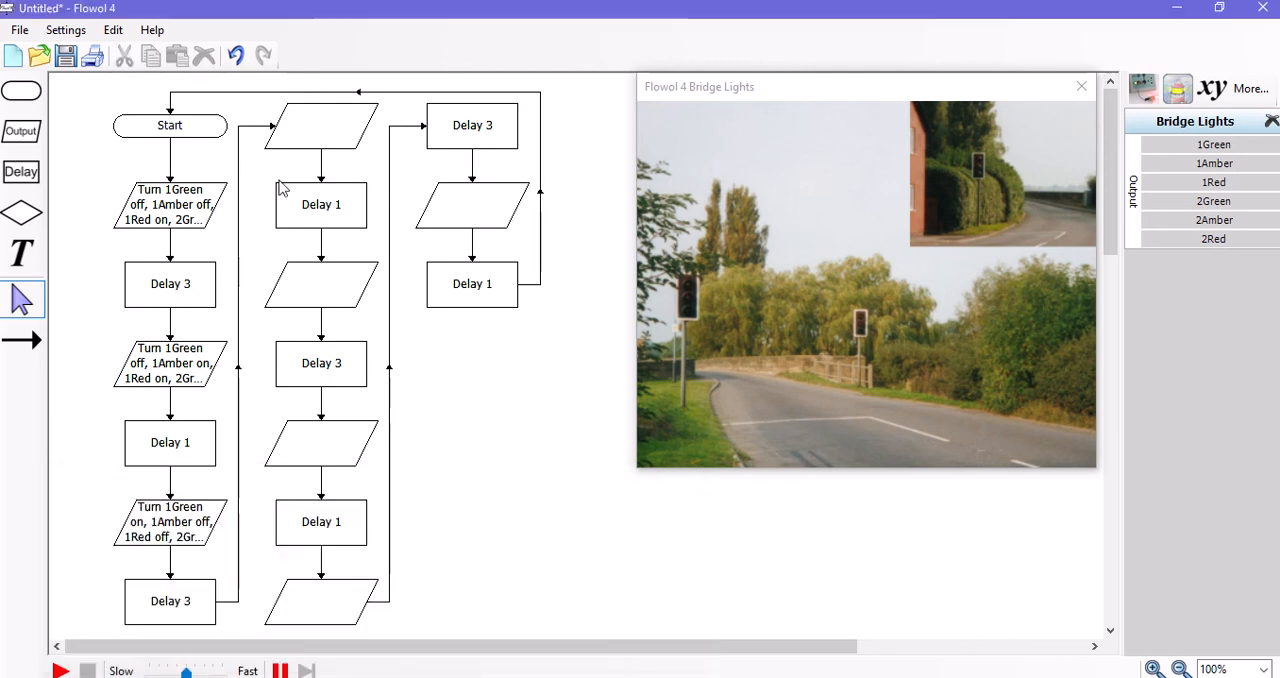
Make the top middle-column output turn 1Amber on with 2Amber off.
{"action": "double_click", "coordinate": [320, 124]}
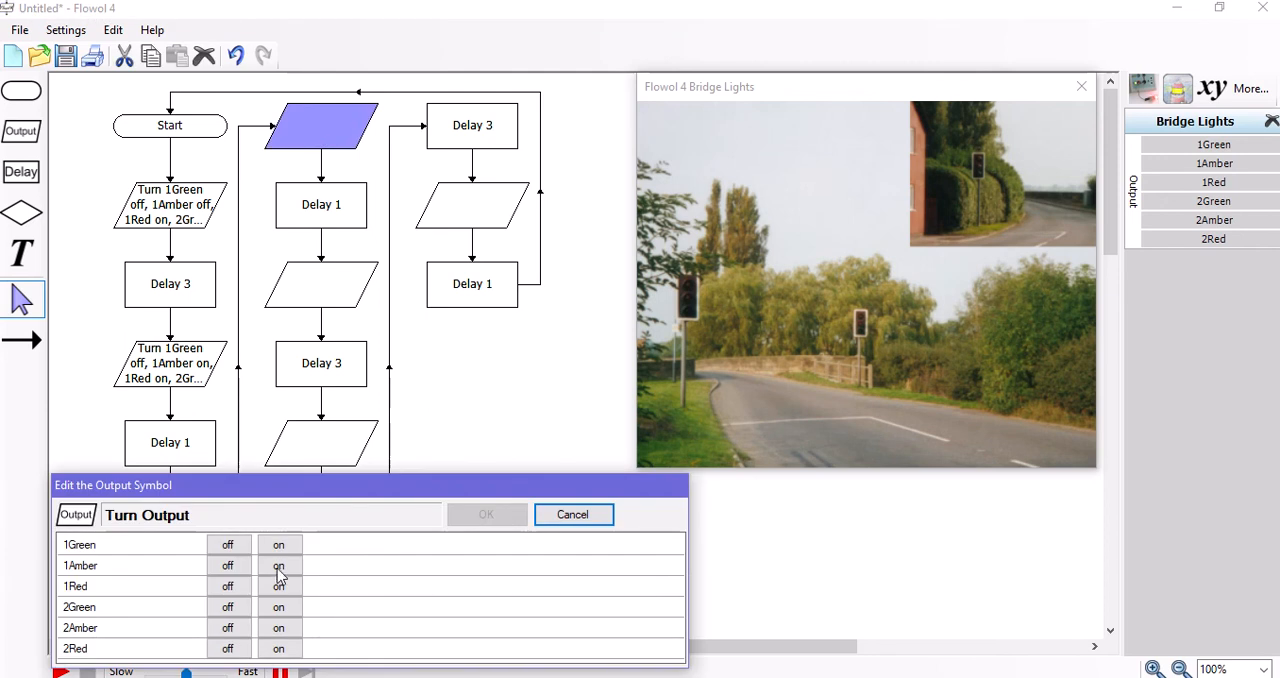
{"action": "left_click", "coordinate": [228, 544]}
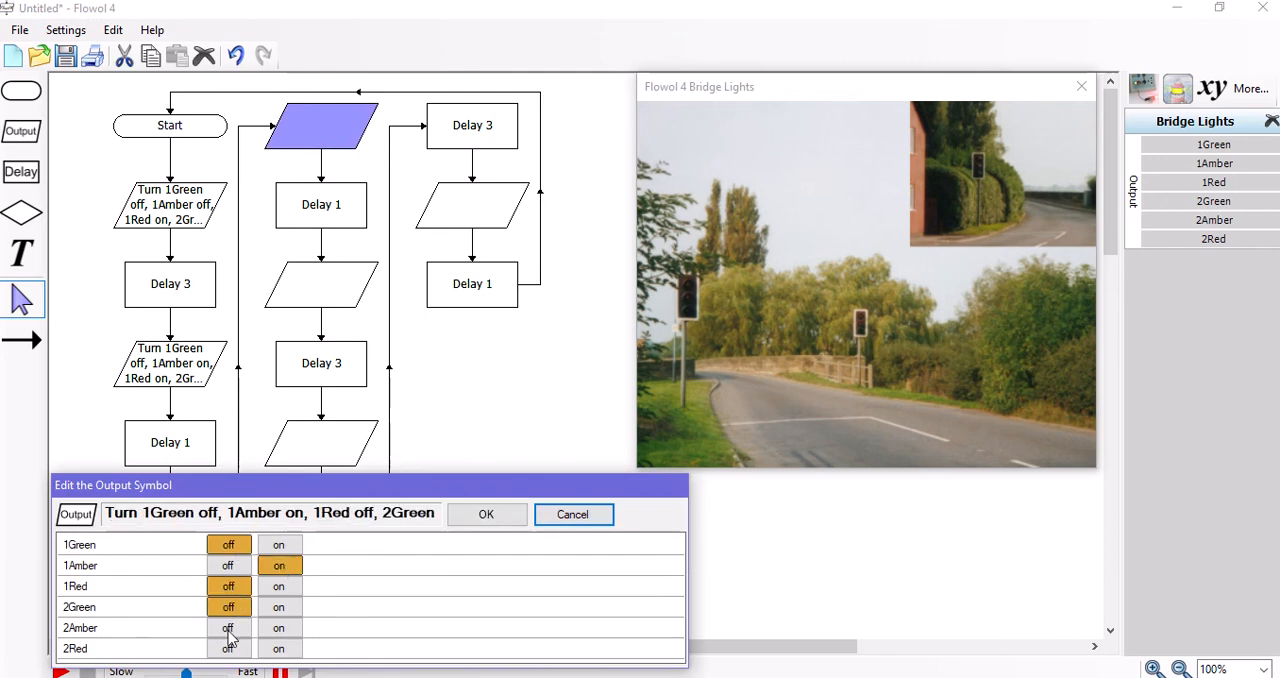
{"action": "left_click", "coordinate": [280, 648]}
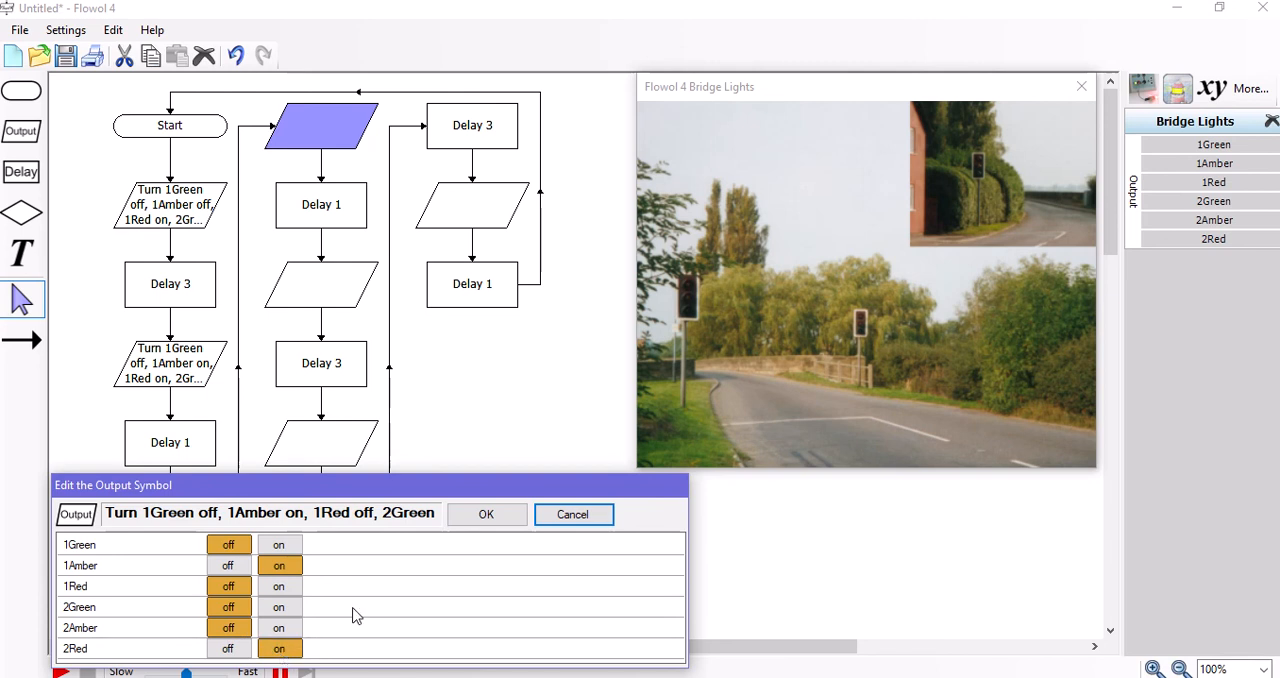
{"action": "left_click", "coordinate": [486, 514]}
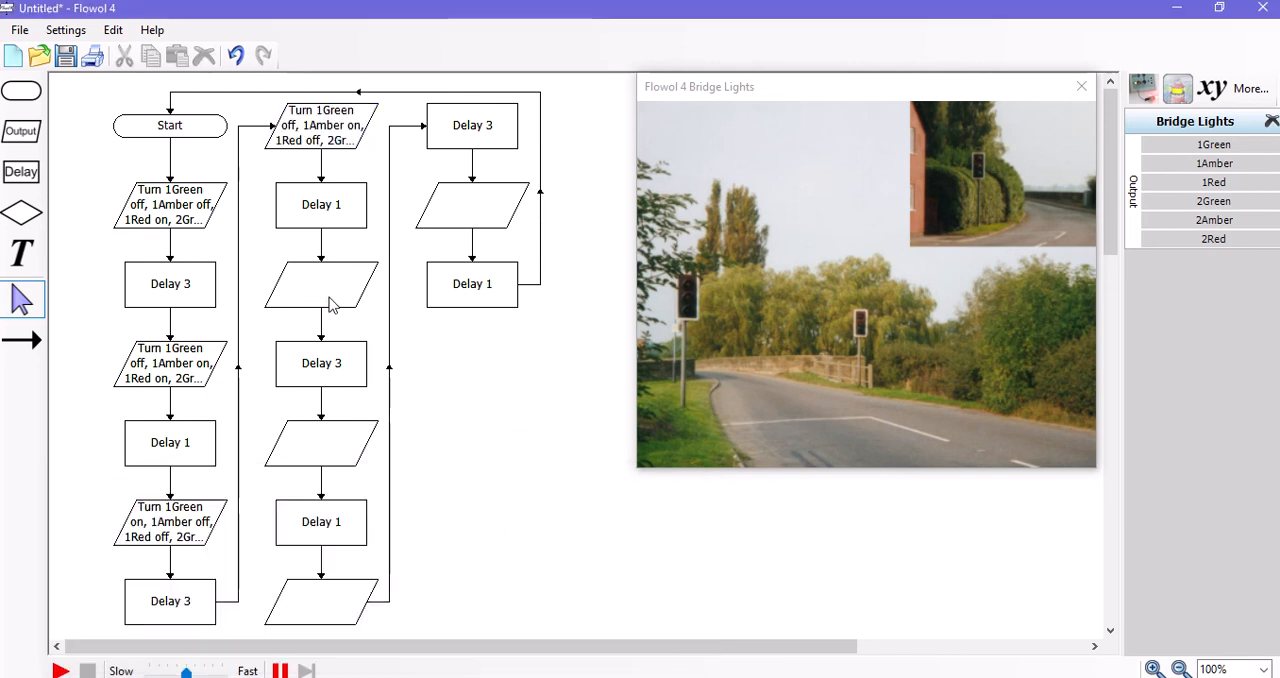
Make the second middle-column output a red step with 1Green and 1Amber off.
{"action": "double_click", "coordinate": [320, 284]}
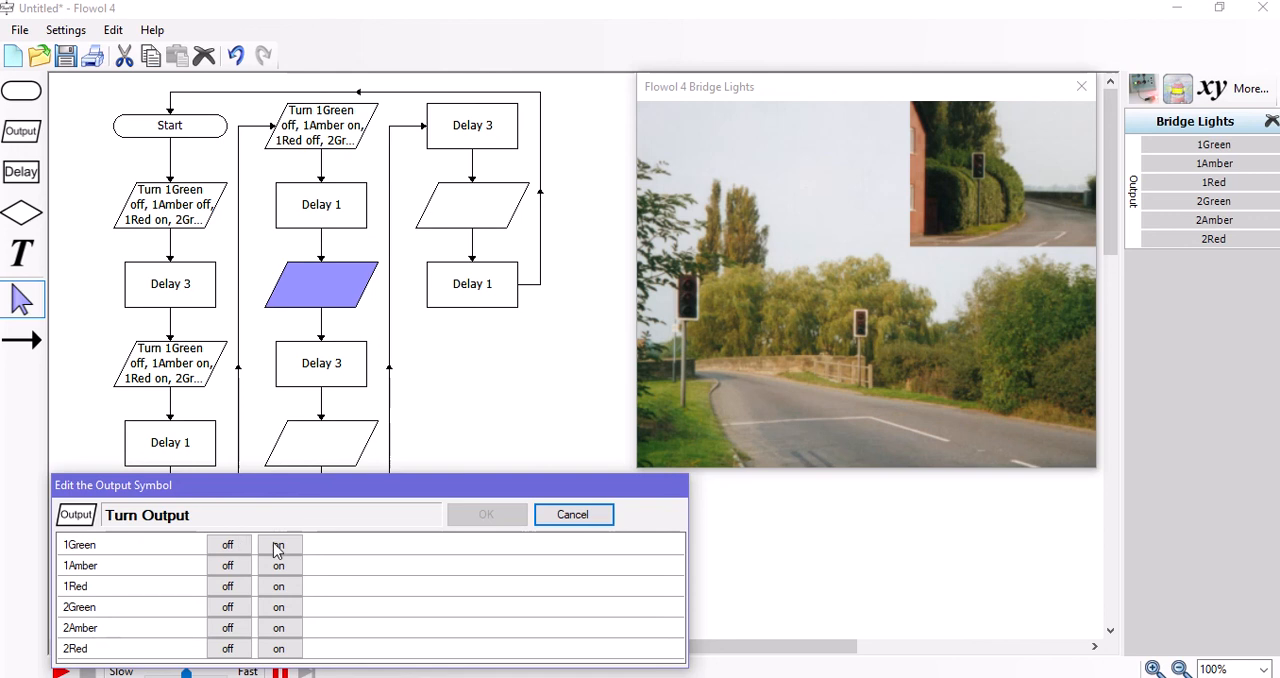
{"action": "left_click", "coordinate": [228, 564]}
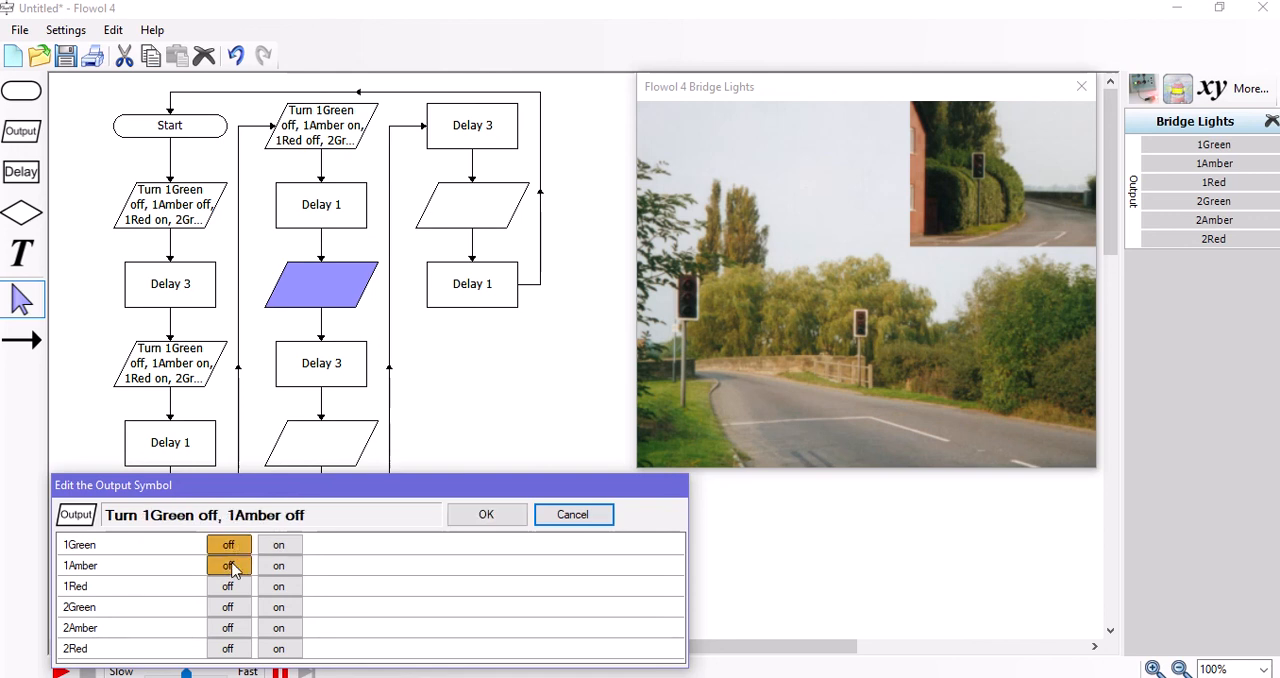
{"action": "left_click", "coordinate": [280, 586]}
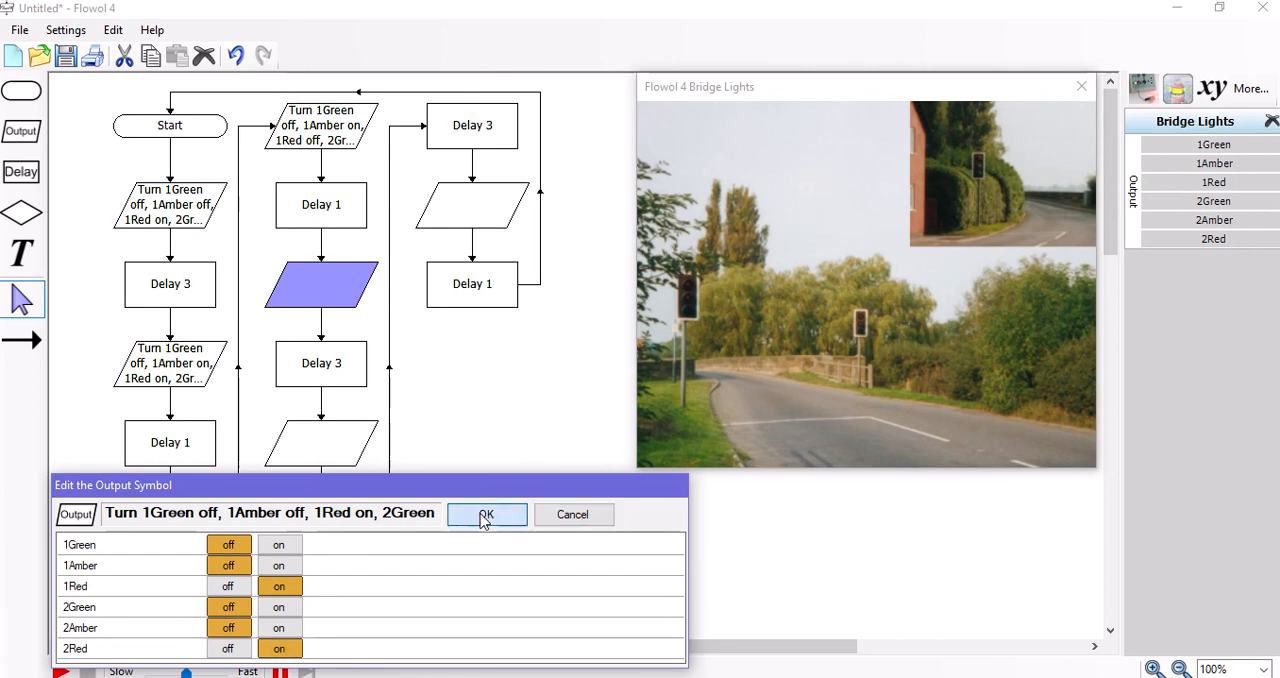
{"action": "left_click", "coordinate": [486, 514]}
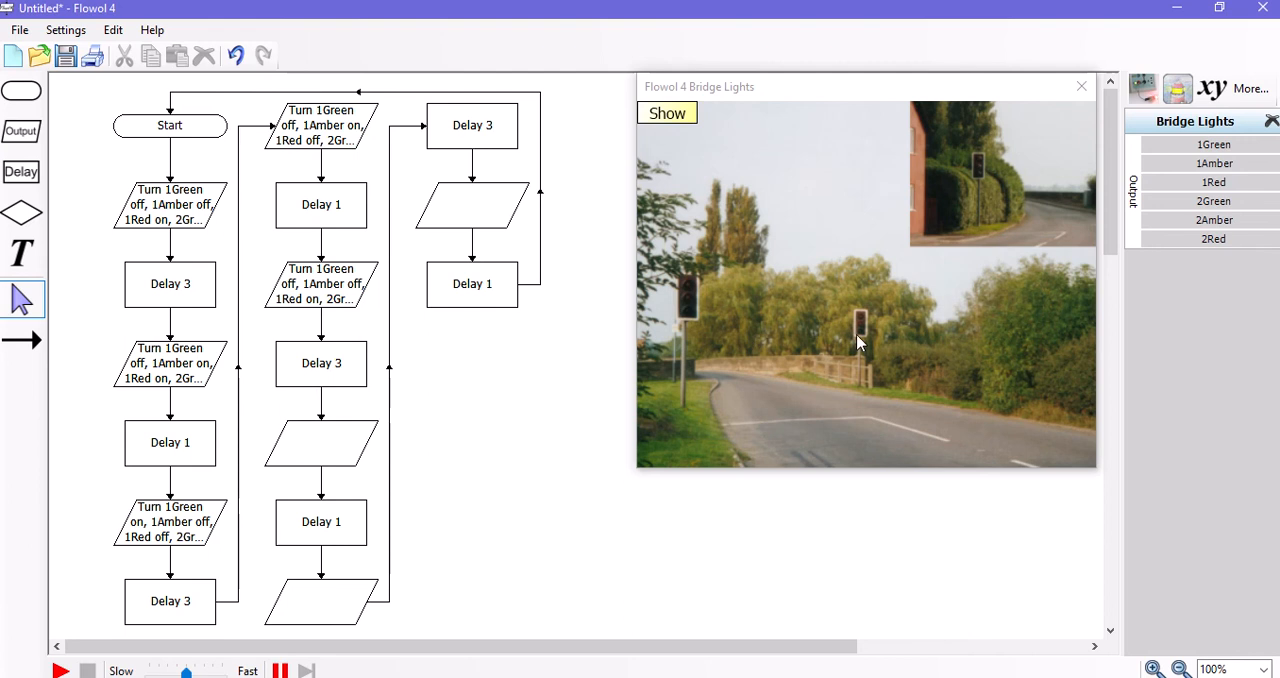
{"action": "mouse_move", "coordinate": [1006, 188]}
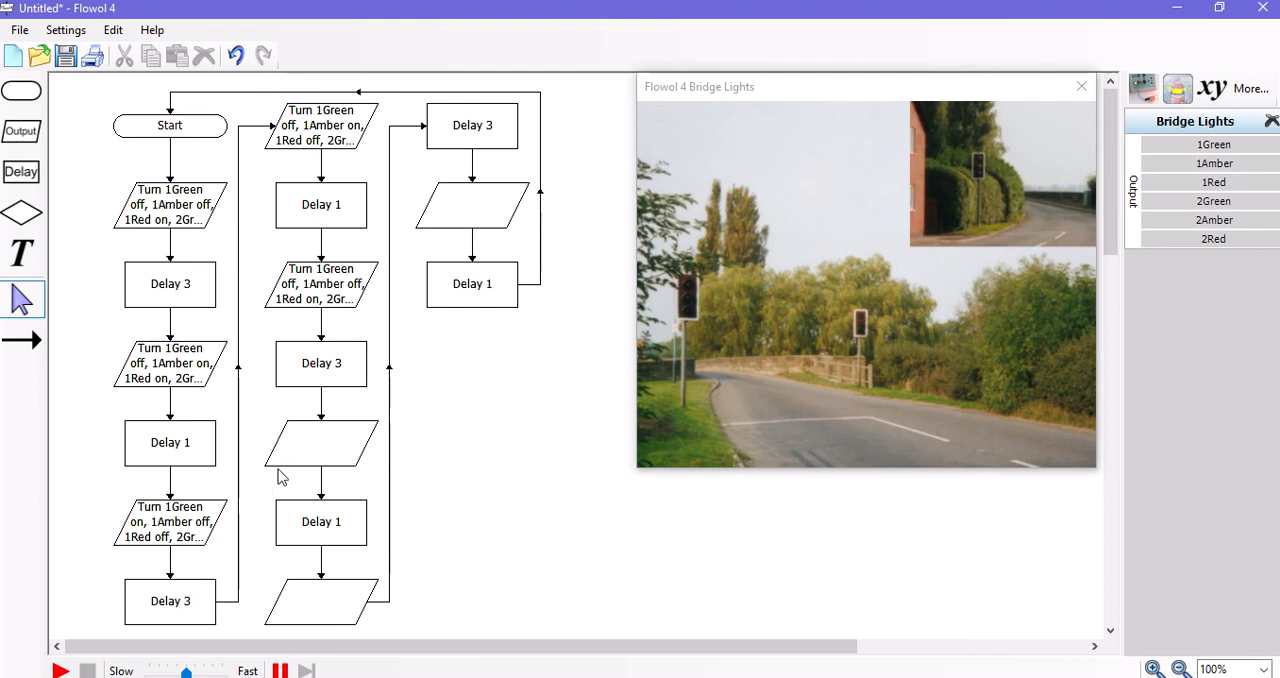
Make the third middle-column output hold 1Red on and set the 2Red and 2Amber lights.
{"action": "double_click", "coordinate": [320, 444]}
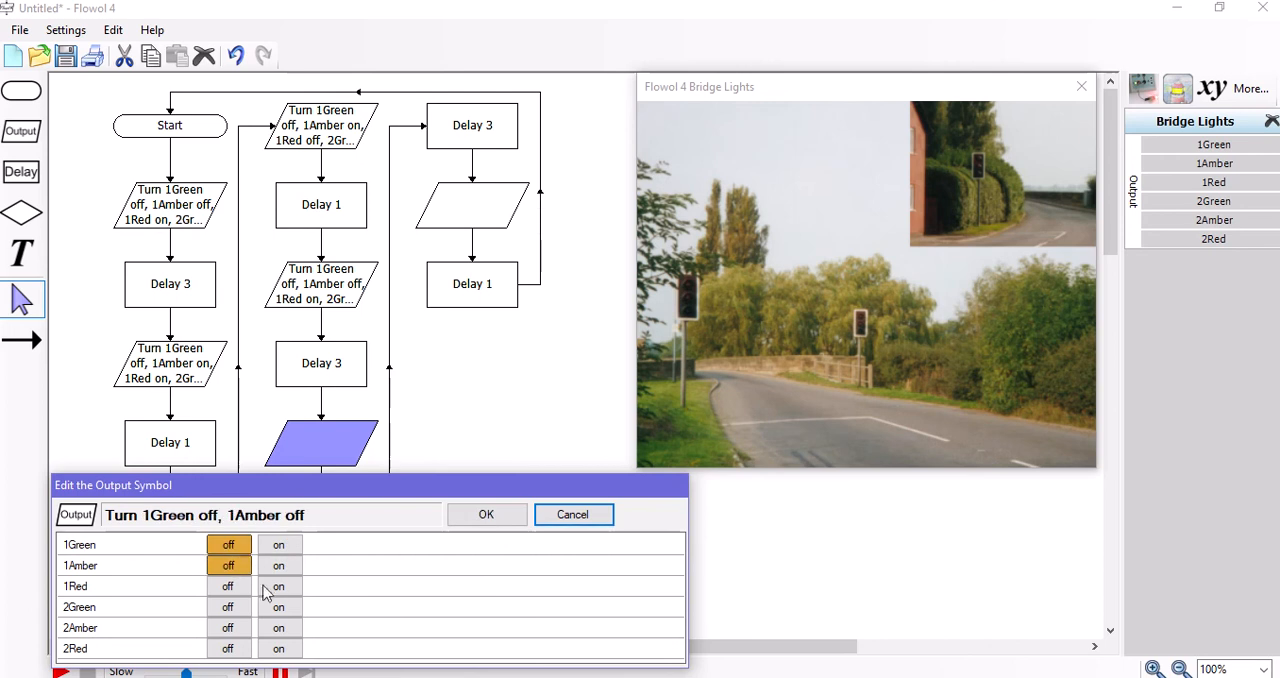
{"action": "left_click", "coordinate": [278, 586]}
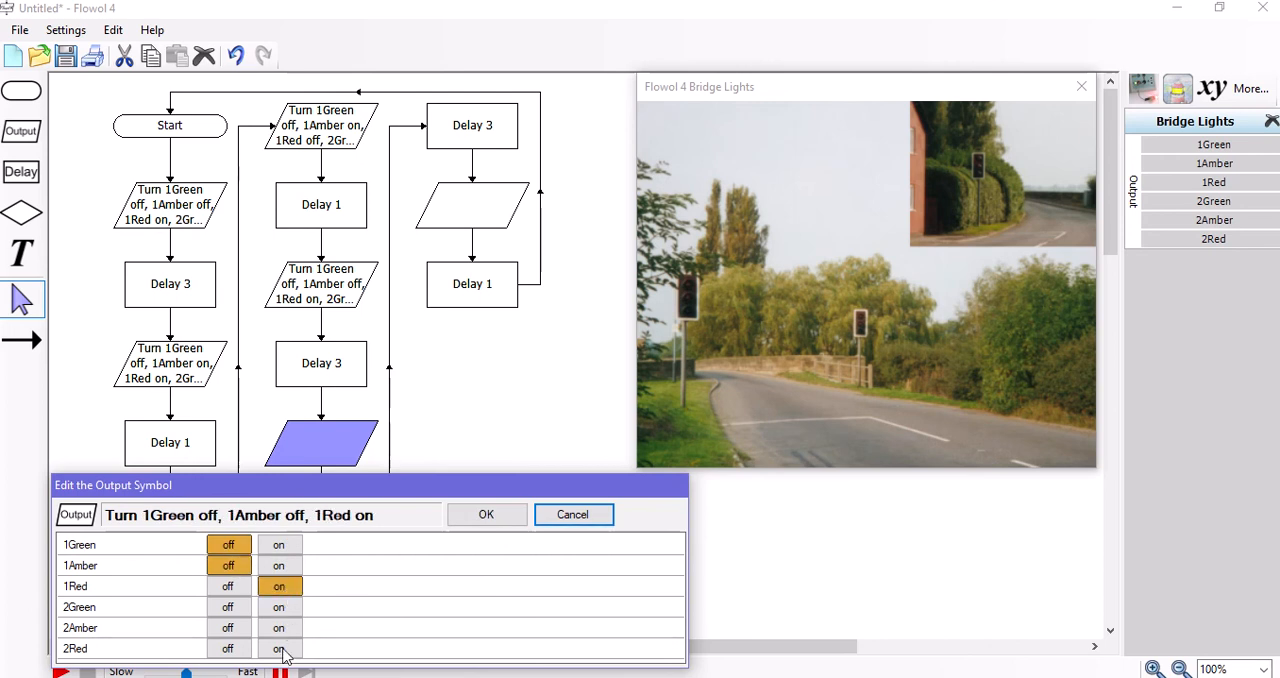
{"action": "left_click", "coordinate": [280, 628]}
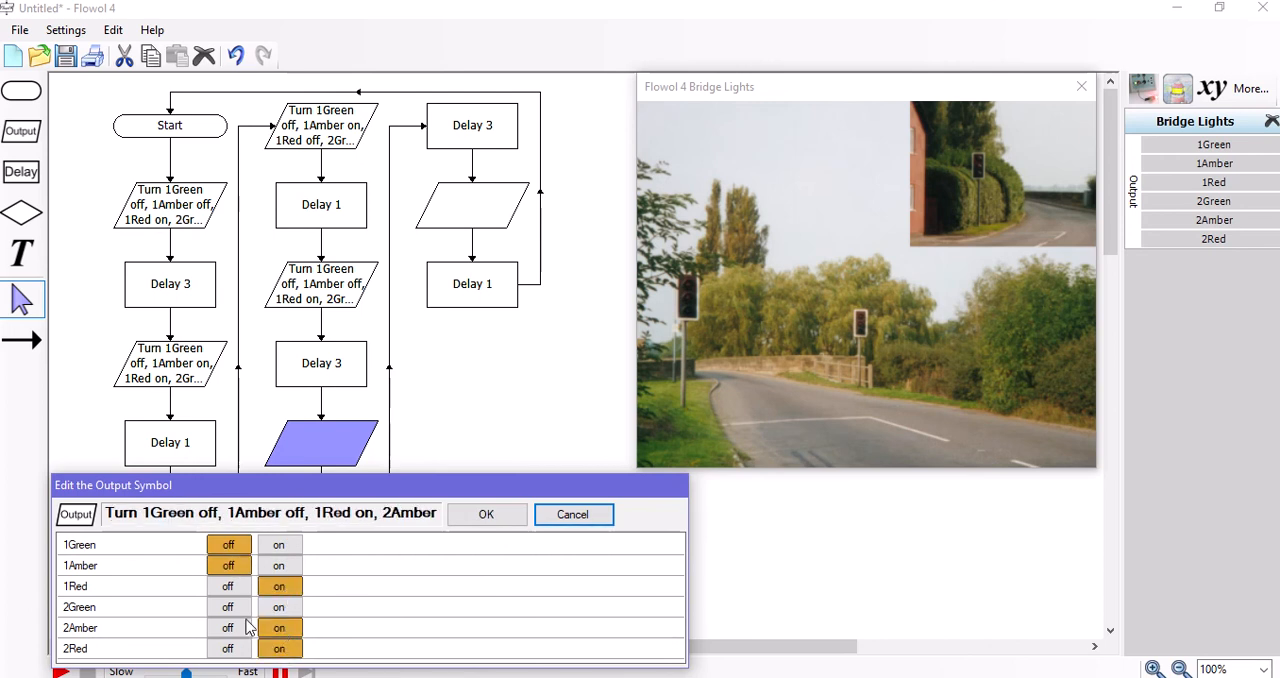
{"action": "left_click", "coordinate": [228, 606]}
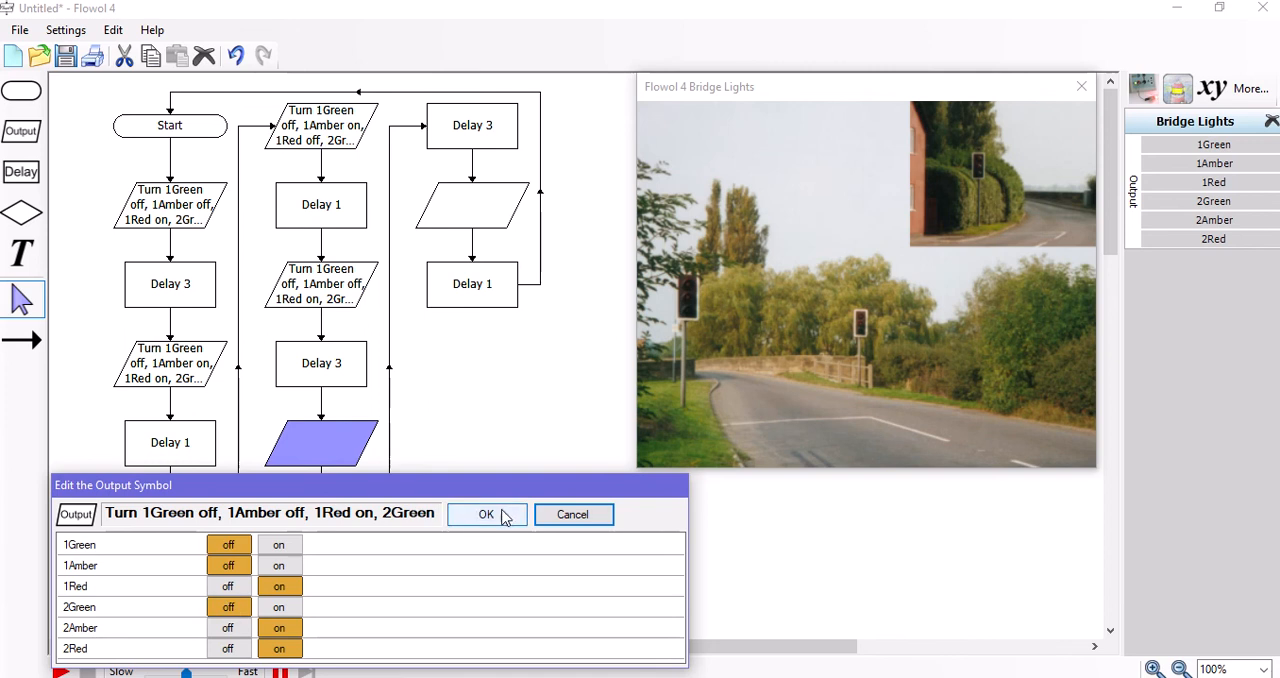
{"action": "left_click", "coordinate": [488, 514]}
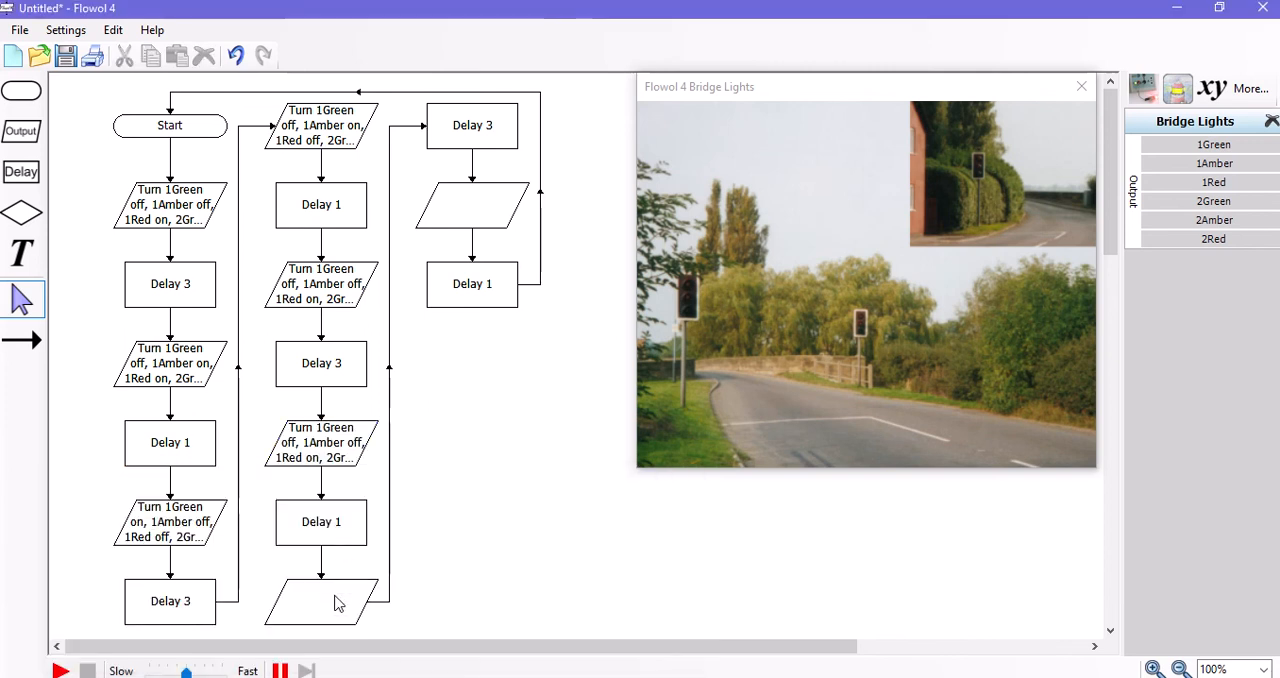
Make the last middle-column output turn 1Red and 2Green on with 2Red off.
{"action": "double_click", "coordinate": [320, 600]}
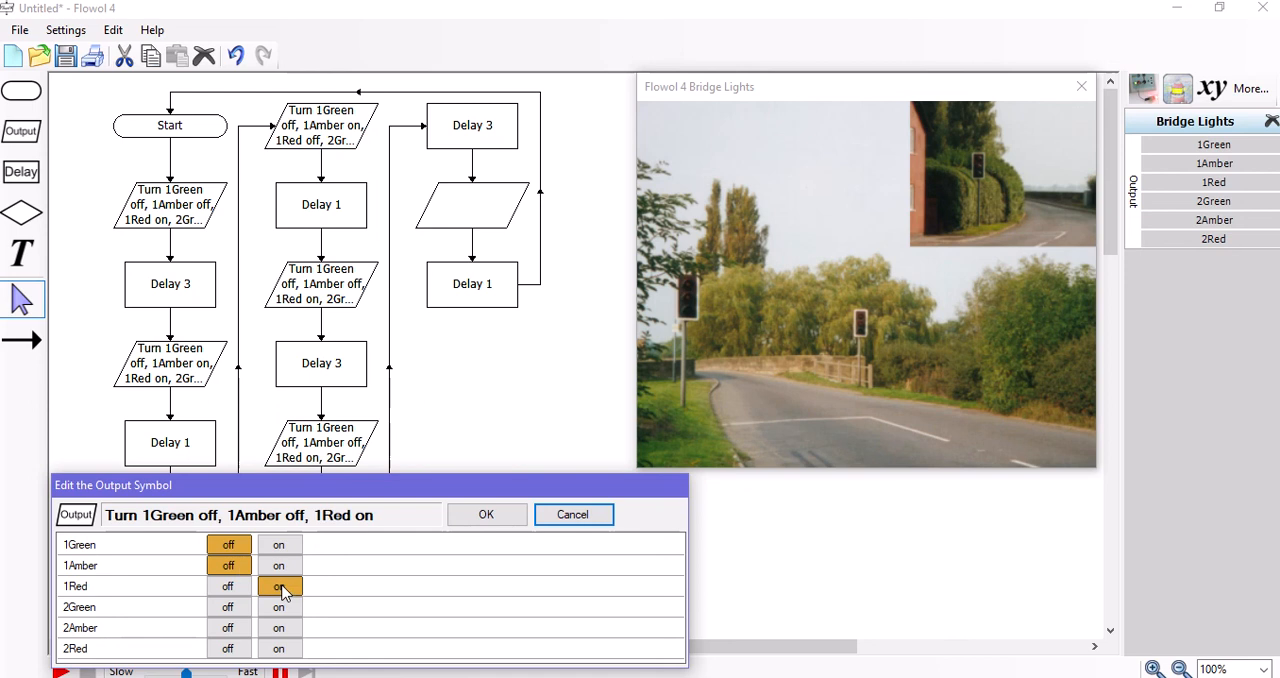
{"action": "left_click", "coordinate": [280, 586]}
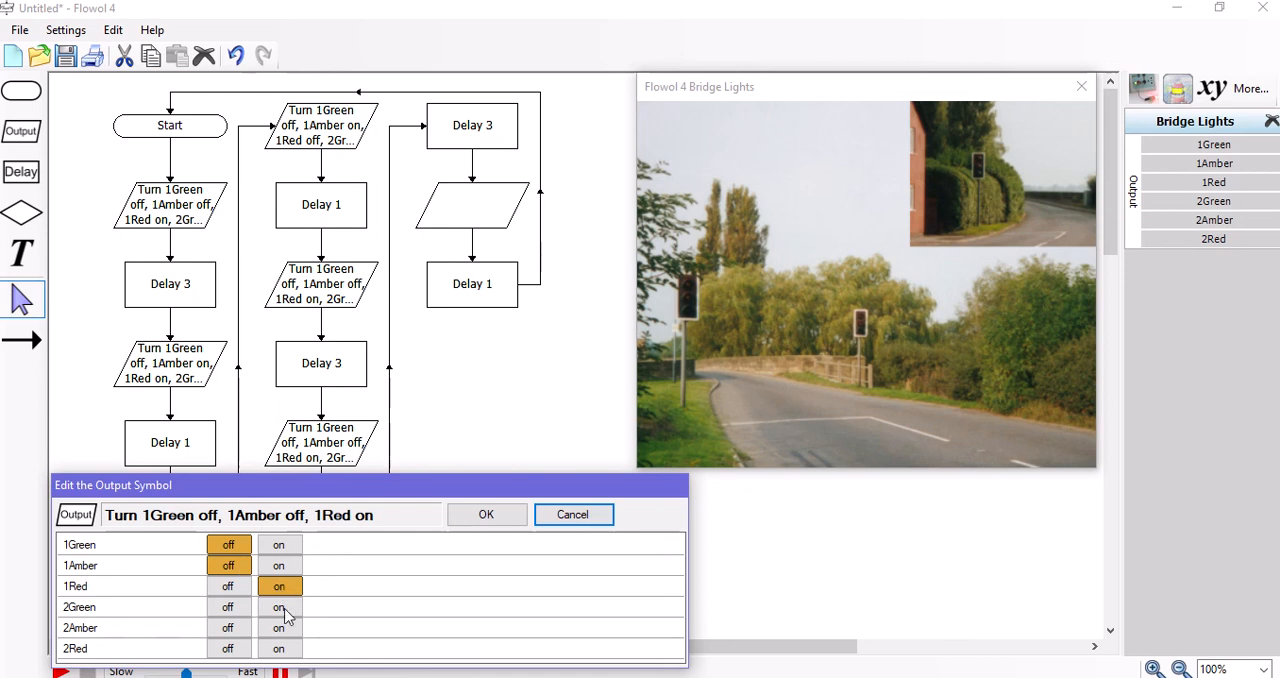
{"action": "left_click", "coordinate": [278, 608]}
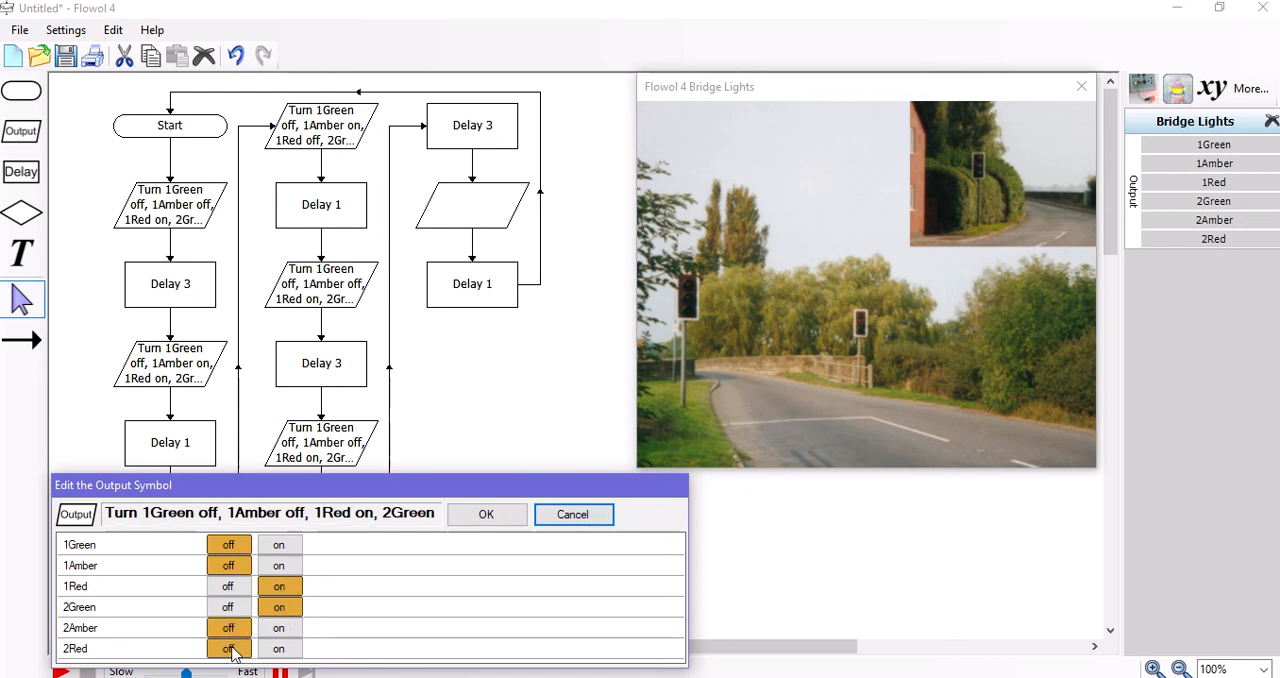
{"action": "left_click", "coordinate": [486, 514]}
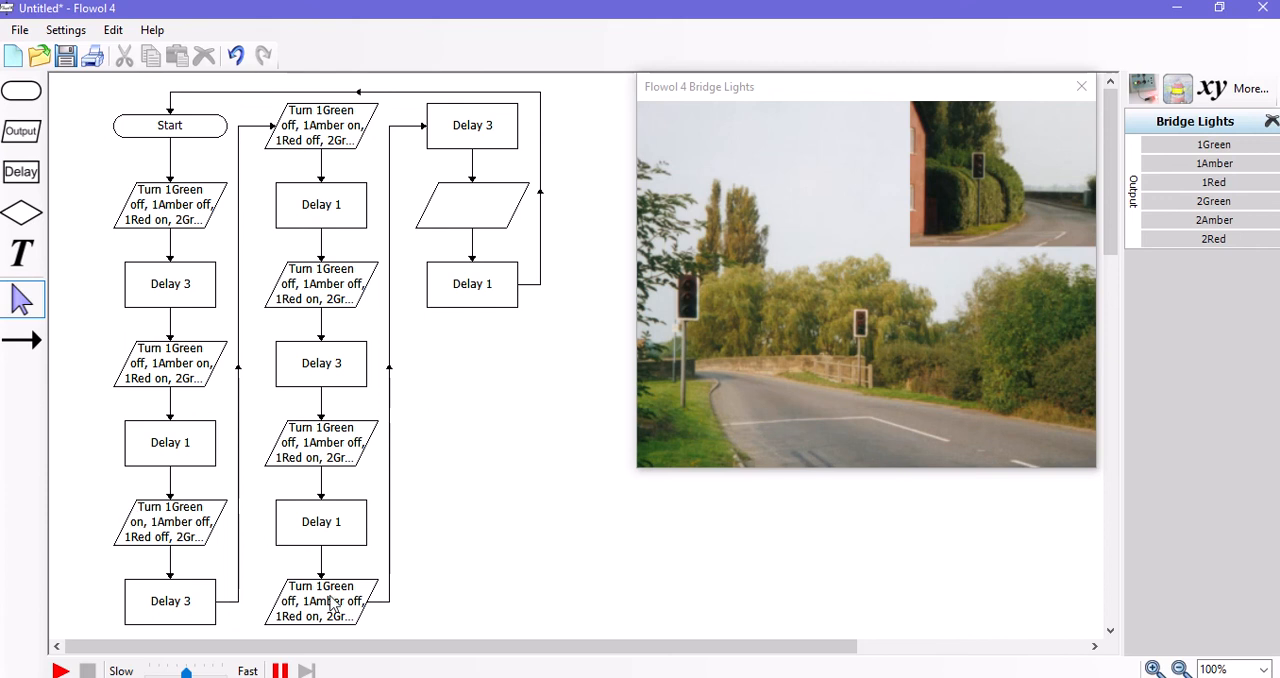
{"action": "mouse_move", "coordinate": [492, 212]}
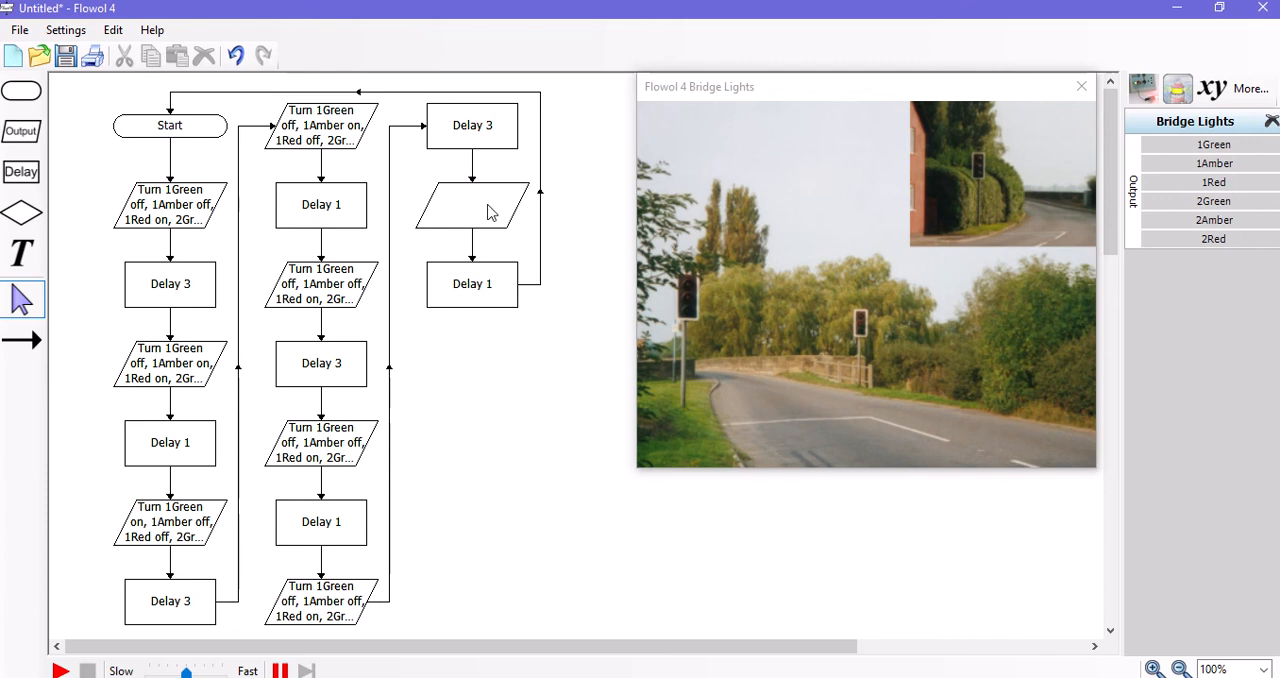
Set the right-column output to 1Red and 2Green on, then run the bridge lights simulation.
{"action": "double_click", "coordinate": [472, 204]}
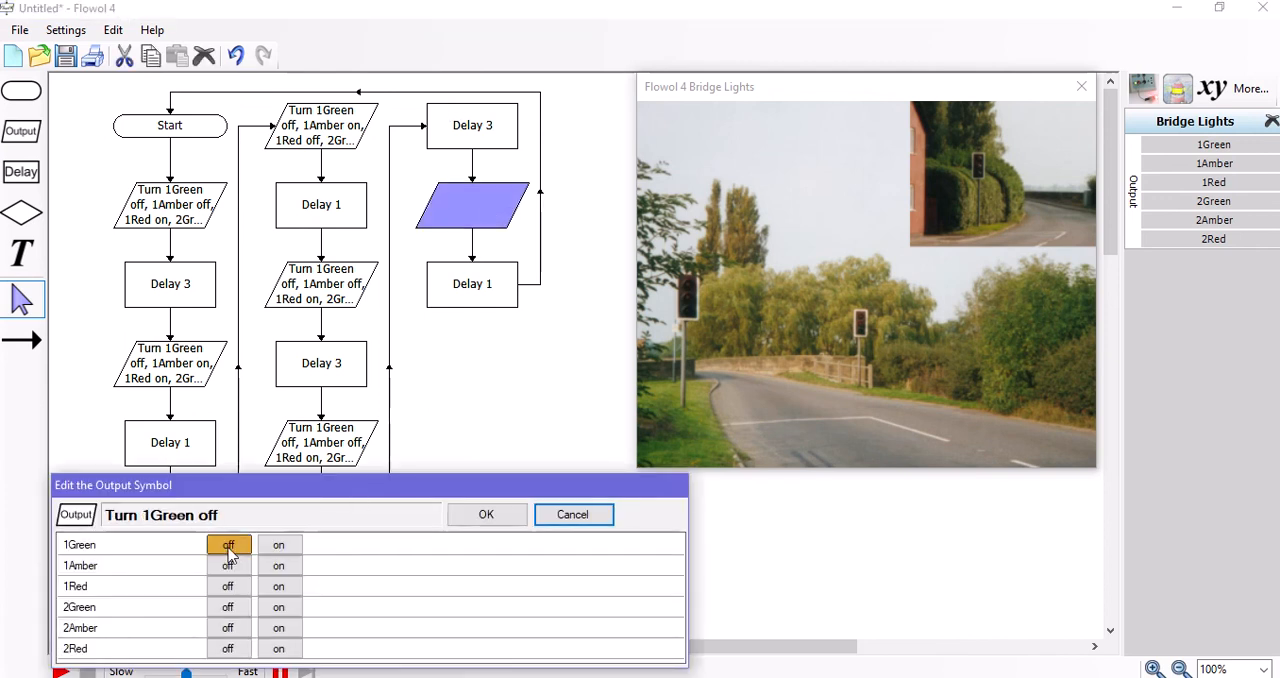
{"action": "left_click", "coordinate": [280, 586]}
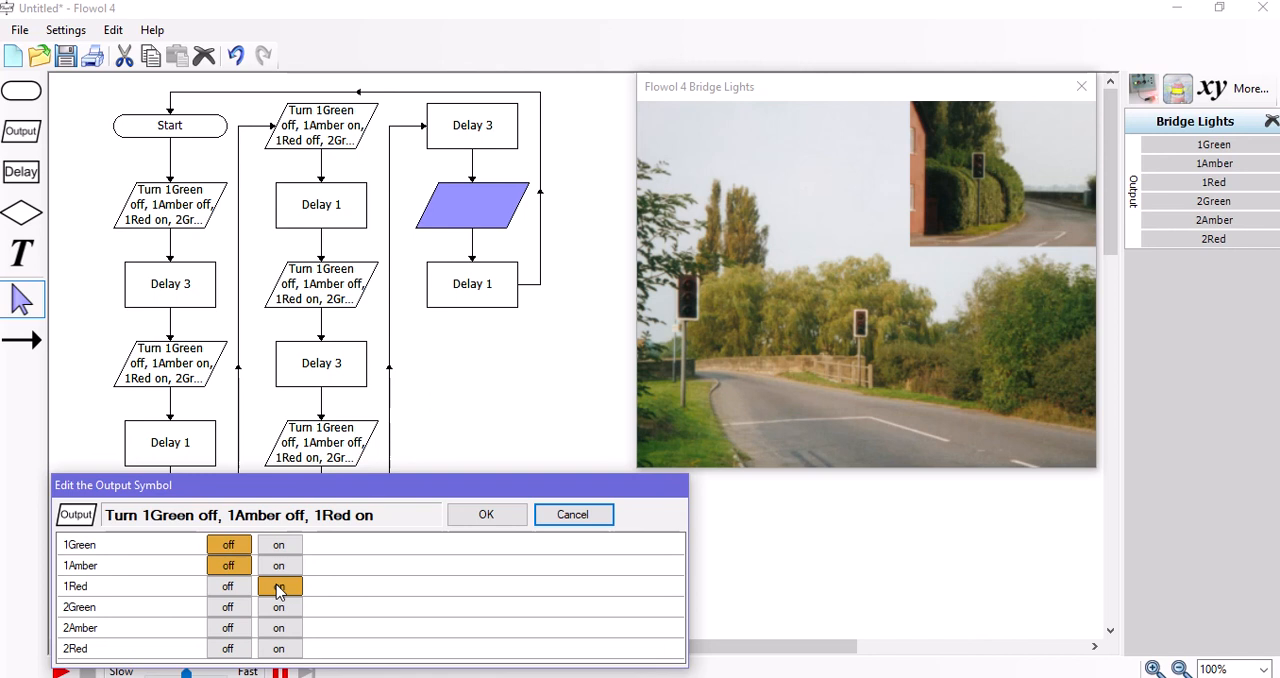
{"action": "left_click", "coordinate": [280, 586]}
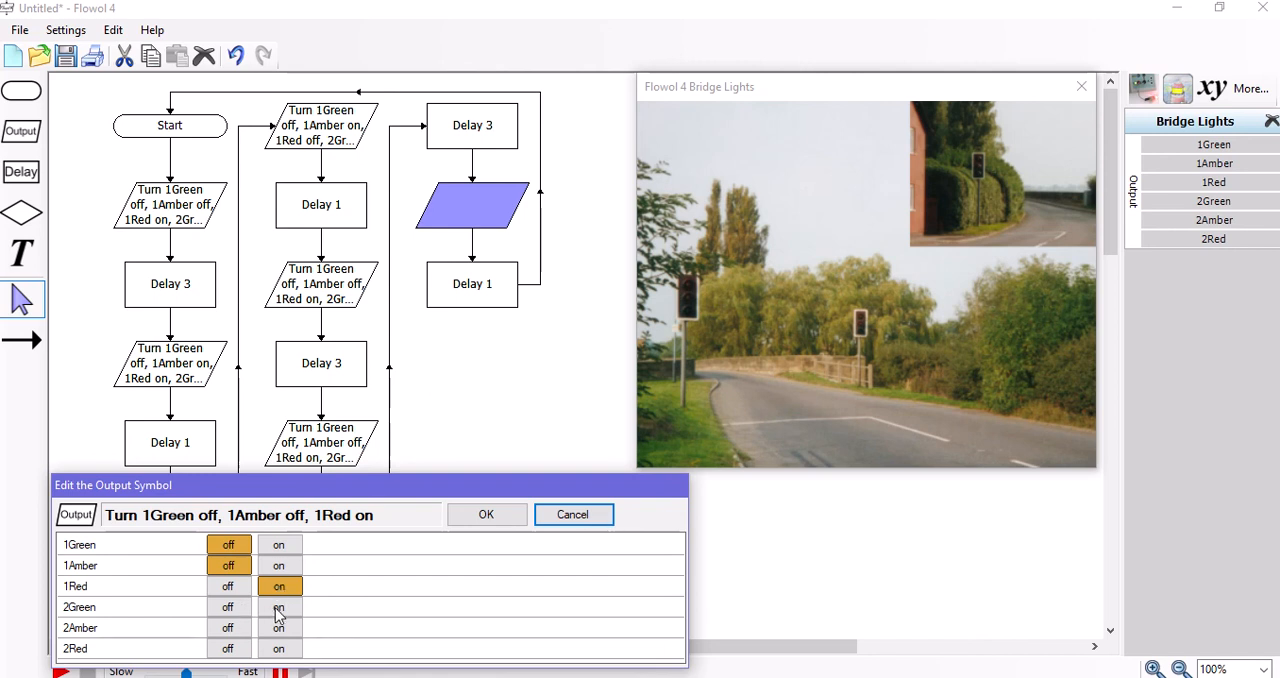
{"action": "left_click", "coordinate": [280, 628]}
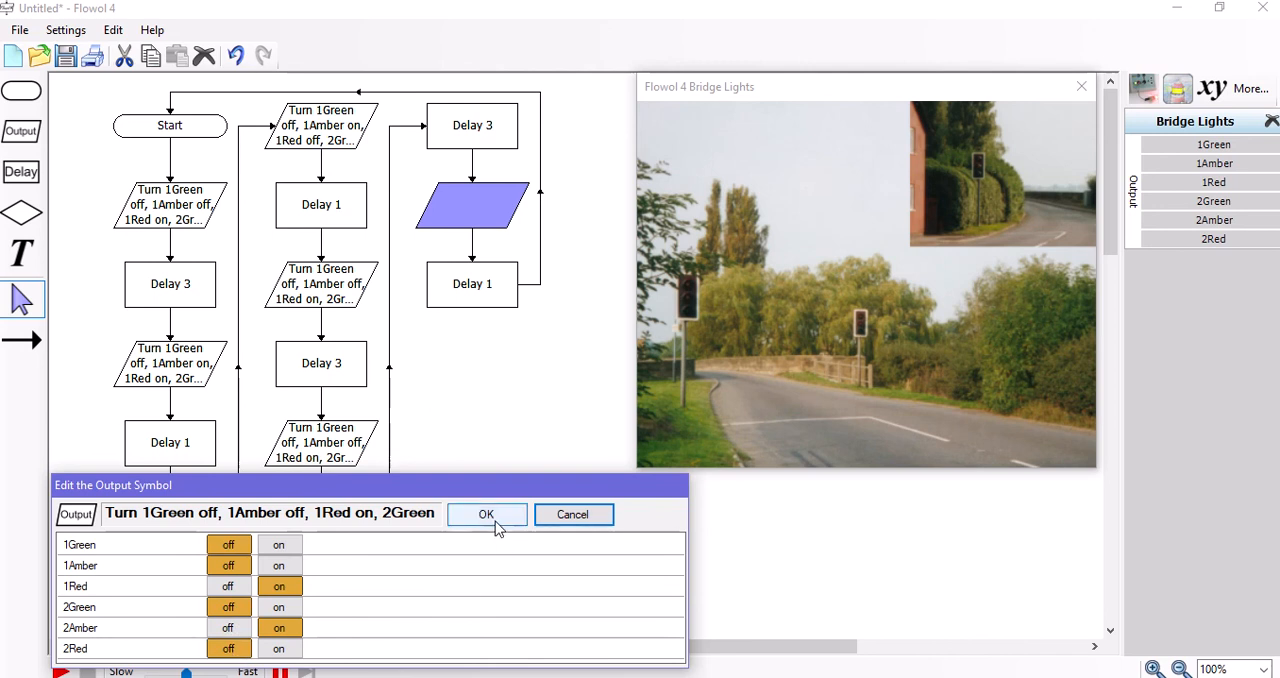
{"action": "left_click", "coordinate": [486, 514]}
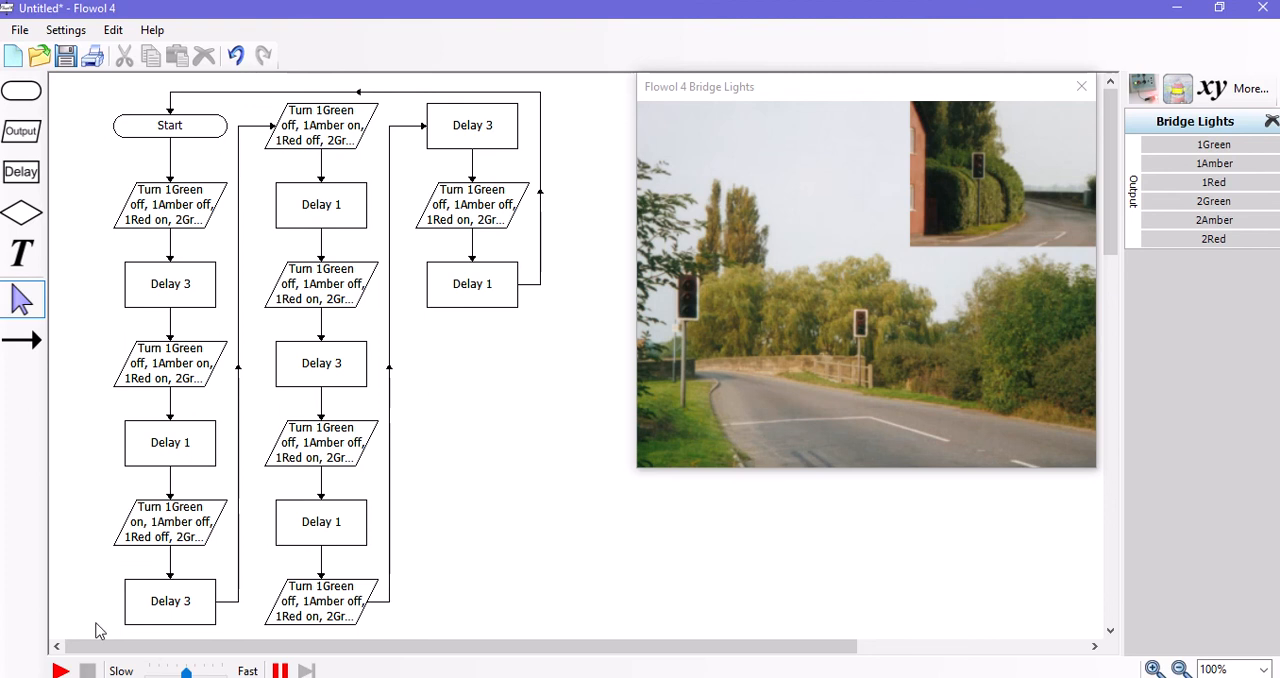
{"action": "left_click", "coordinate": [60, 670]}
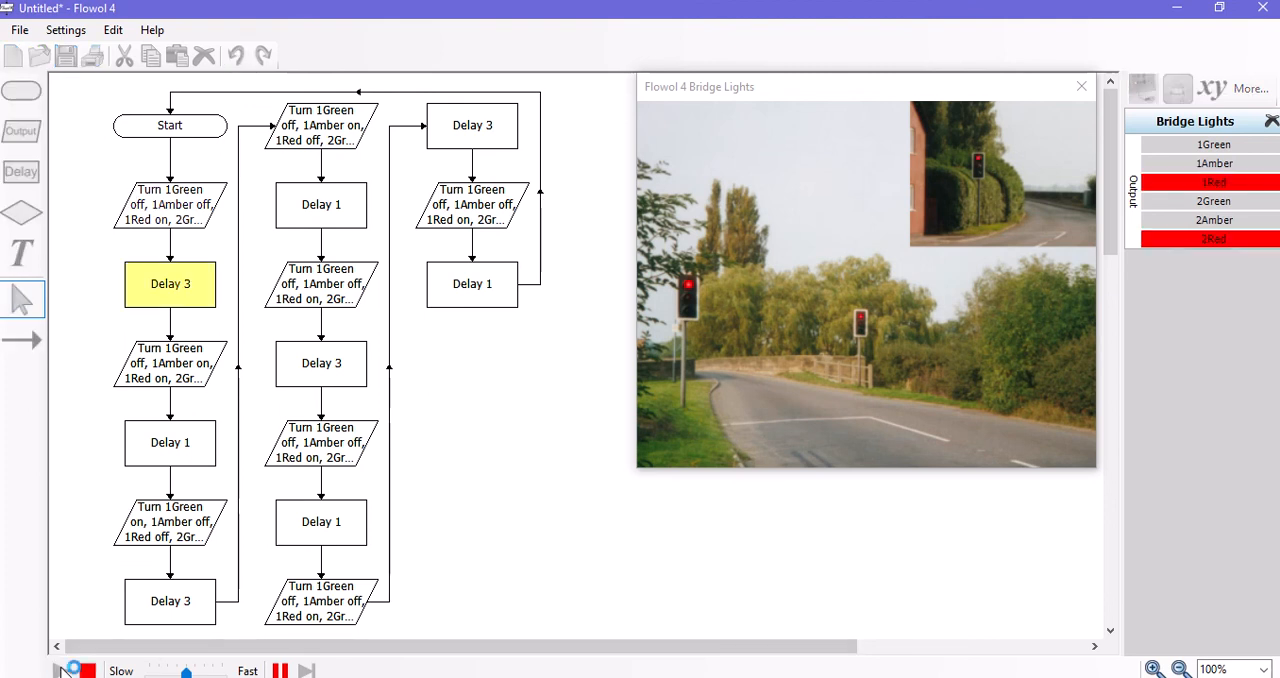